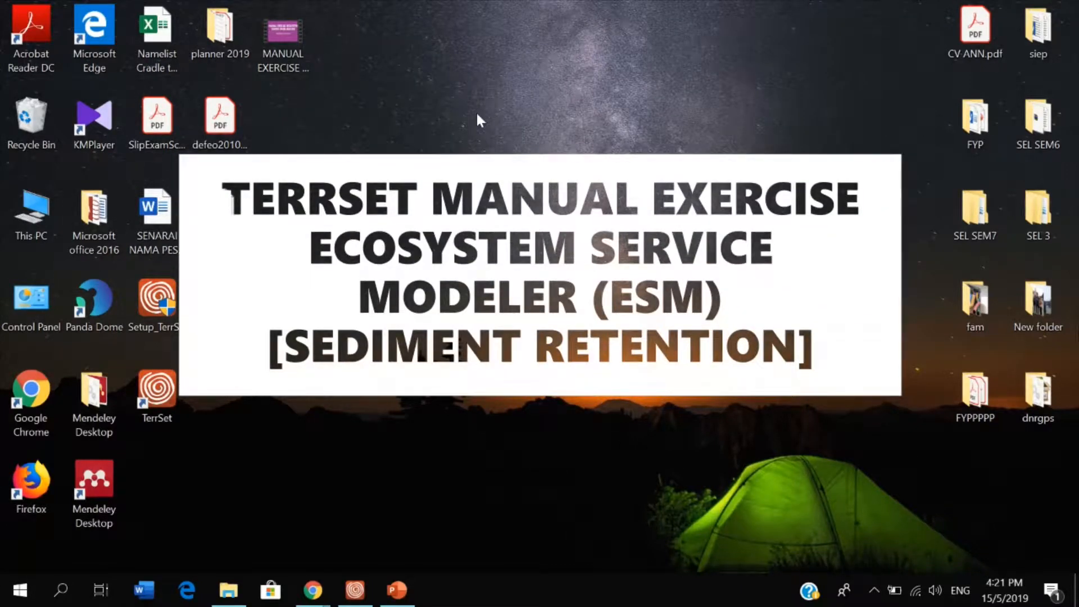
mouse_move(388, 519)
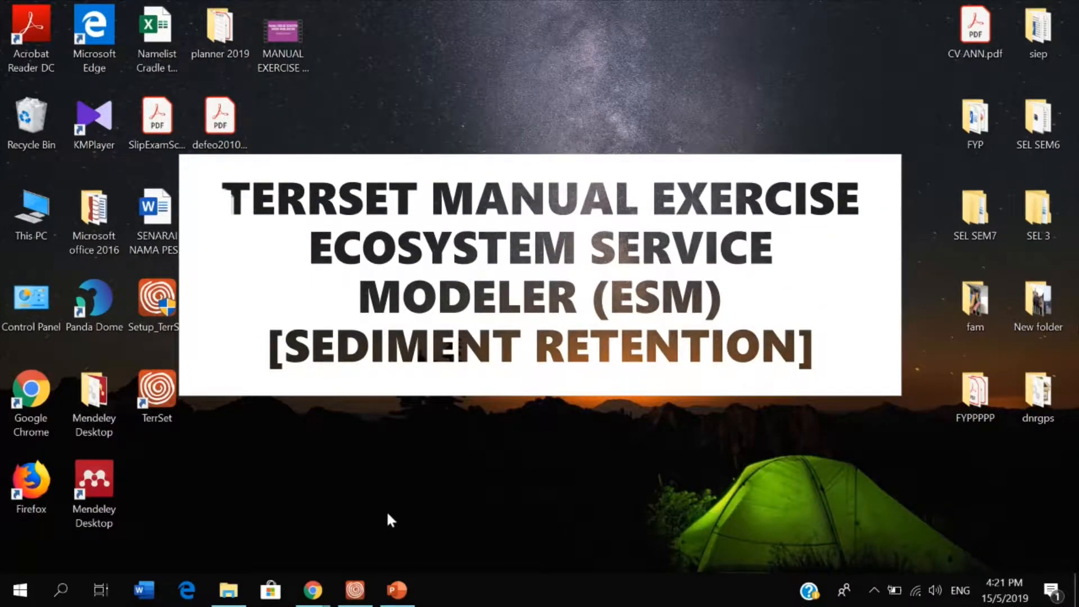
mouse_move(354, 590)
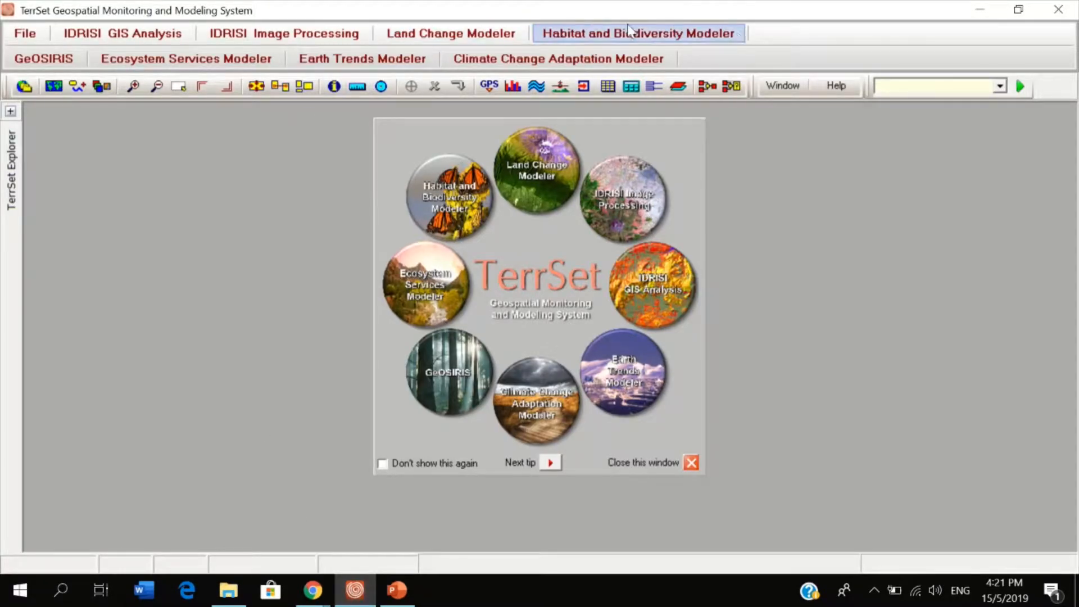
mouse_move(516, 406)
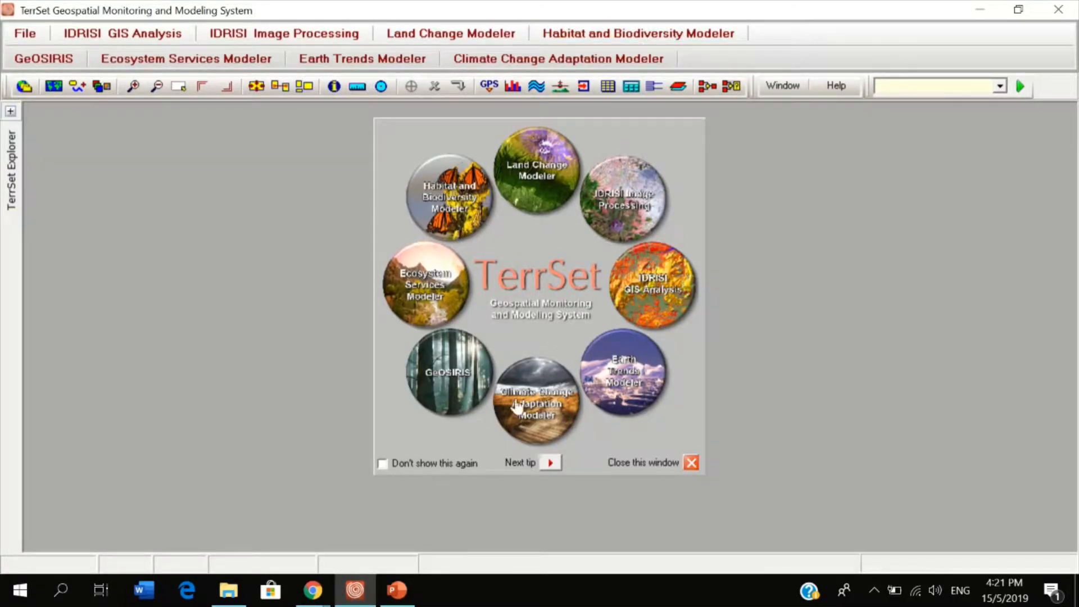
mouse_move(588, 278)
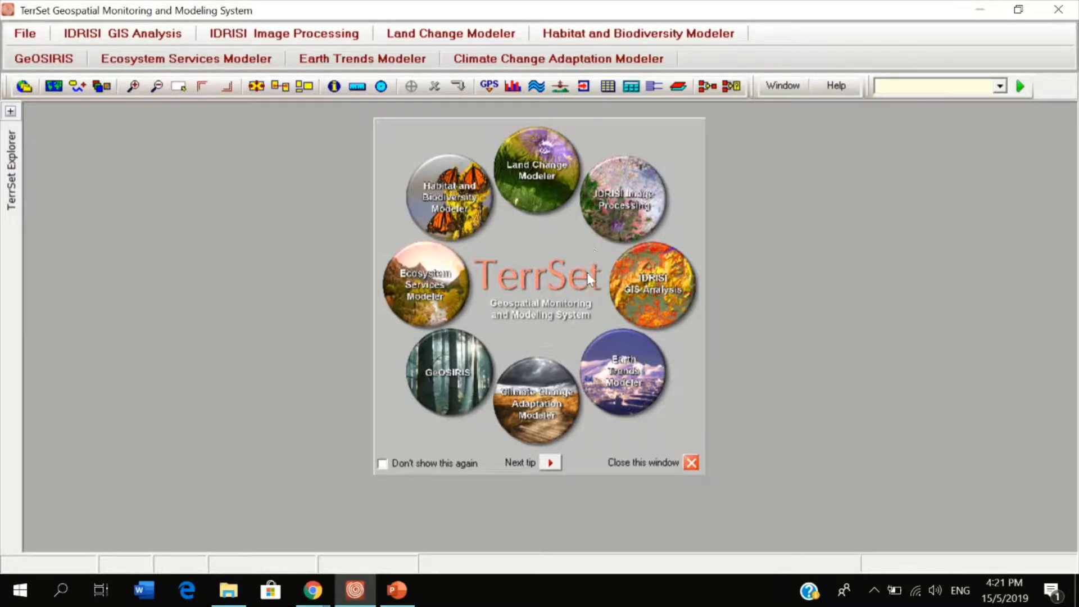
mouse_move(311, 264)
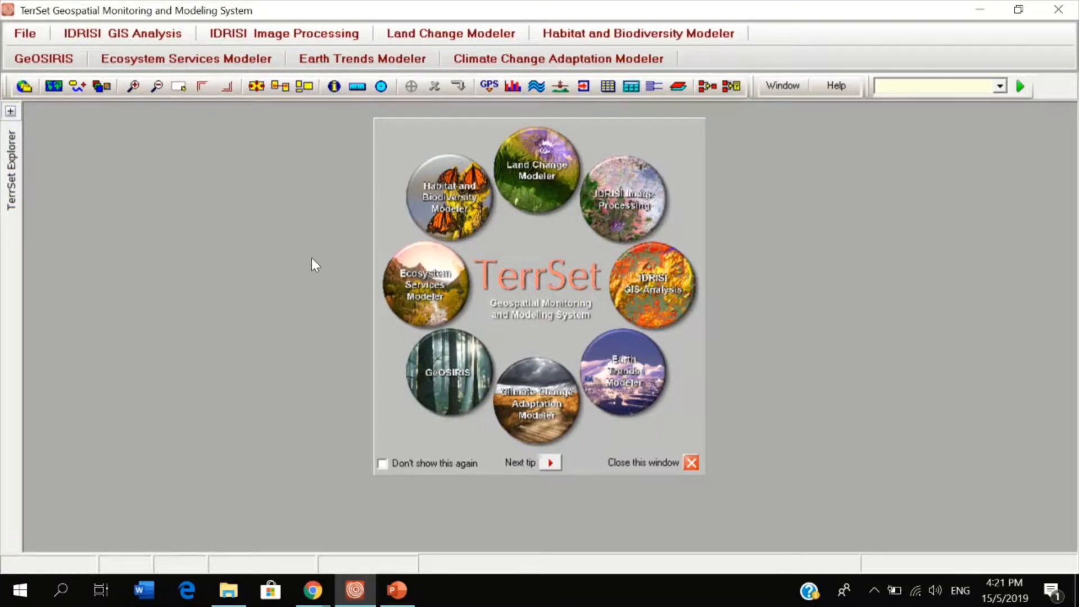
mouse_move(301, 203)
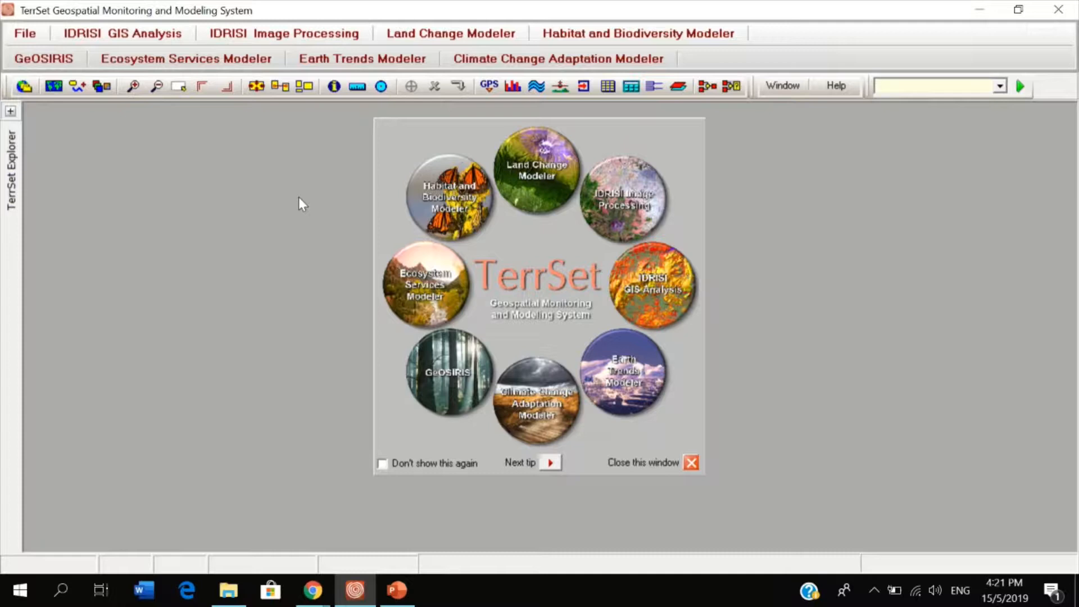
mouse_move(348, 205)
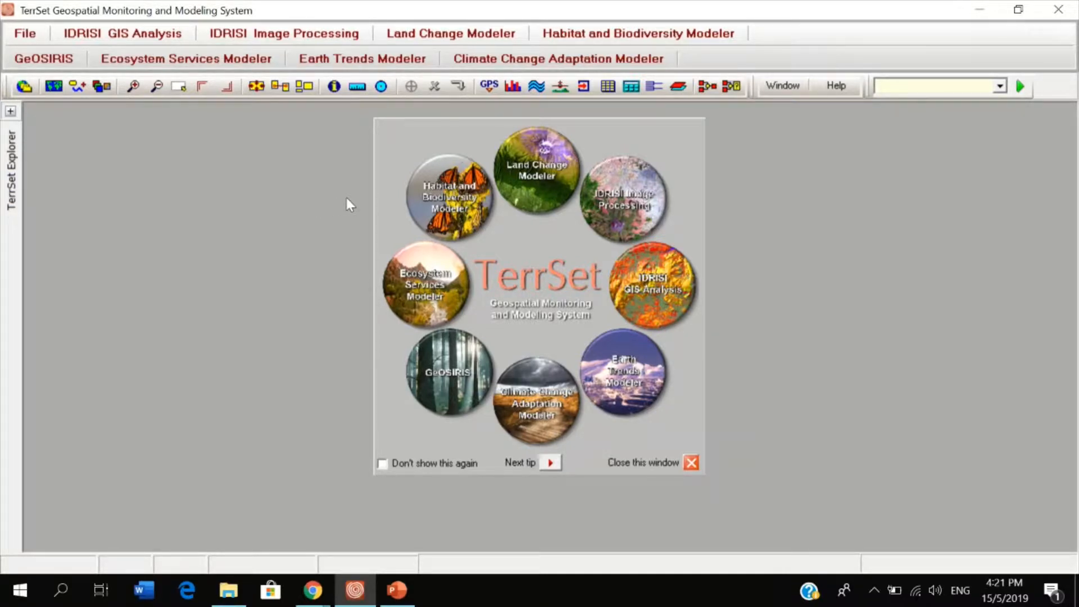
mouse_move(286, 184)
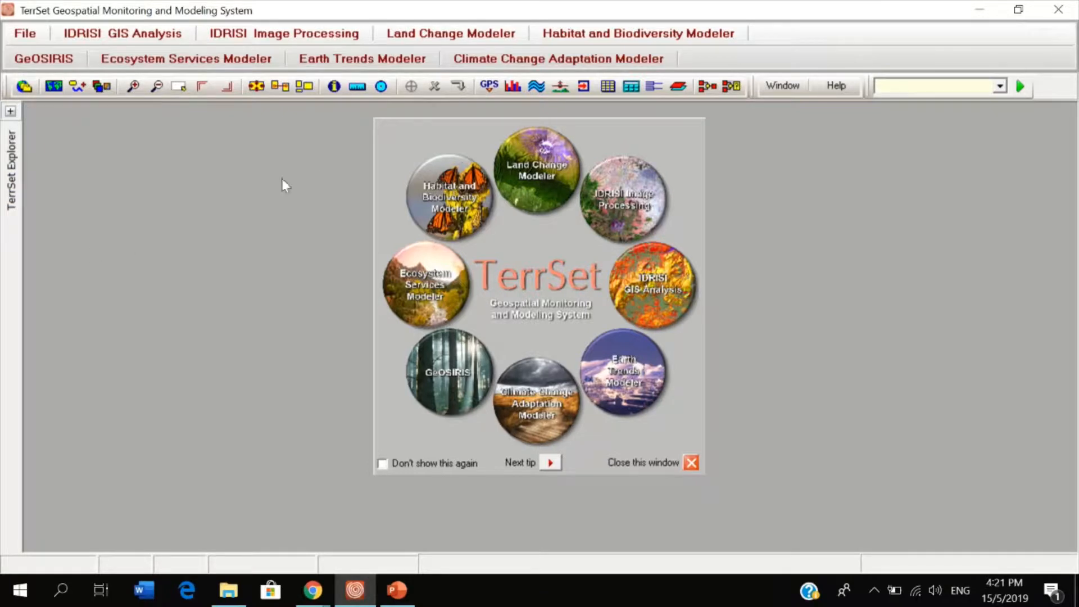
mouse_move(642, 245)
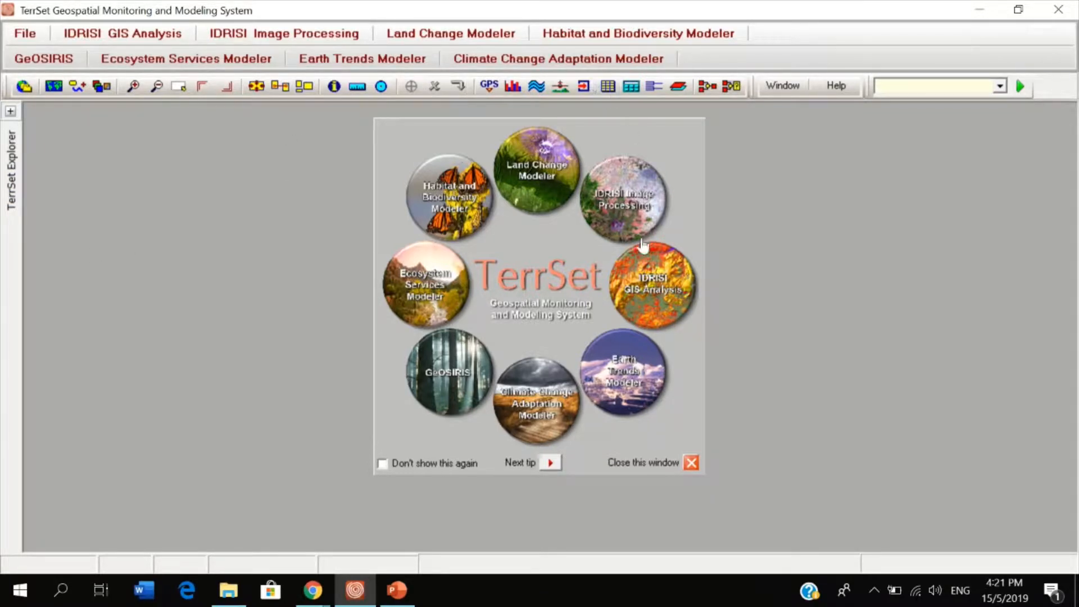
mouse_move(661, 248)
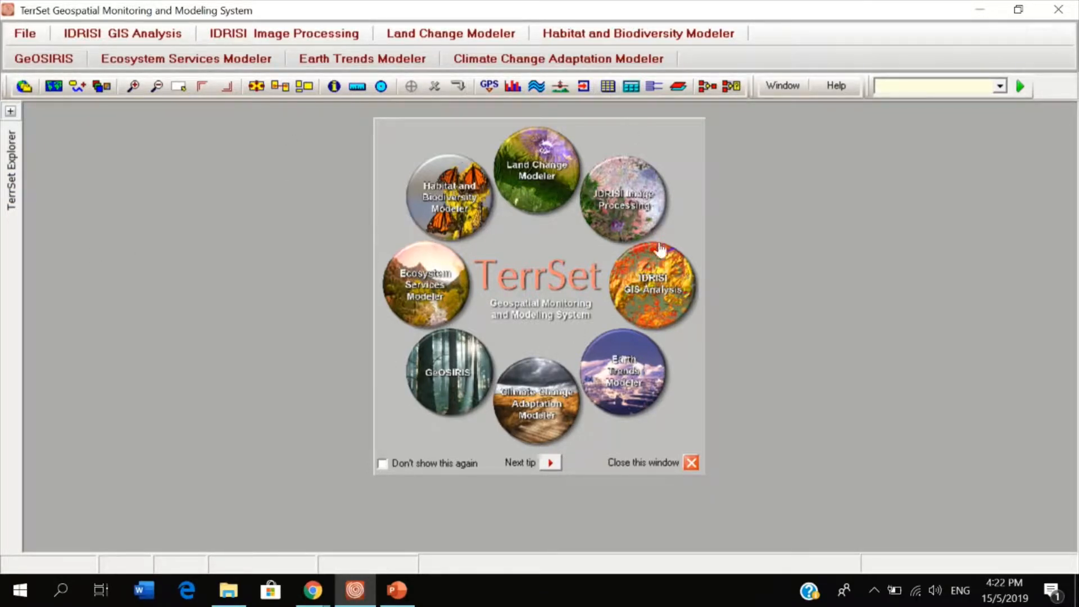
mouse_move(785, 339)
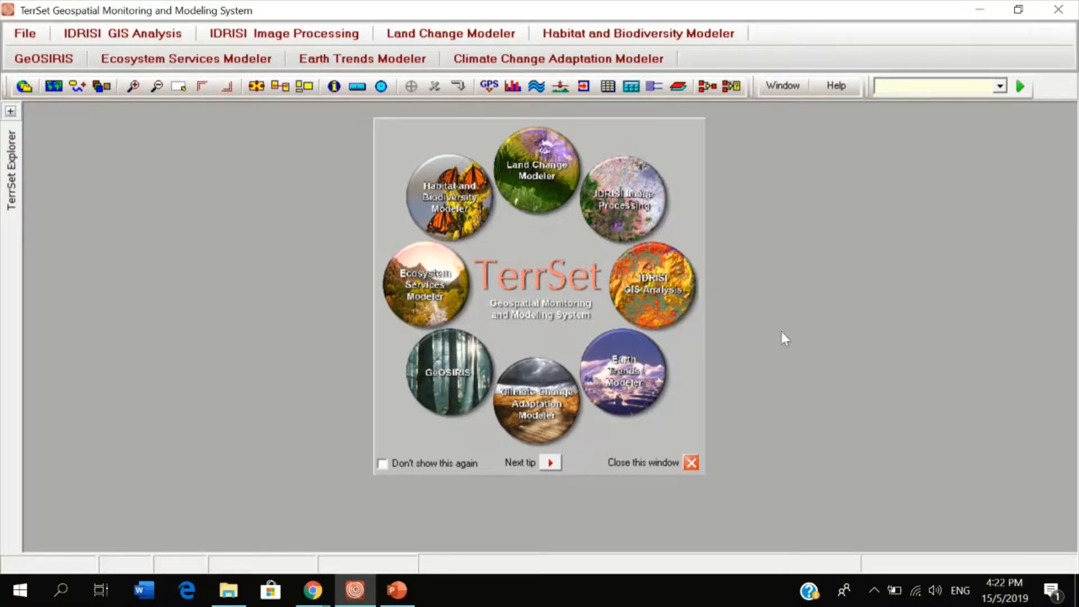
mouse_move(851, 200)
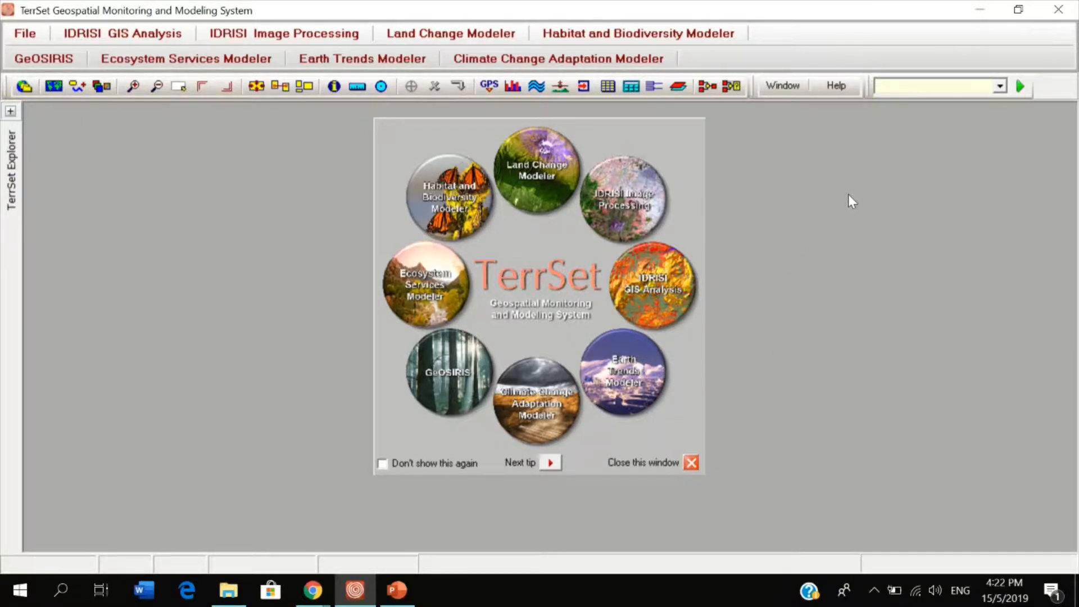
mouse_move(220, 247)
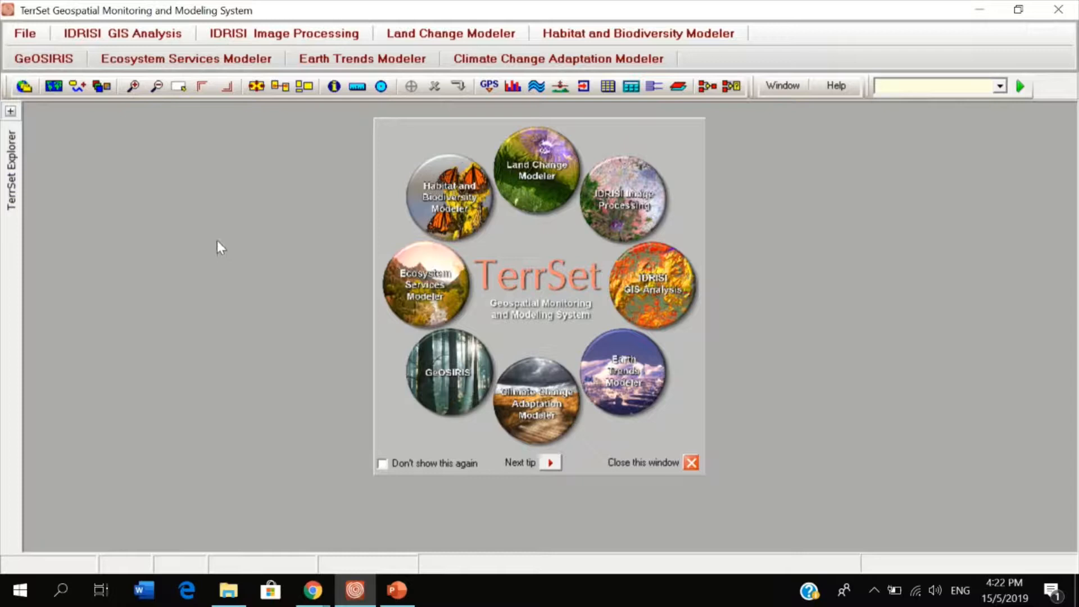
mouse_move(191, 236)
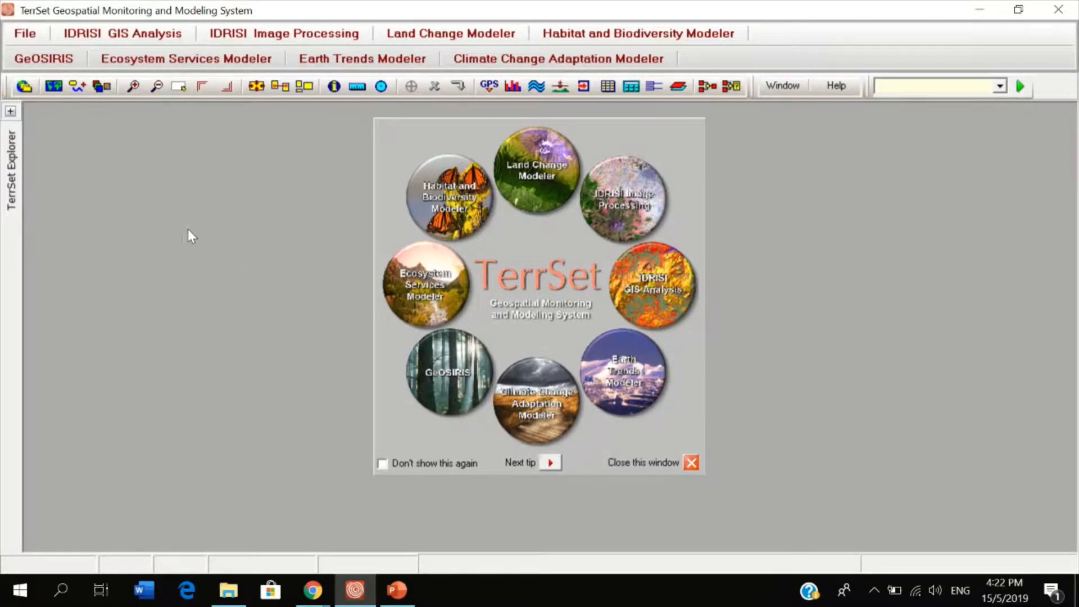
mouse_move(236, 188)
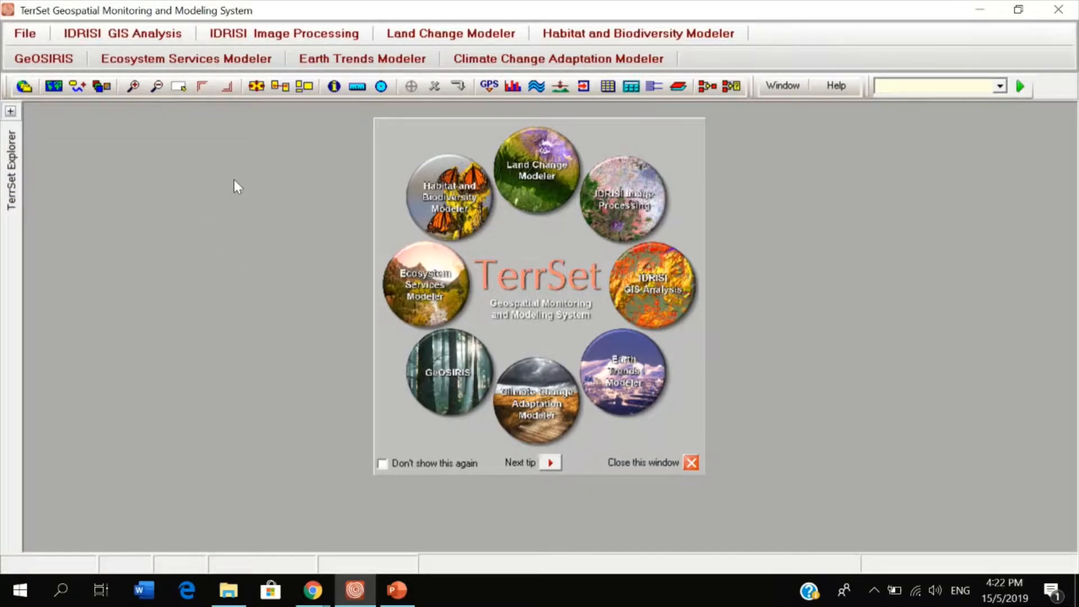
mouse_move(357, 182)
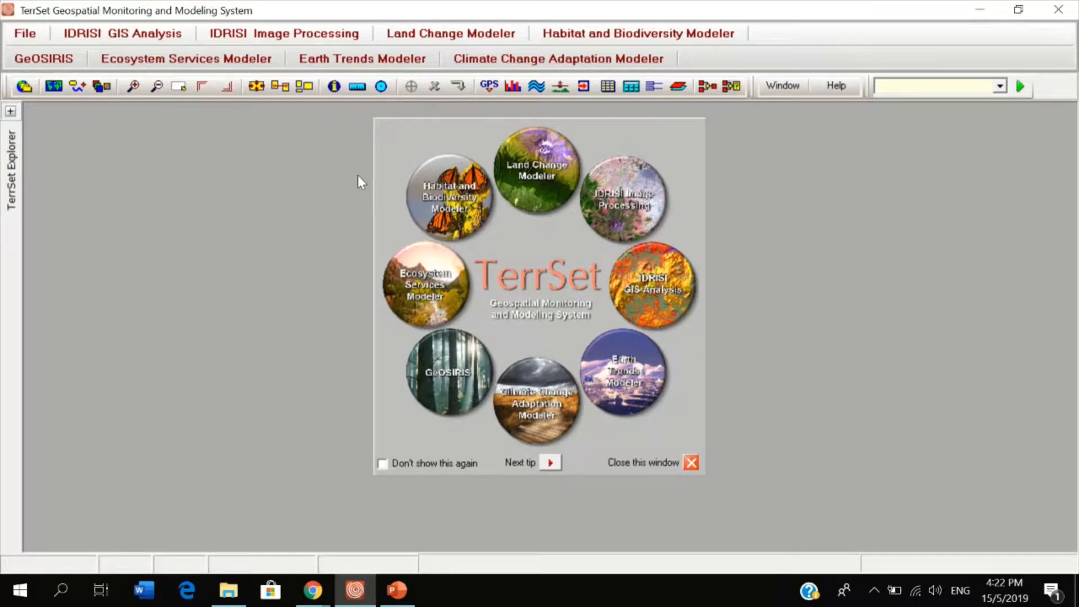
mouse_move(693, 123)
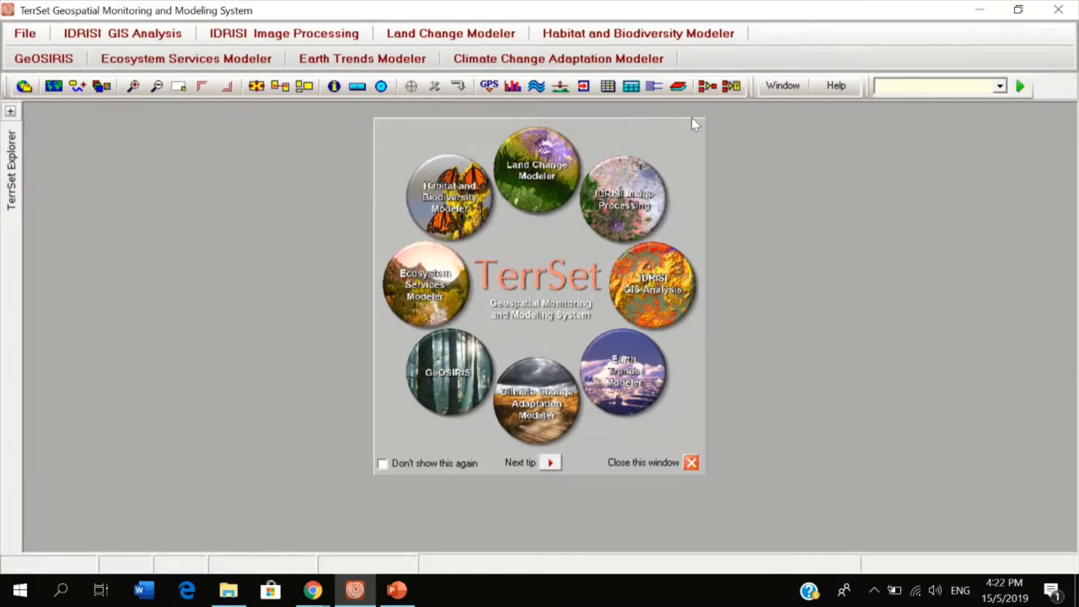
mouse_move(795, 111)
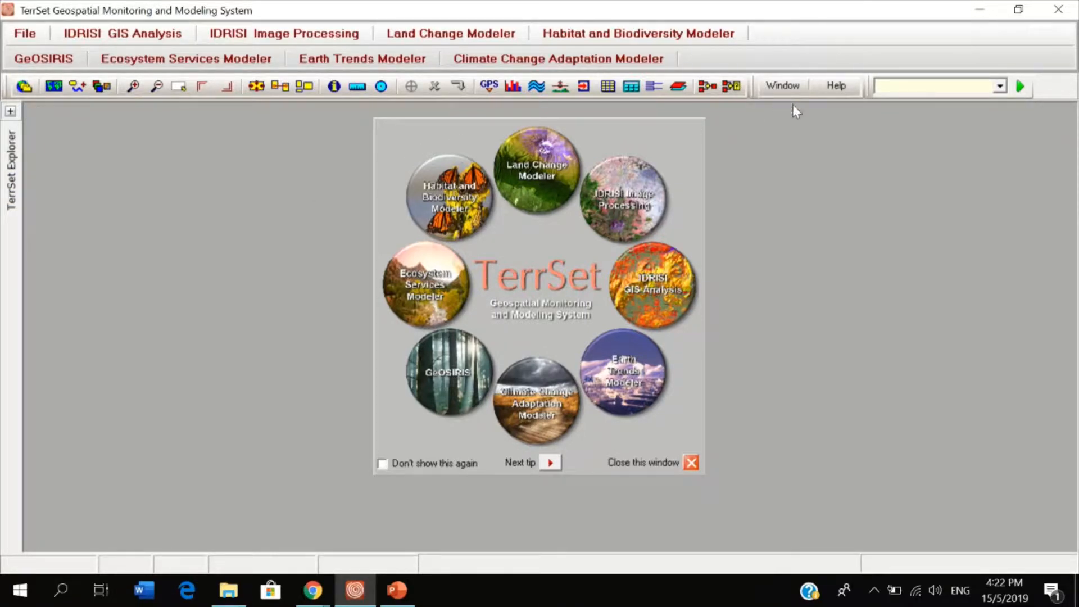
mouse_move(898, 141)
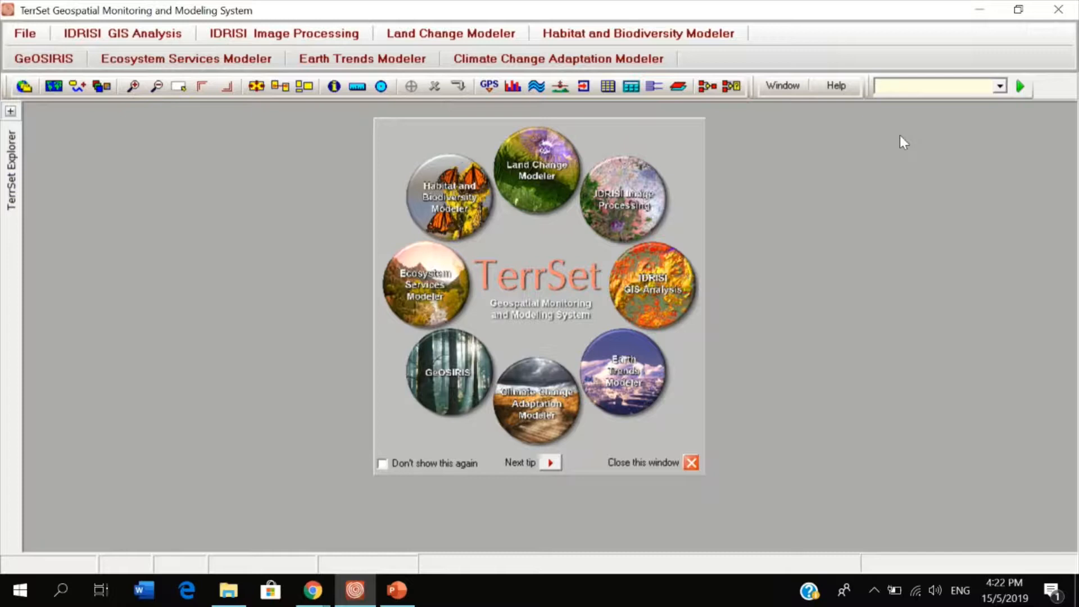
mouse_move(836, 304)
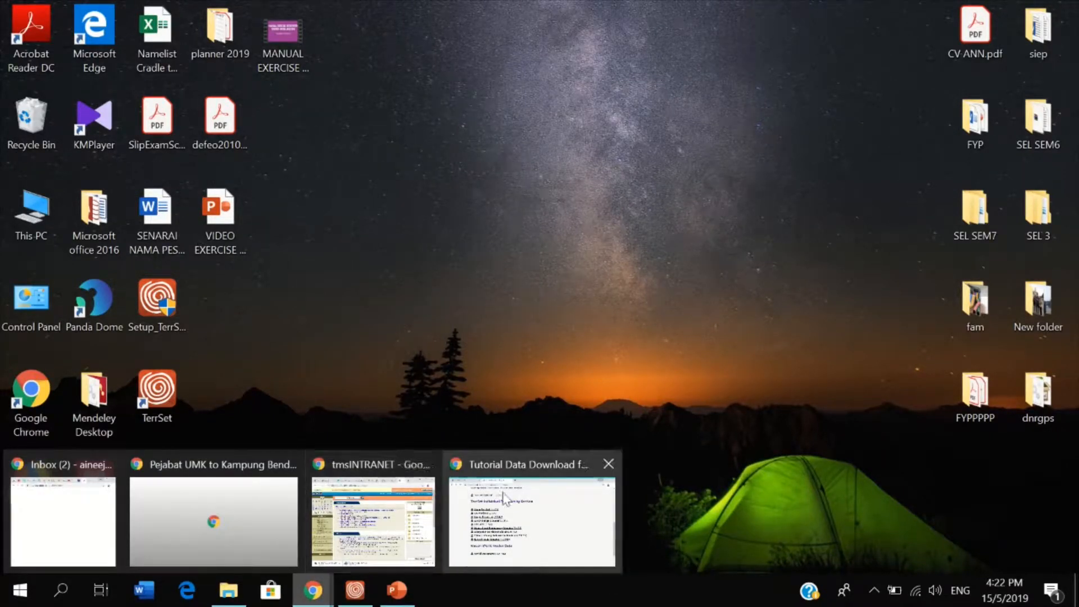
Start the Ecosystem Services Modeler (600 MB) tutorial data download from the Clark Labs page, then return to TerrSet.
left_click(532, 519)
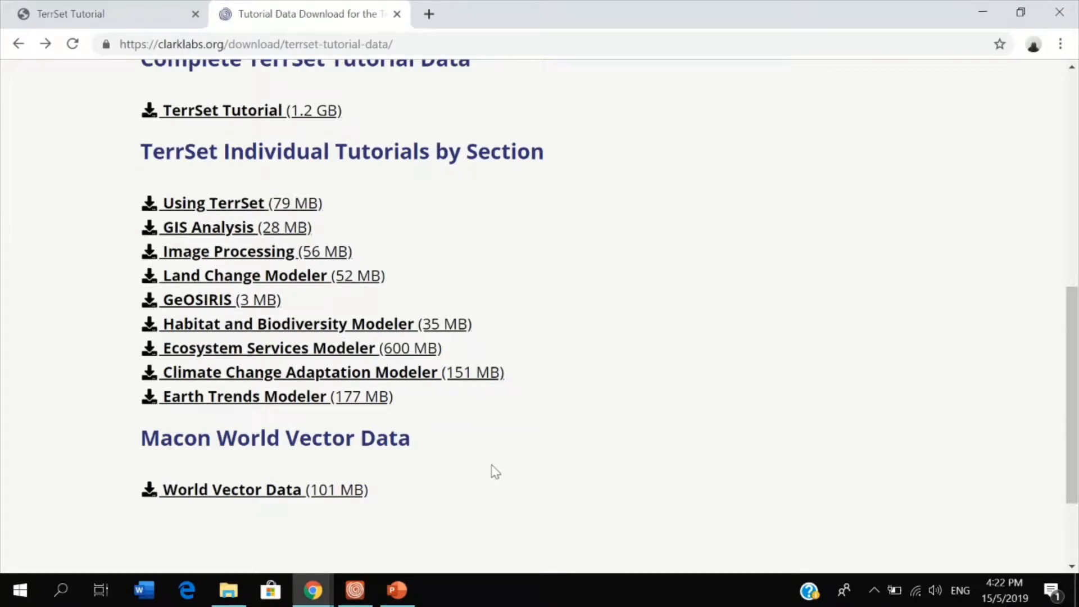
mouse_move(405, 26)
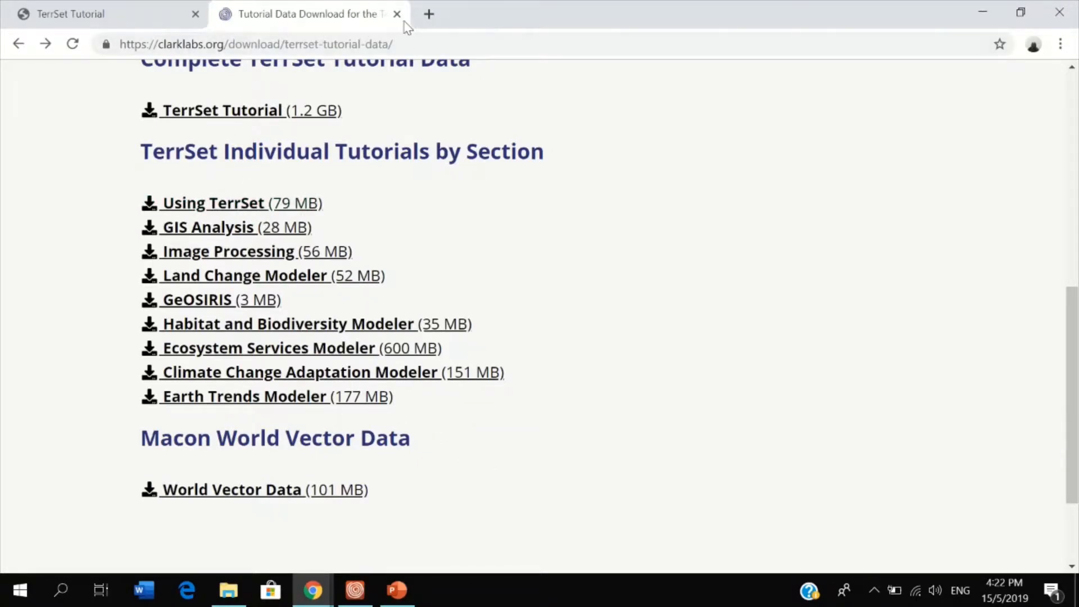
mouse_move(394, 36)
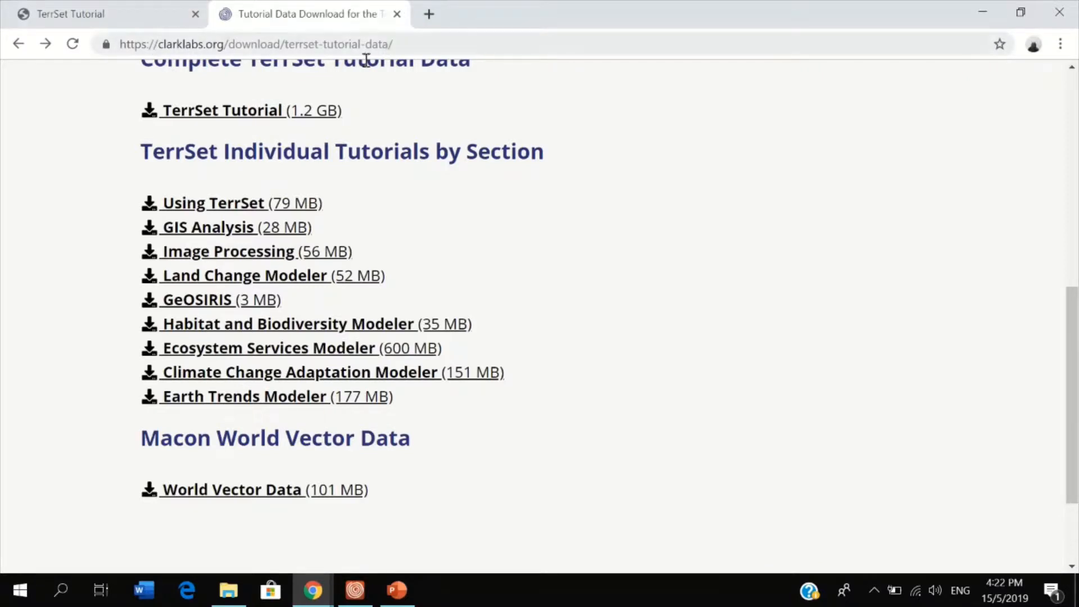
mouse_move(603, 172)
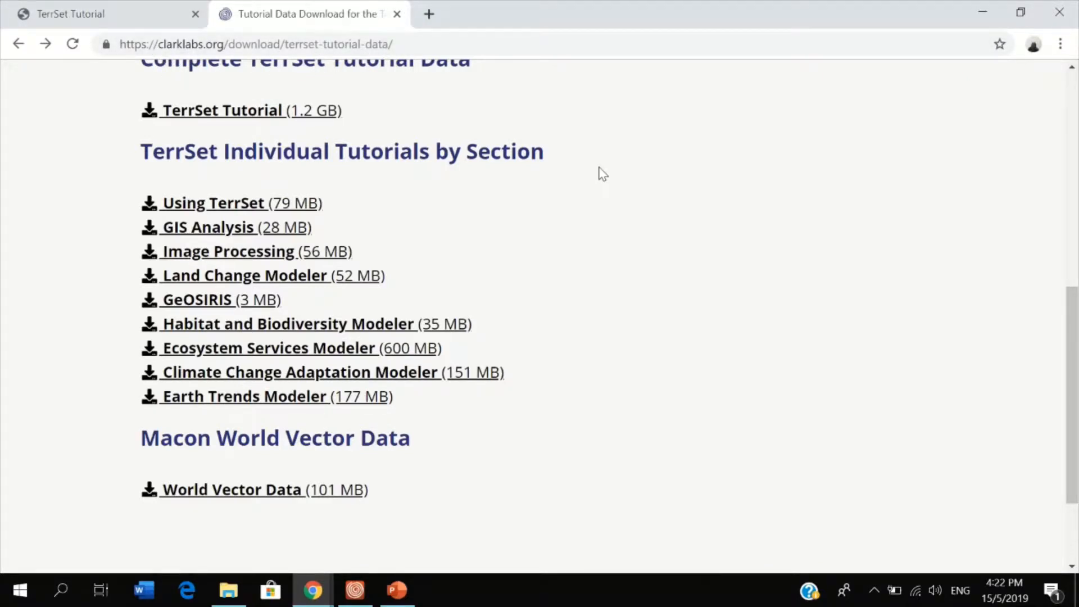
scroll("up", 3)
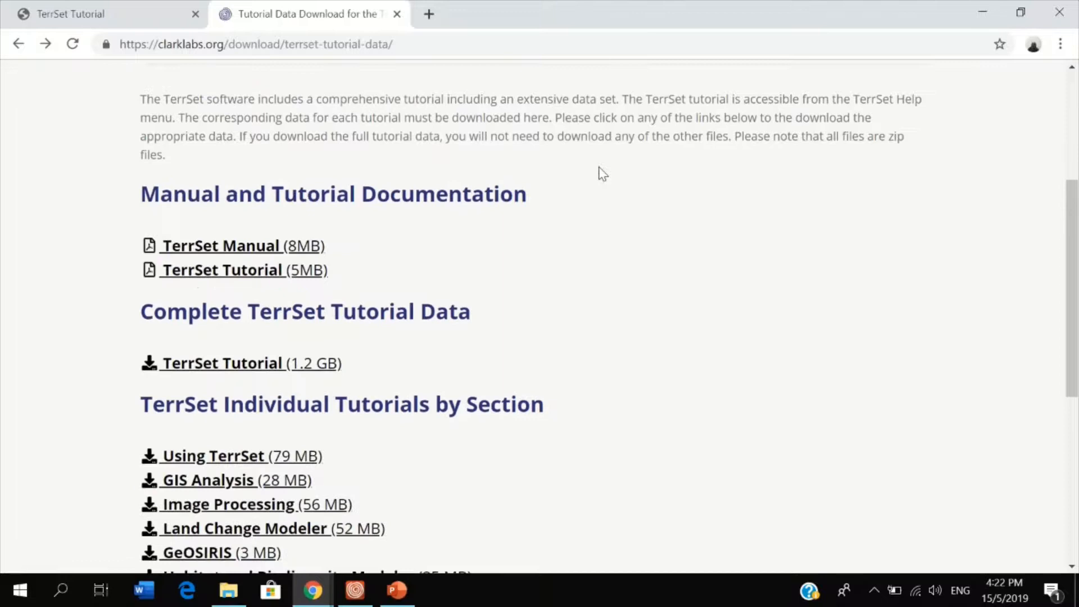
scroll("down", 3)
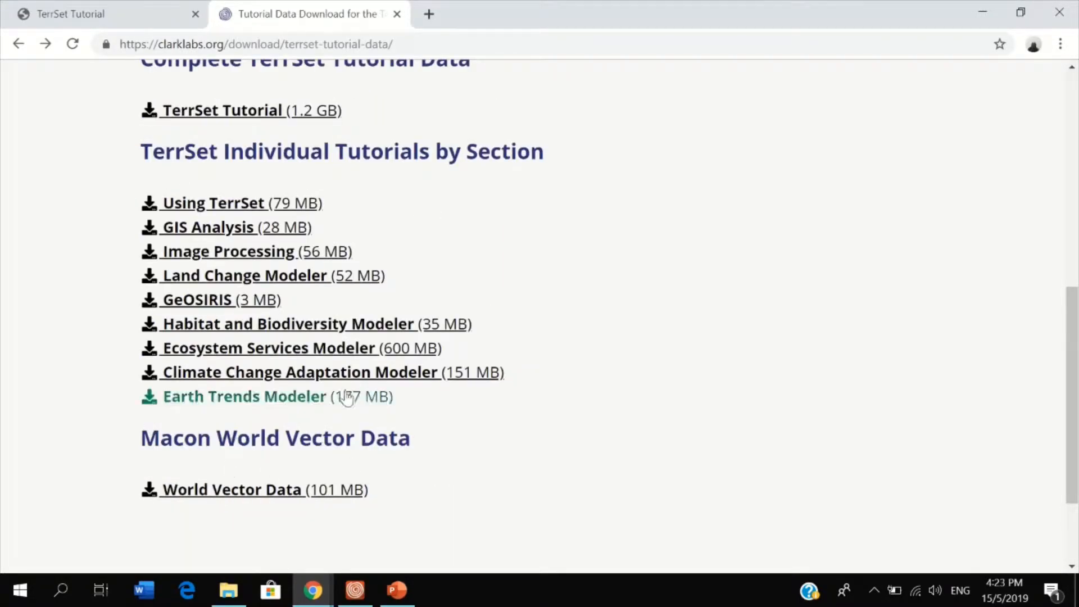
mouse_move(268, 348)
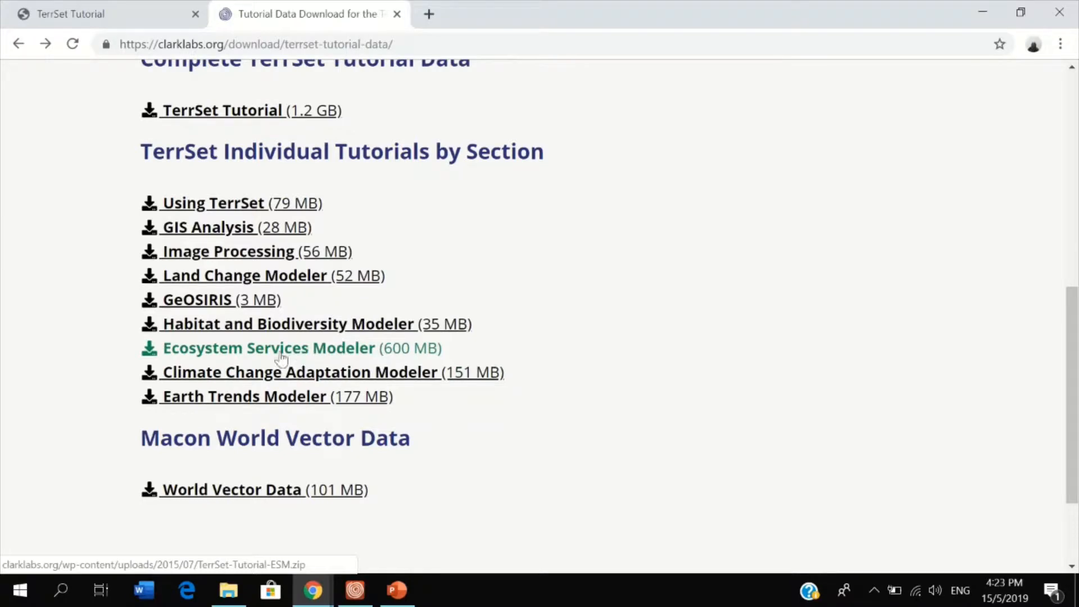
mouse_move(372, 357)
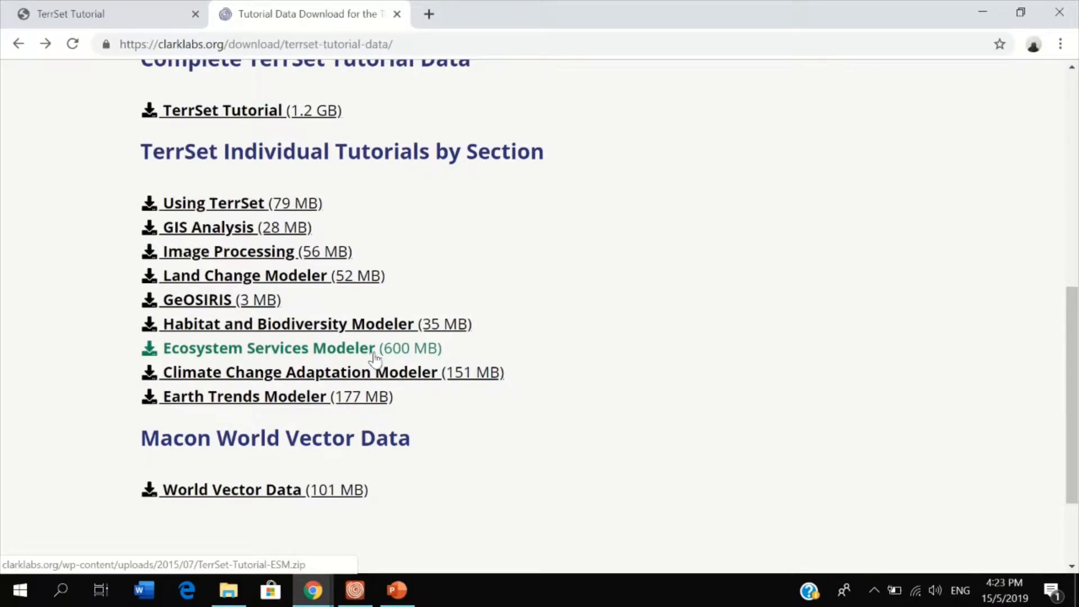
mouse_move(559, 281)
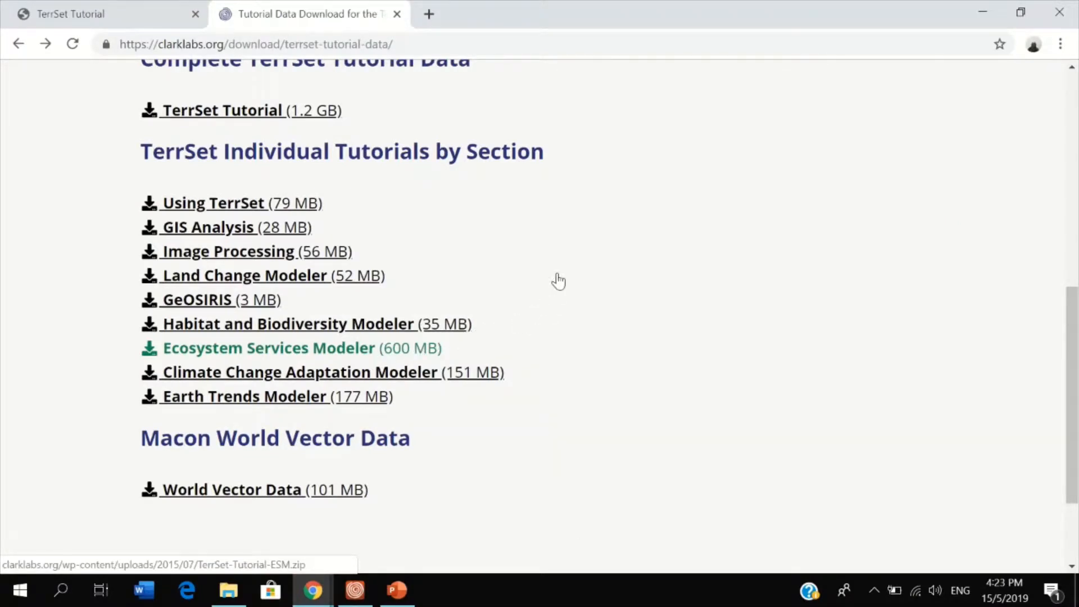
left_click(268, 348)
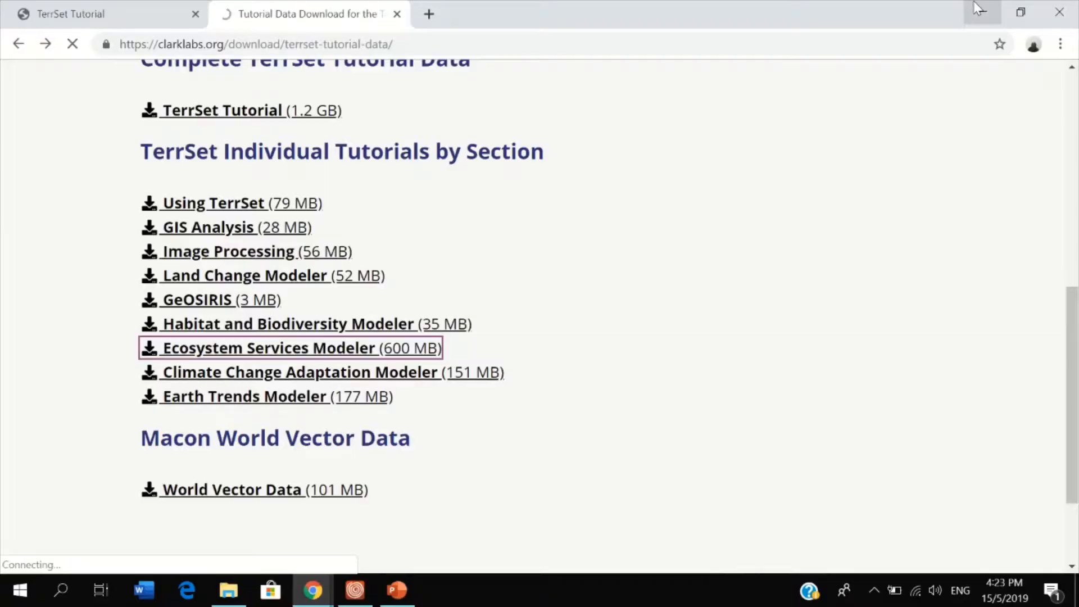
left_click(356, 590)
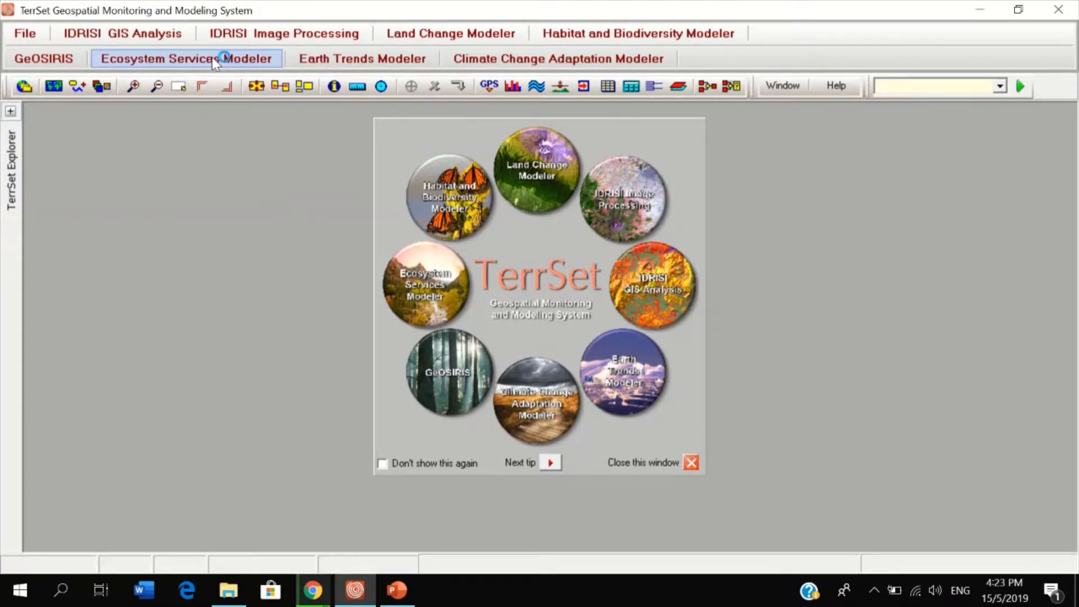
Bring up the Ecosystem Services Modeler on its Sediment Retention model with empty inputs.
left_click(186, 58)
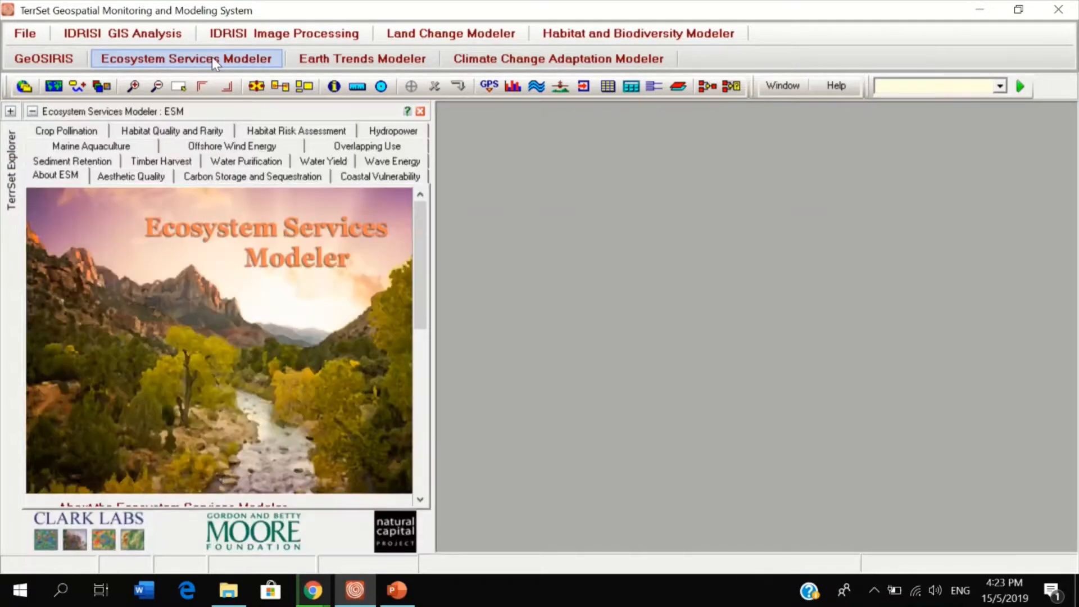
left_click(72, 161)
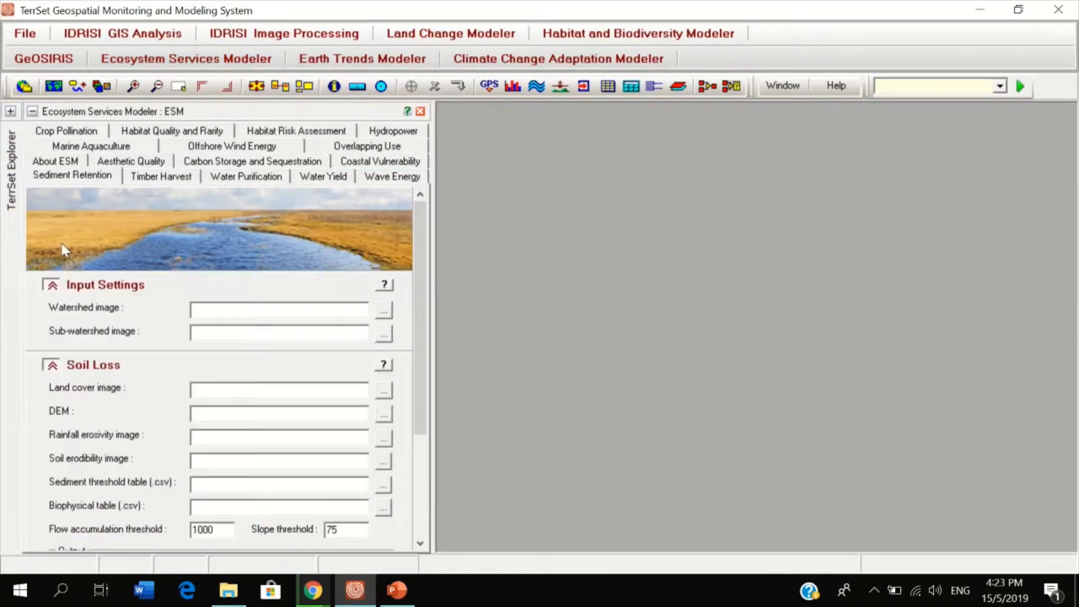
mouse_move(117, 176)
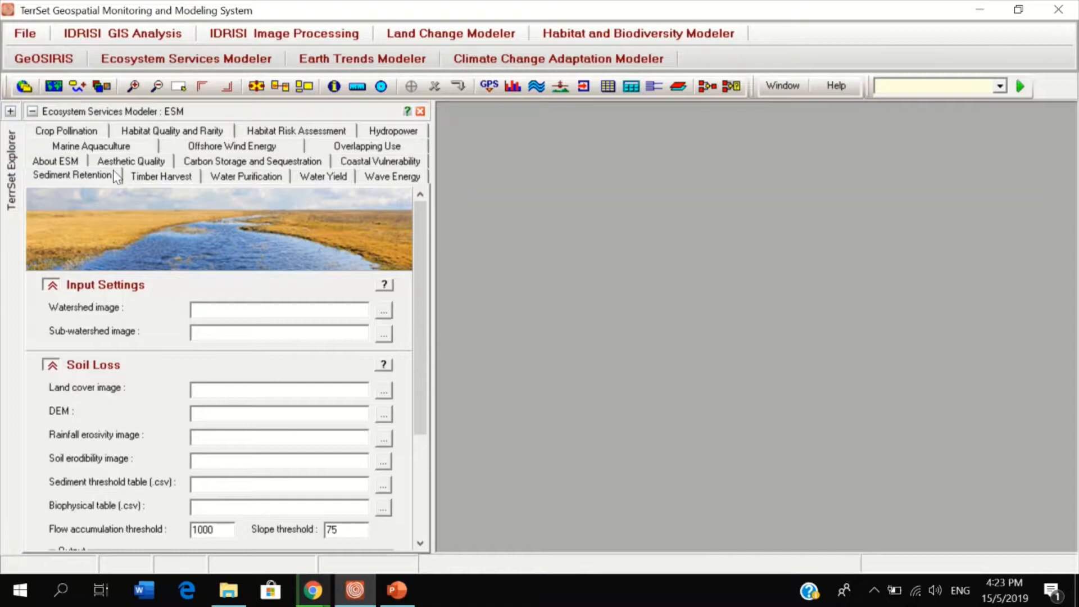
mouse_move(224, 271)
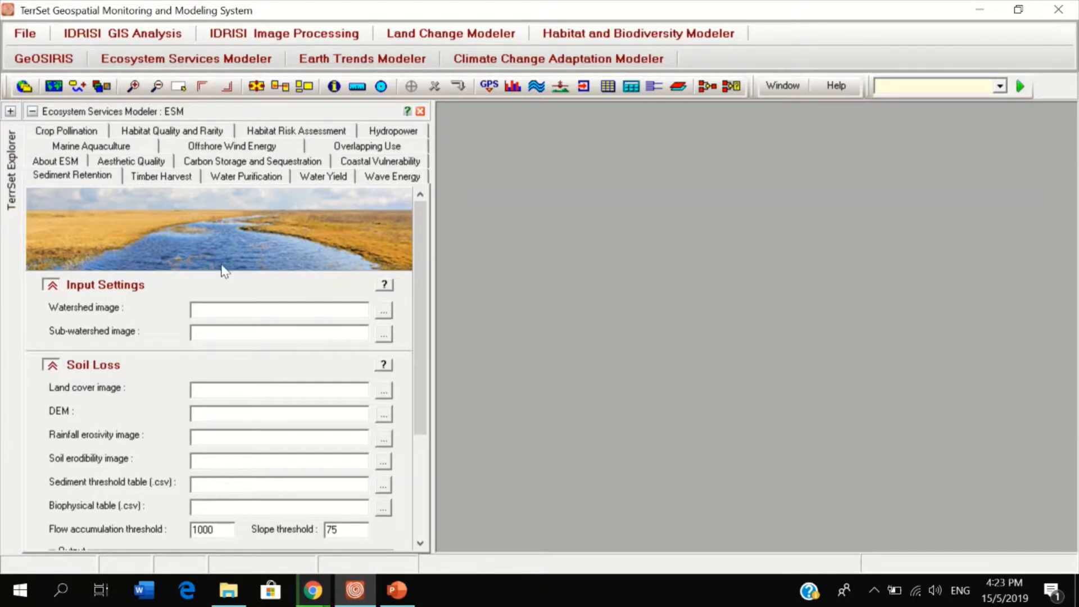
mouse_move(195, 277)
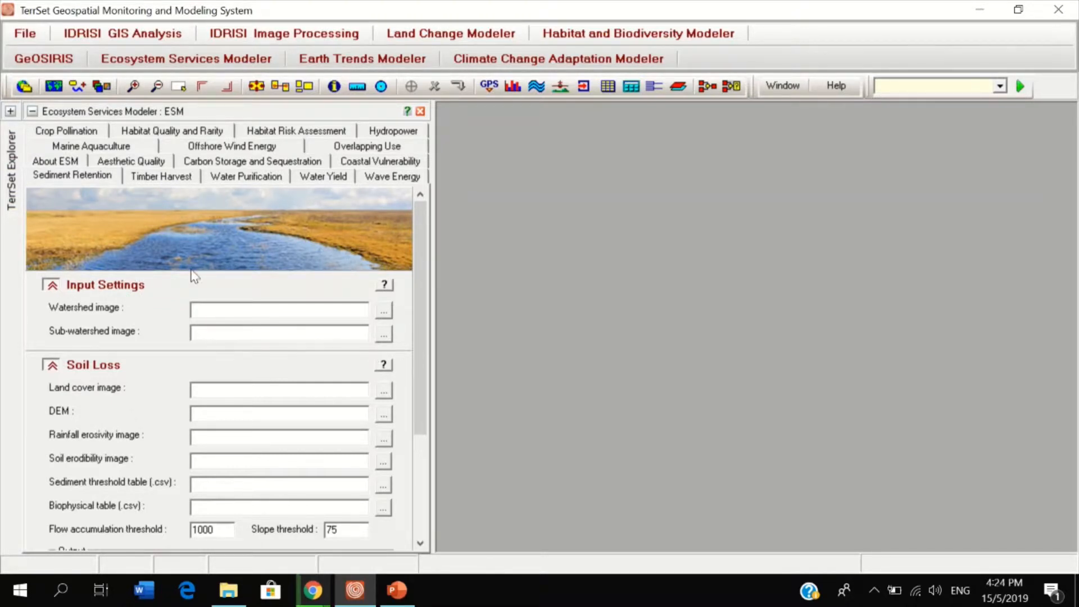
left_click(279, 310)
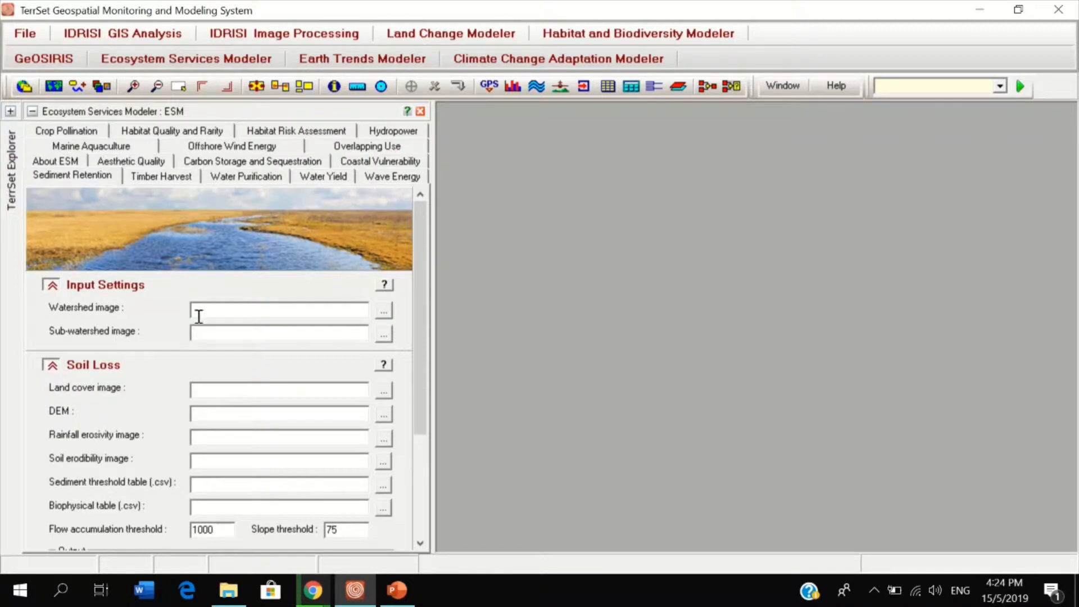
Set watershed.rst from the tutorial folder as the watershed image.
left_click(383, 310)
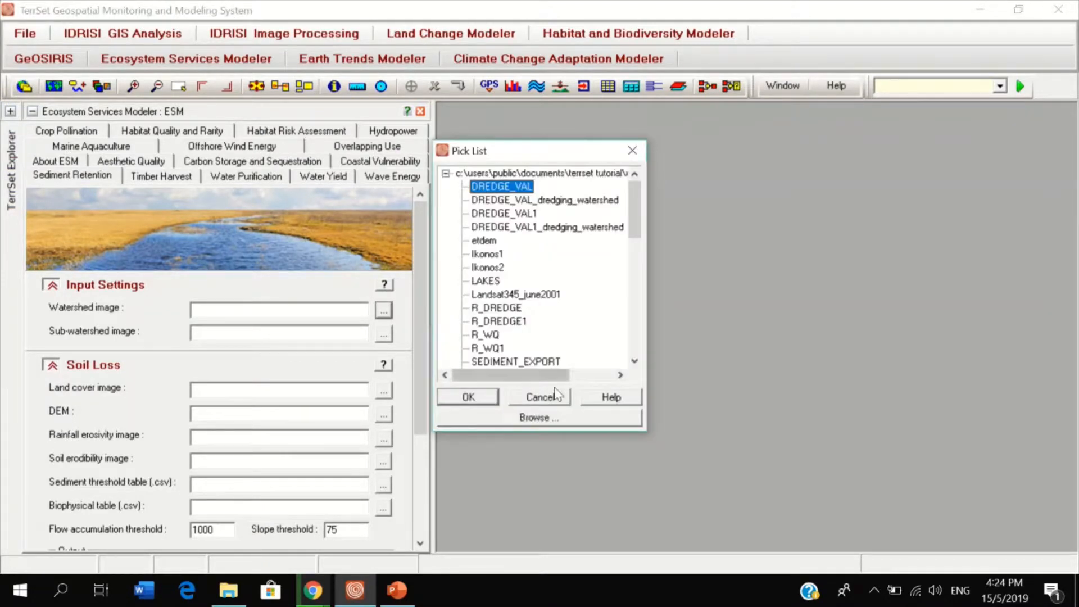
left_click(539, 417)
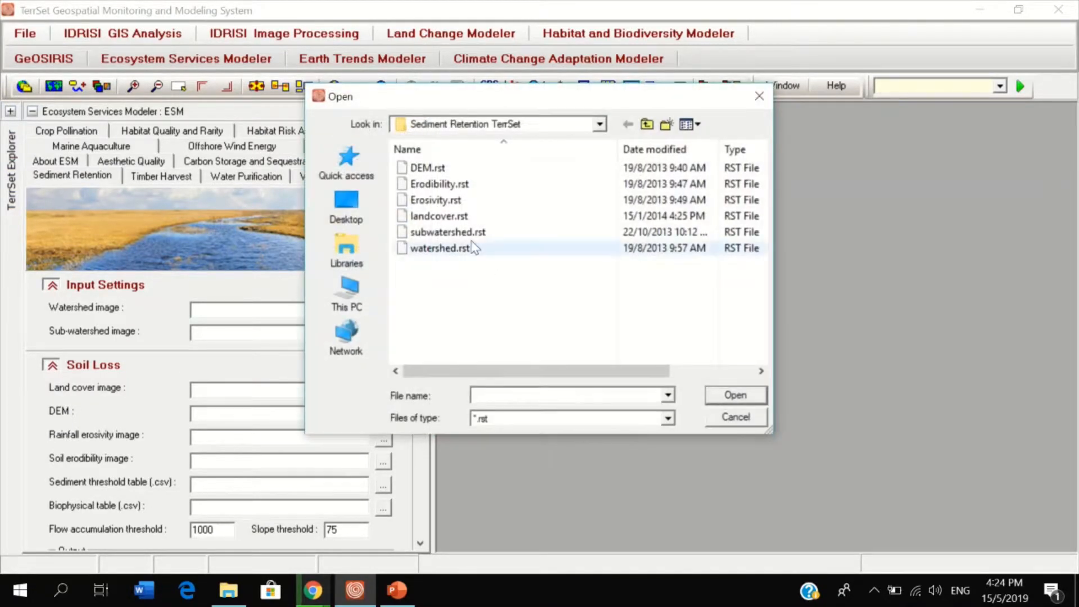
mouse_move(447, 231)
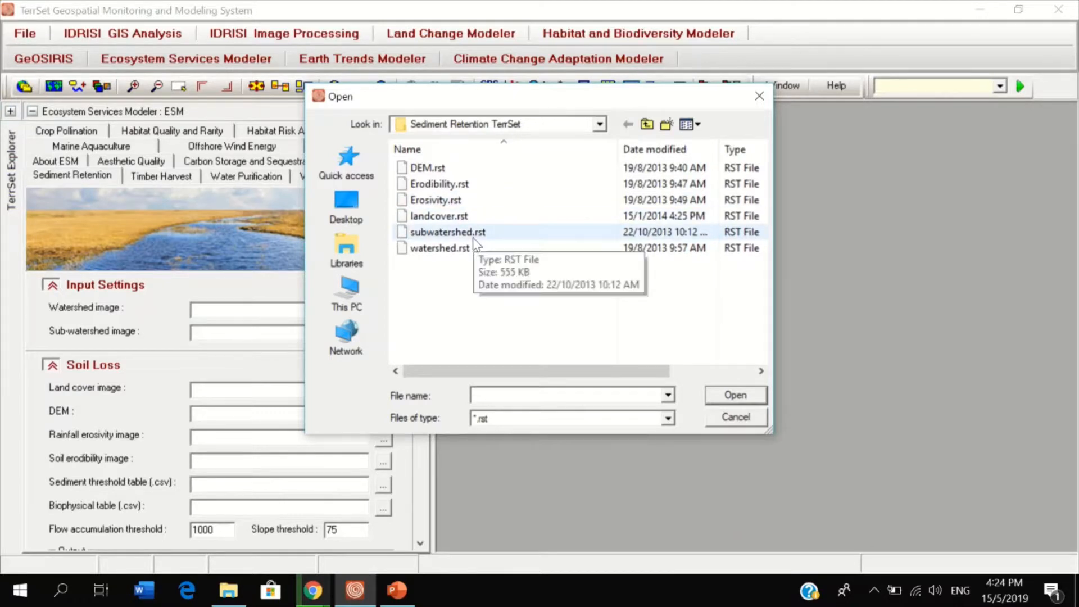
left_click(440, 247)
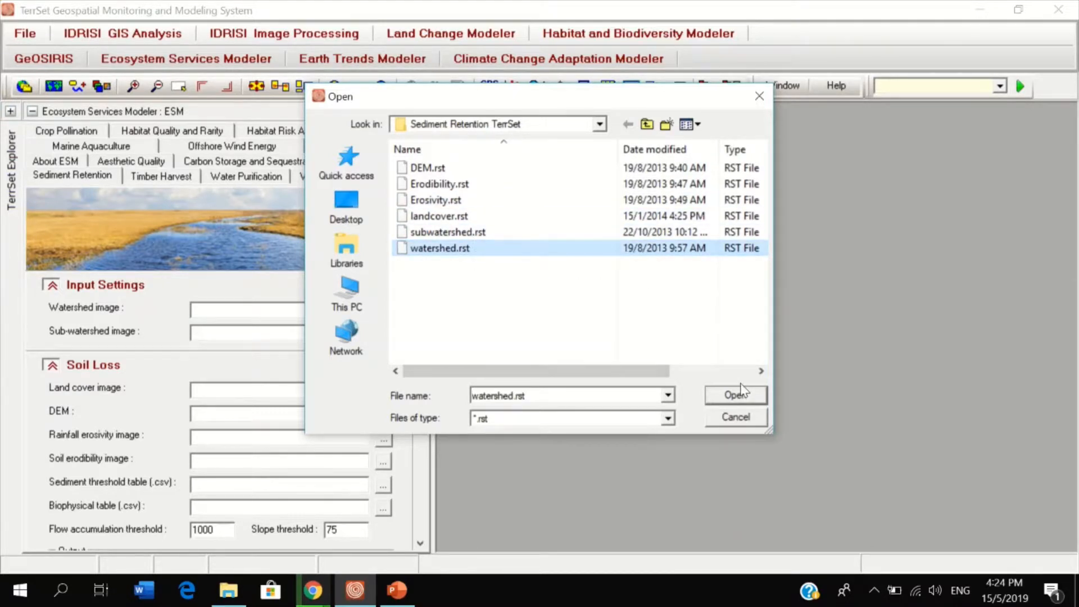
left_click(735, 394)
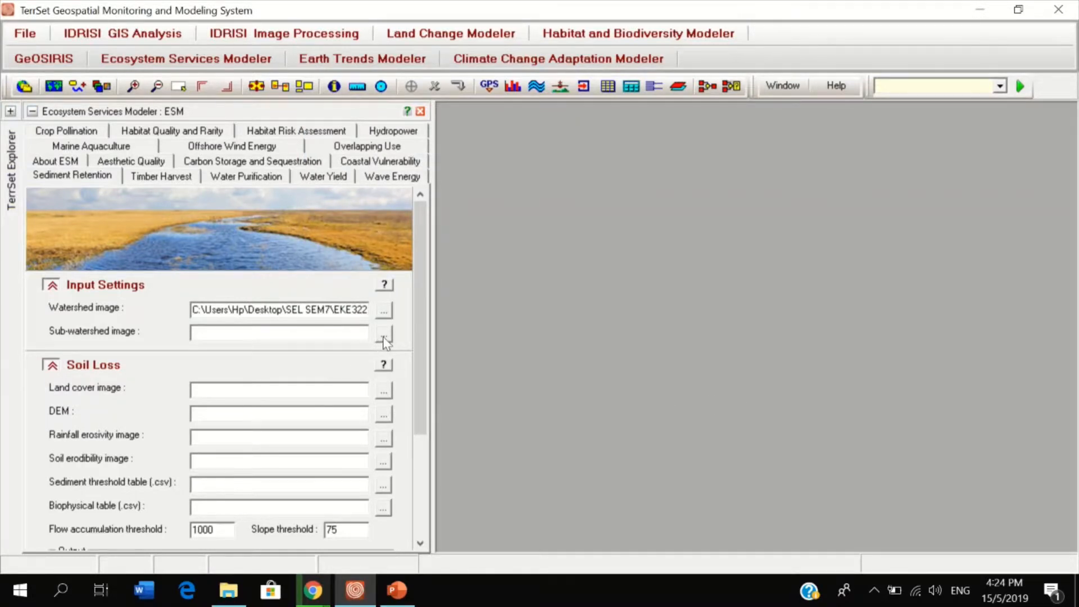
Set subwatershed.rst as the sub-watershed image.
left_click(382, 334)
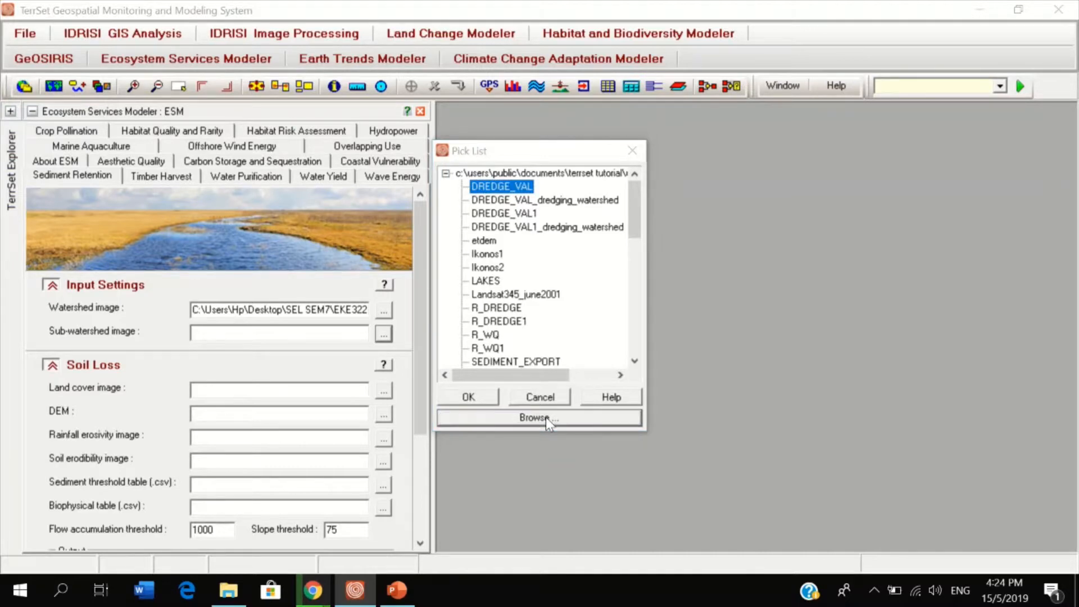
left_click(538, 418)
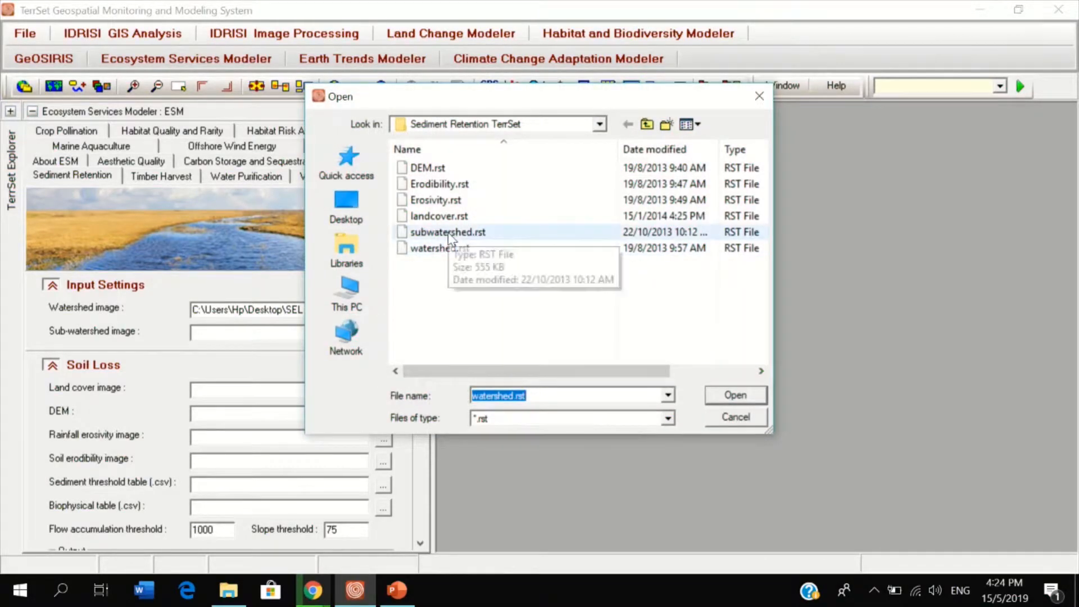
left_click(446, 232)
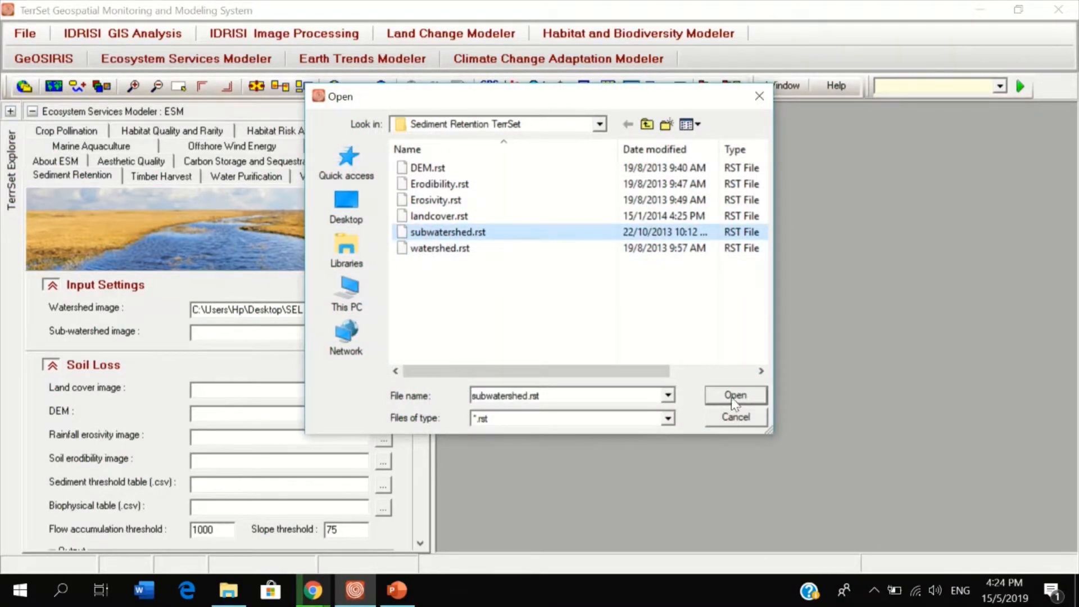
left_click(734, 395)
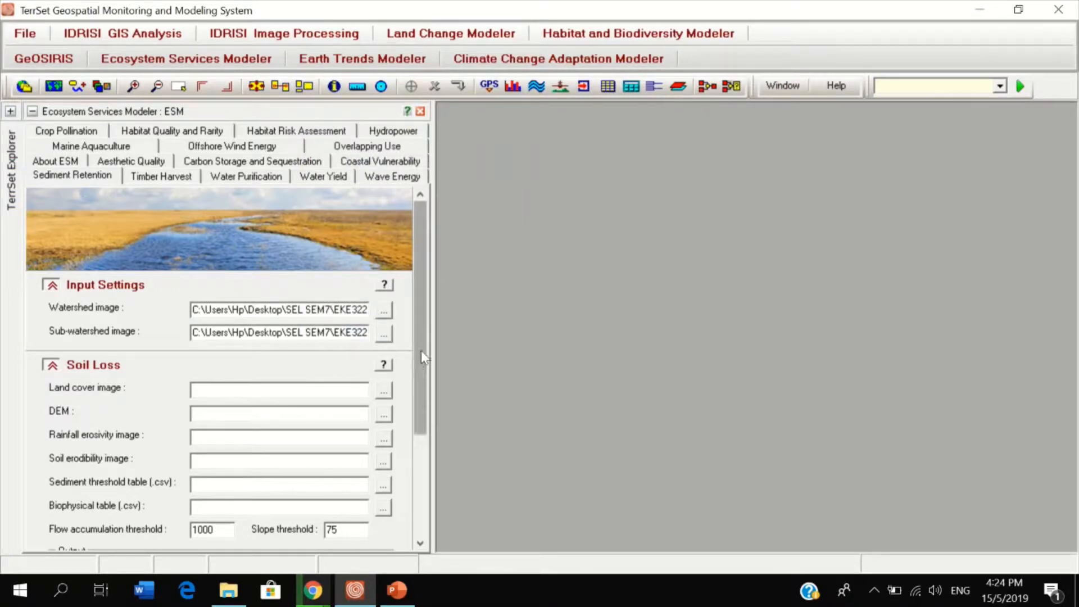
Set landcover.rst as the land cover image and DEM.rst as the DEM.
scroll("down", 3)
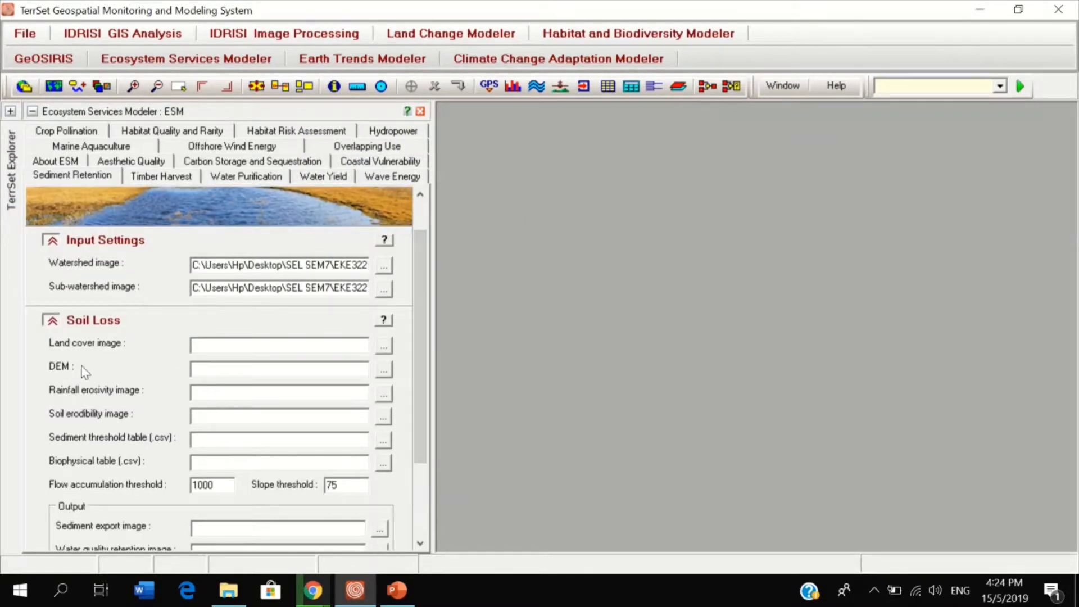
mouse_move(76, 341)
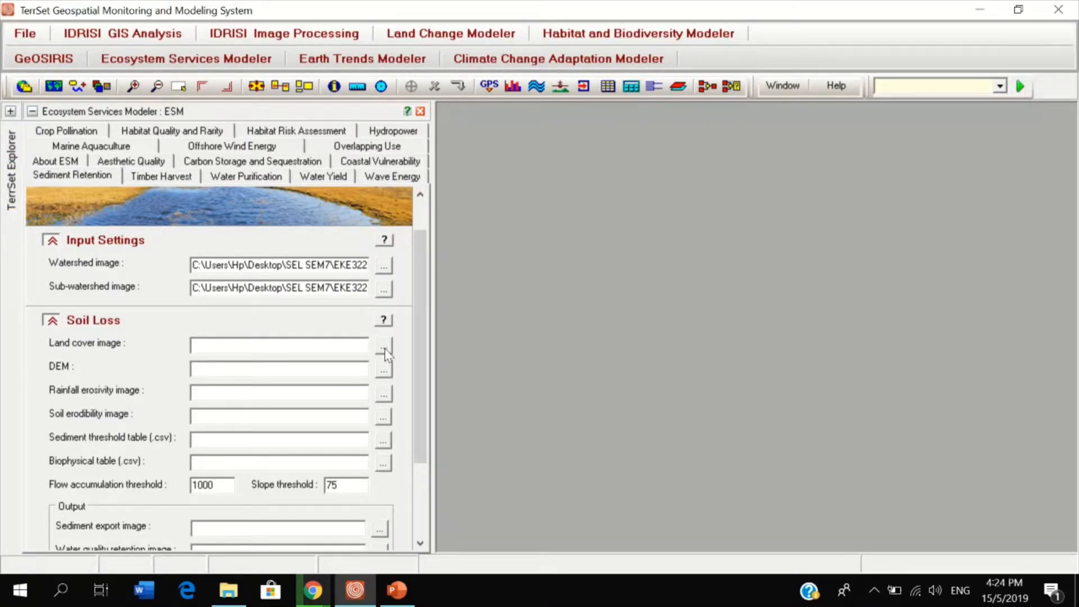
mouse_move(379, 354)
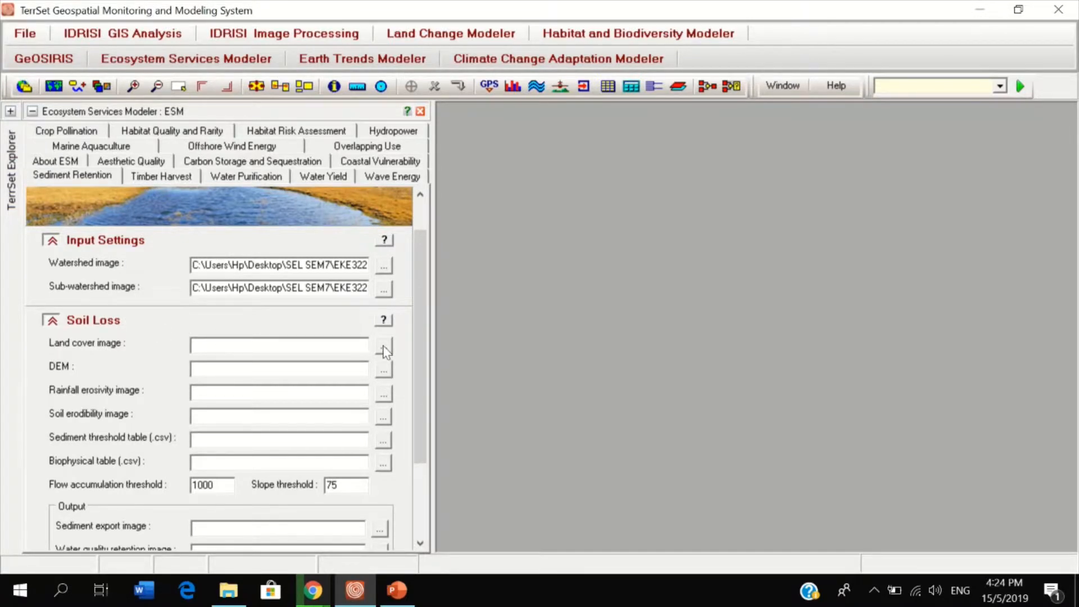
left_click(383, 345)
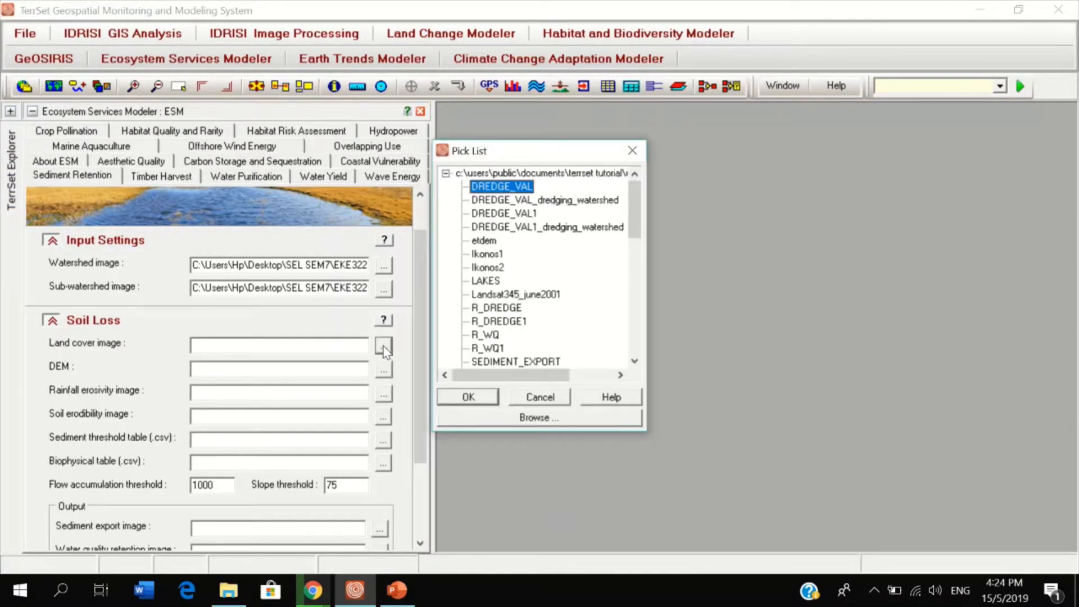
mouse_move(385, 361)
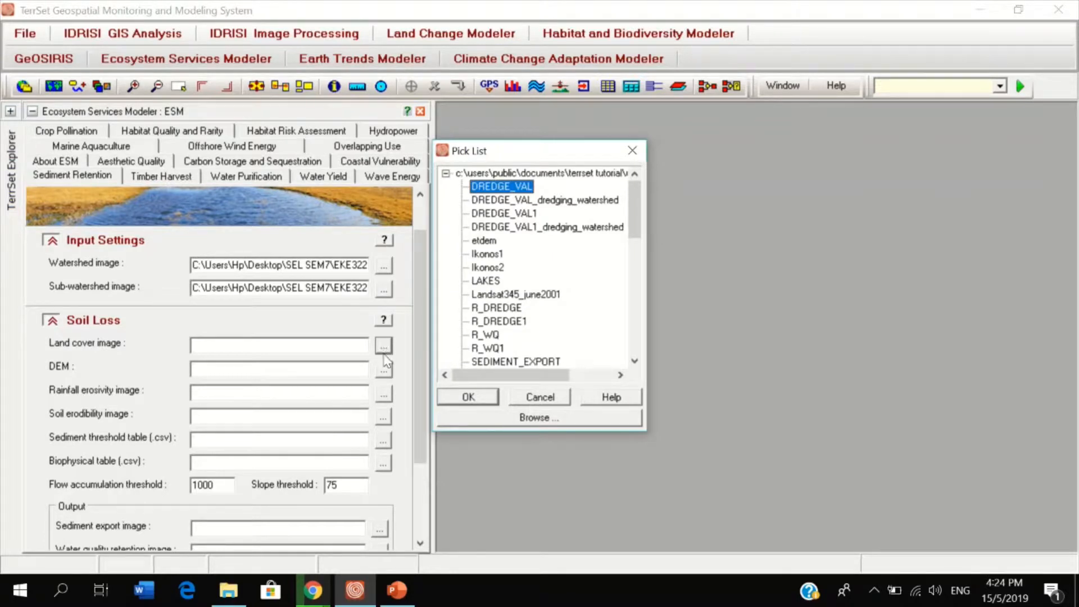
mouse_move(457, 427)
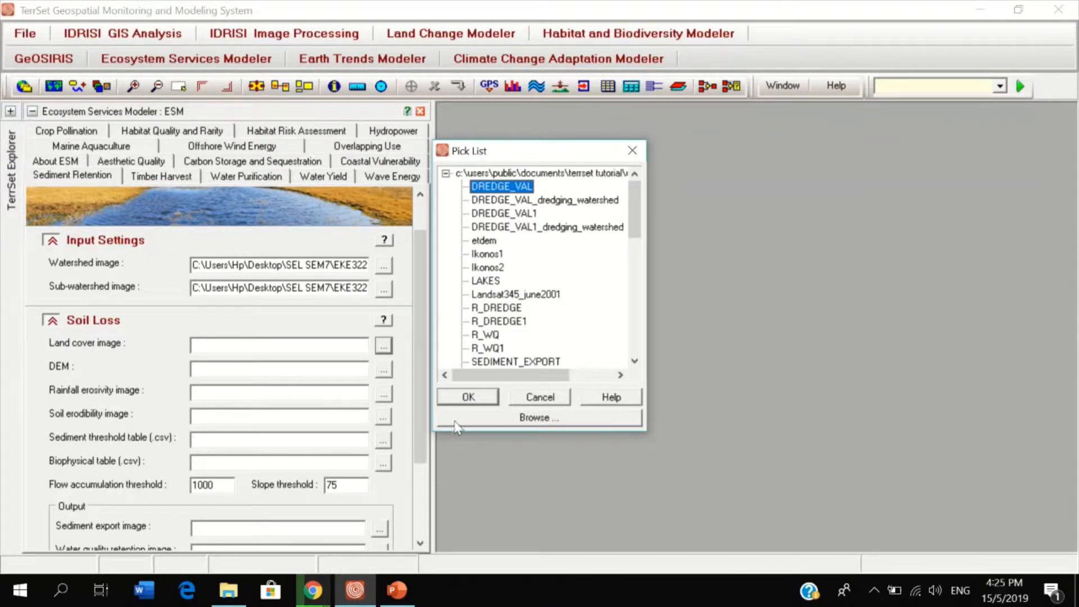
left_click(538, 417)
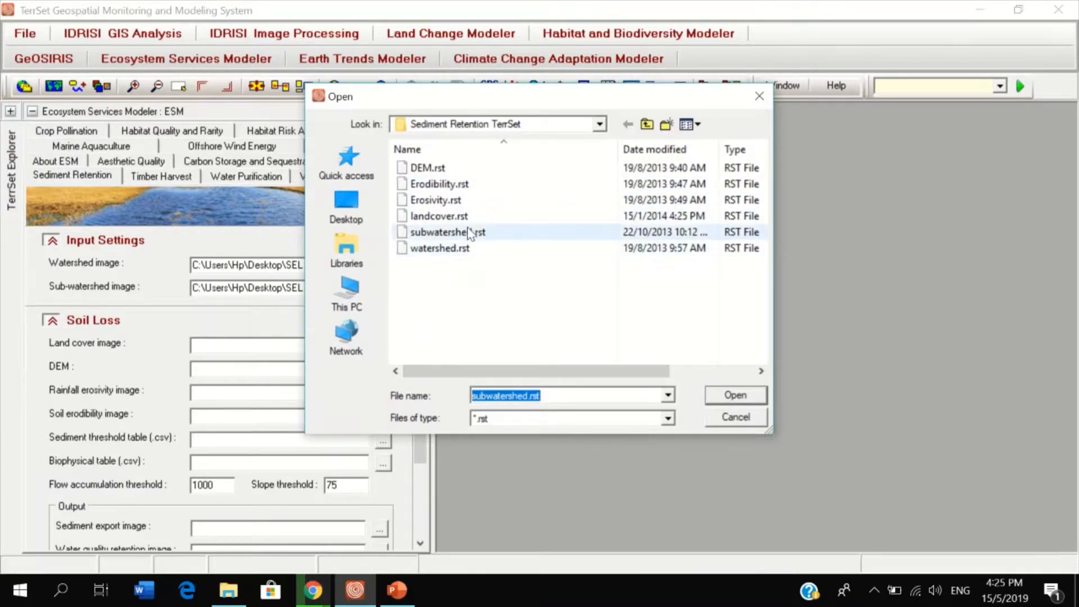
left_click(438, 216)
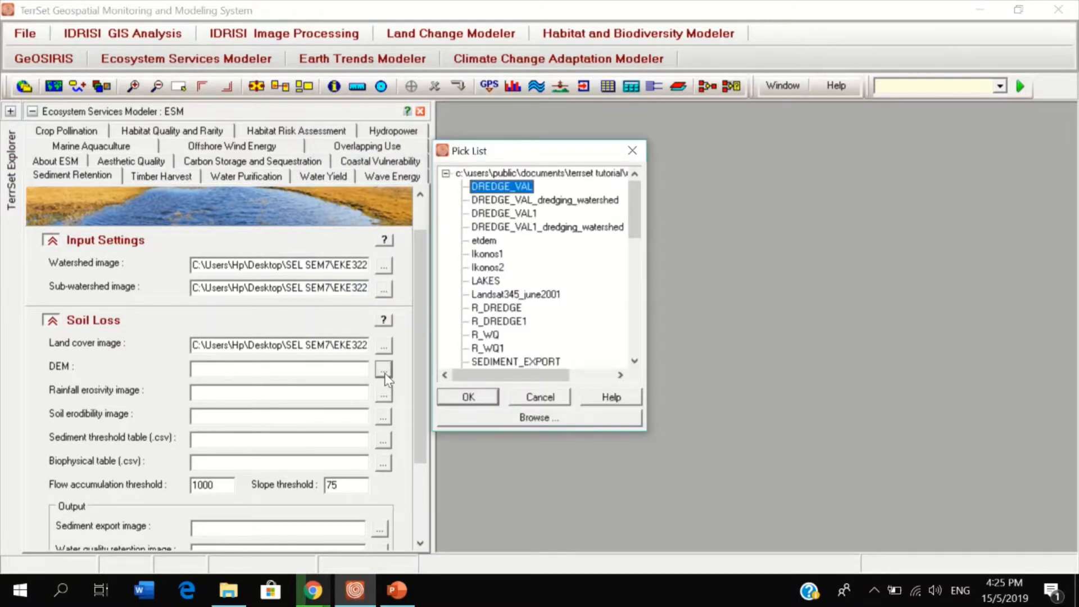
mouse_move(531, 432)
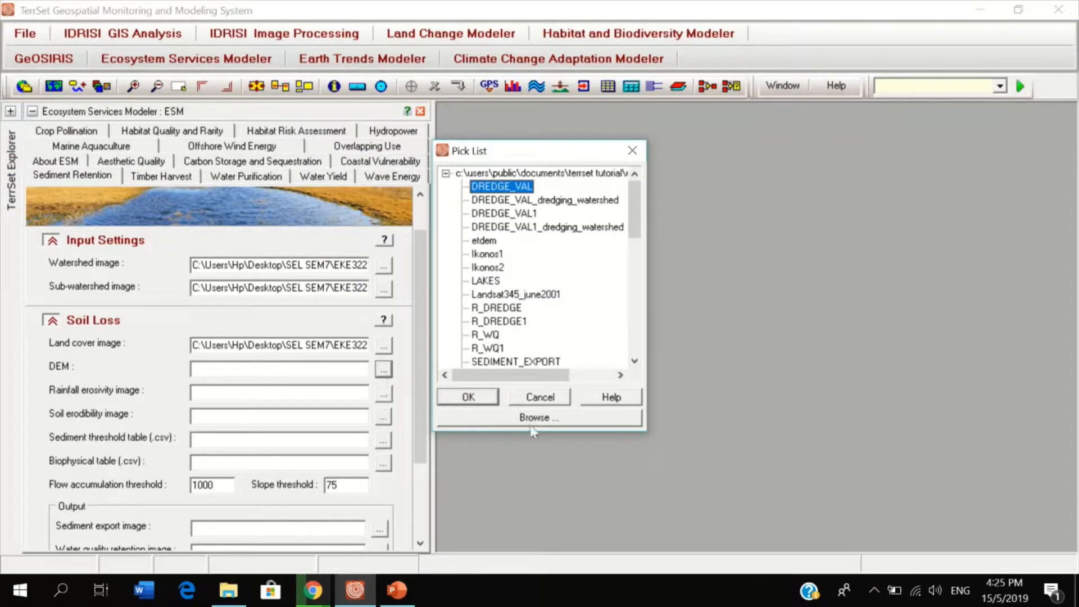
left_click(538, 417)
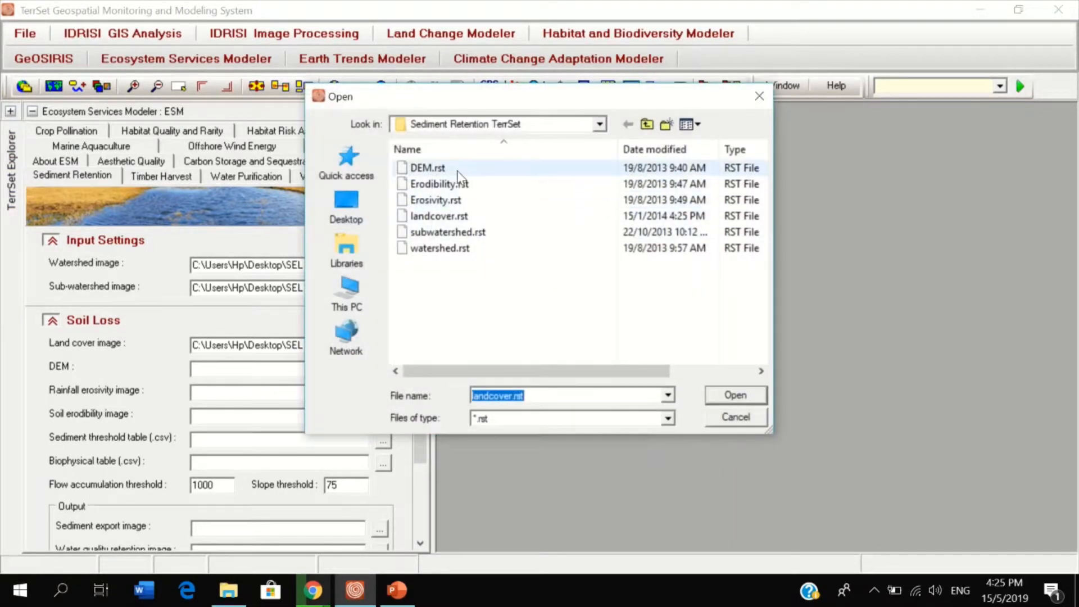
left_click(734, 394)
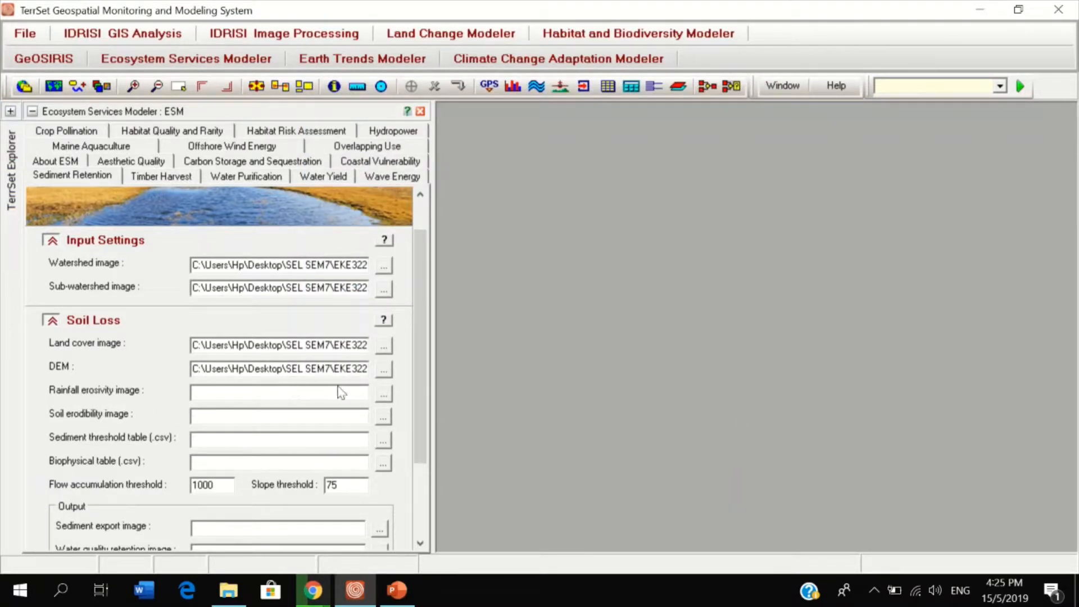
Set Erosivity.rst as rainfall erosivity and Erodibility.rst as soil erodibility.
left_click(382, 392)
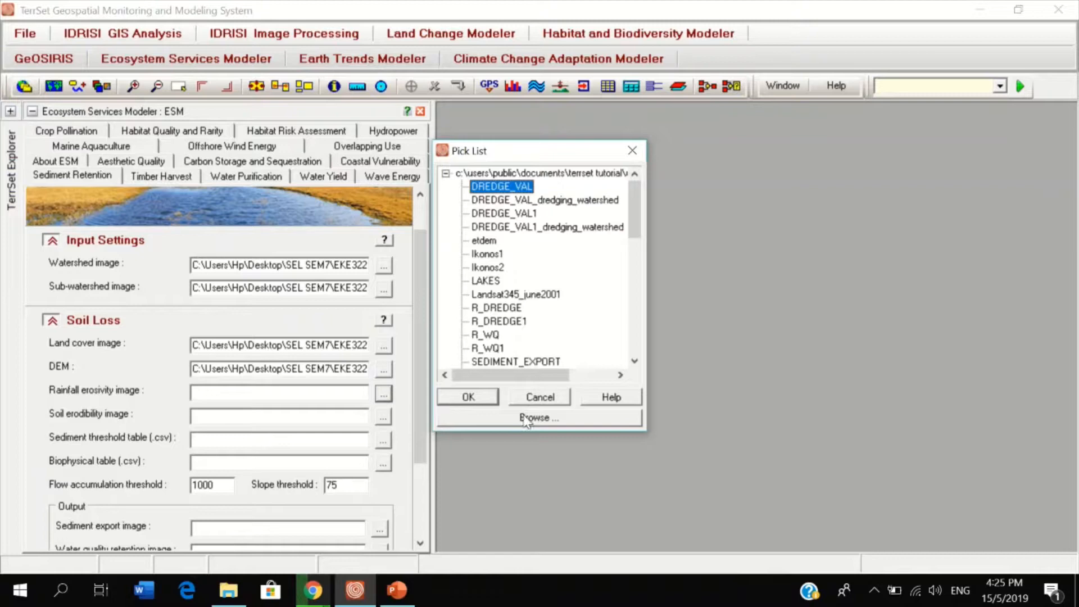
left_click(538, 417)
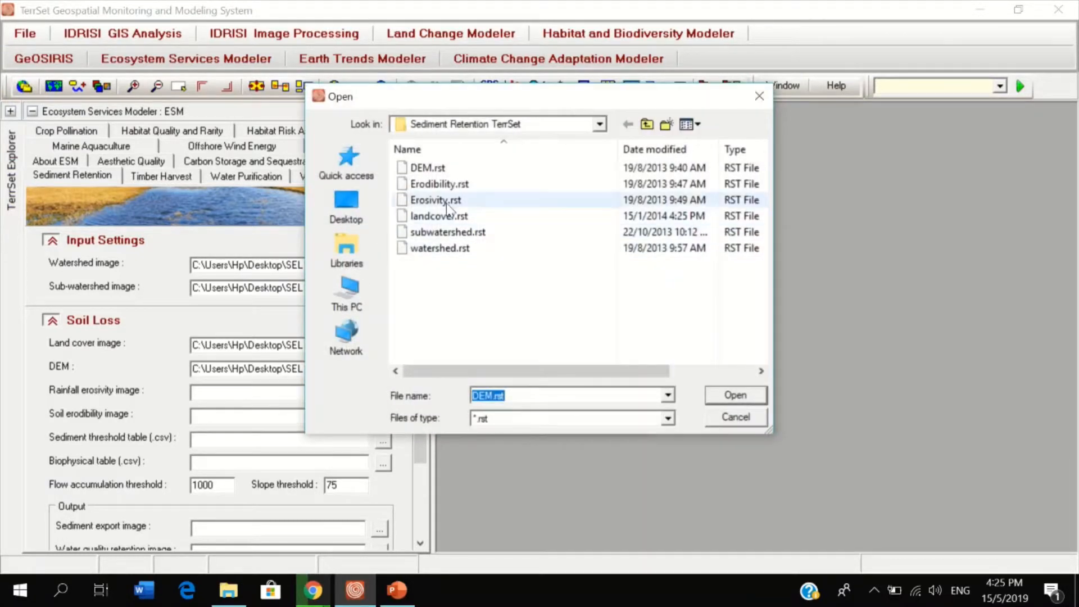
left_click(435, 200)
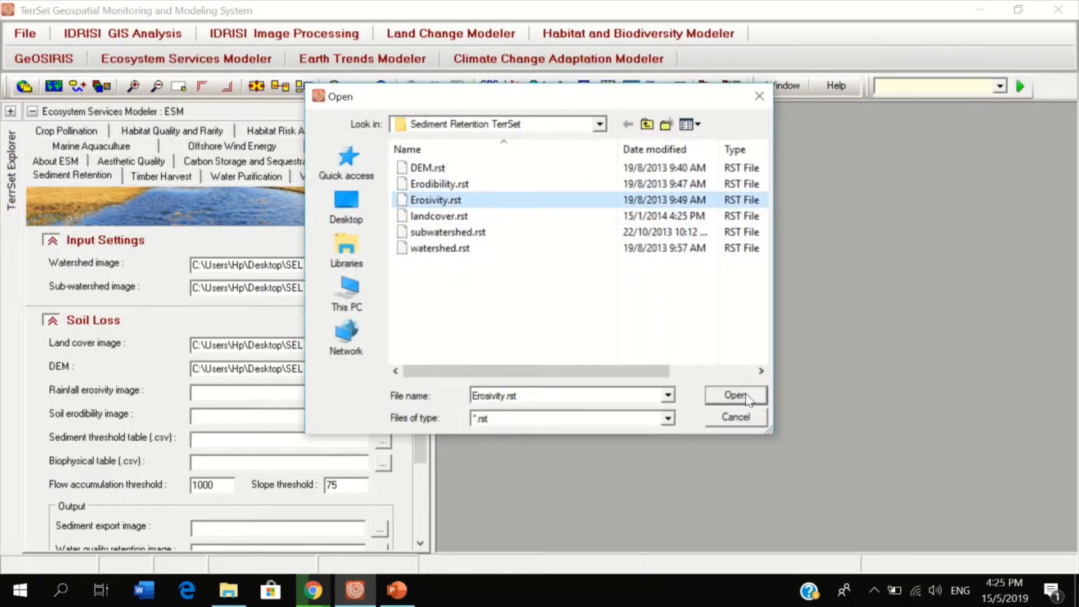
left_click(735, 395)
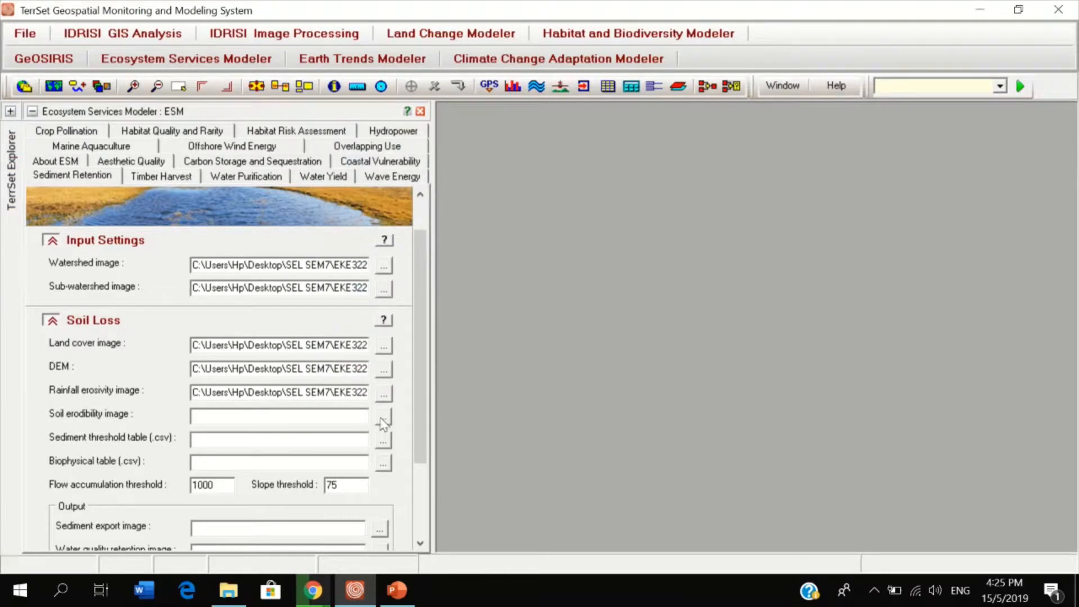
left_click(382, 415)
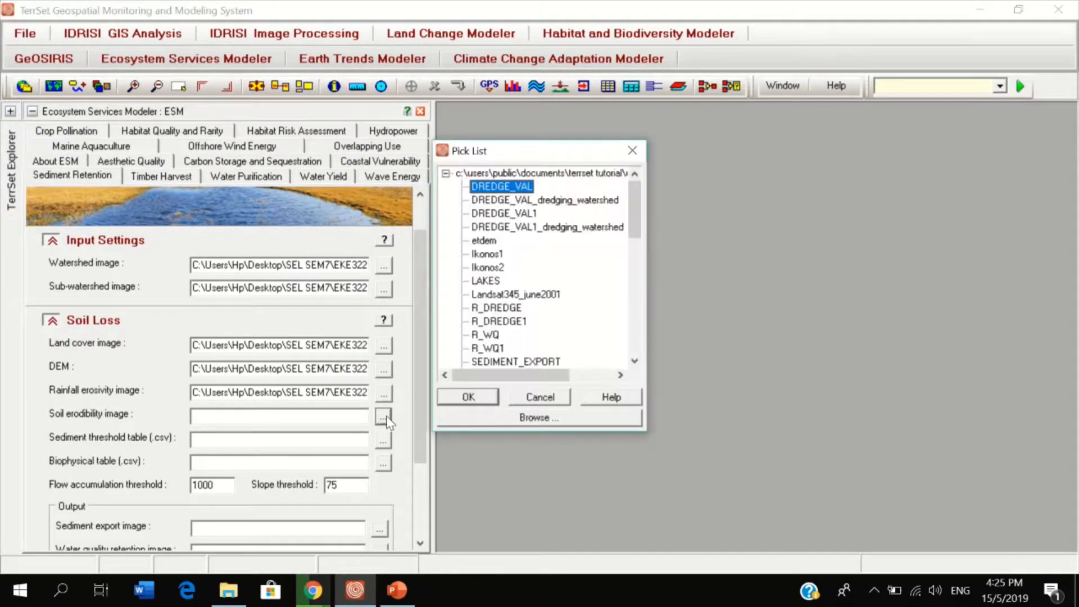
left_click(538, 416)
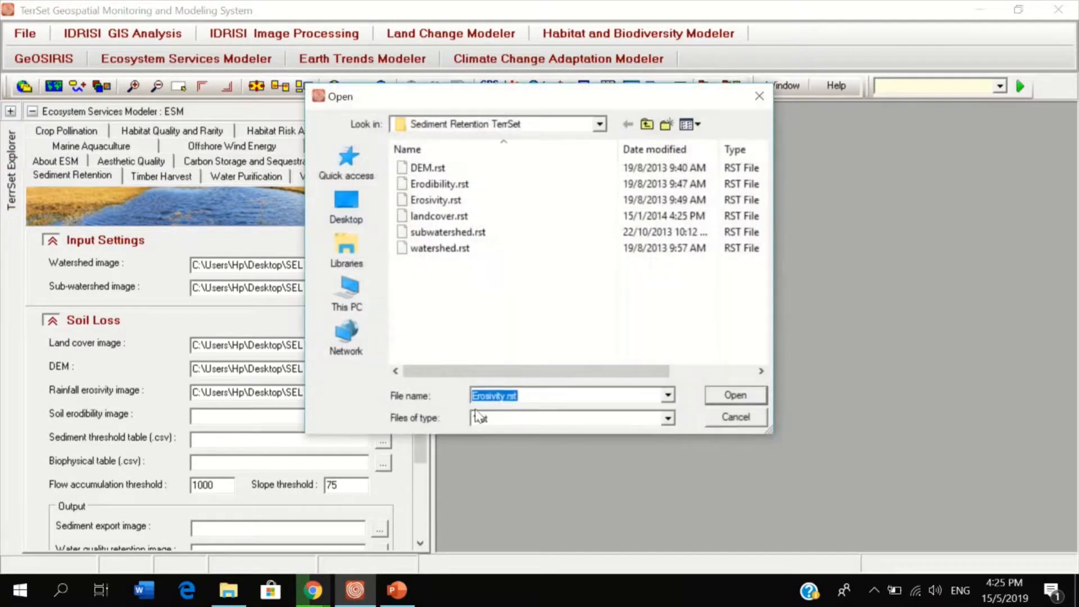
left_click(439, 183)
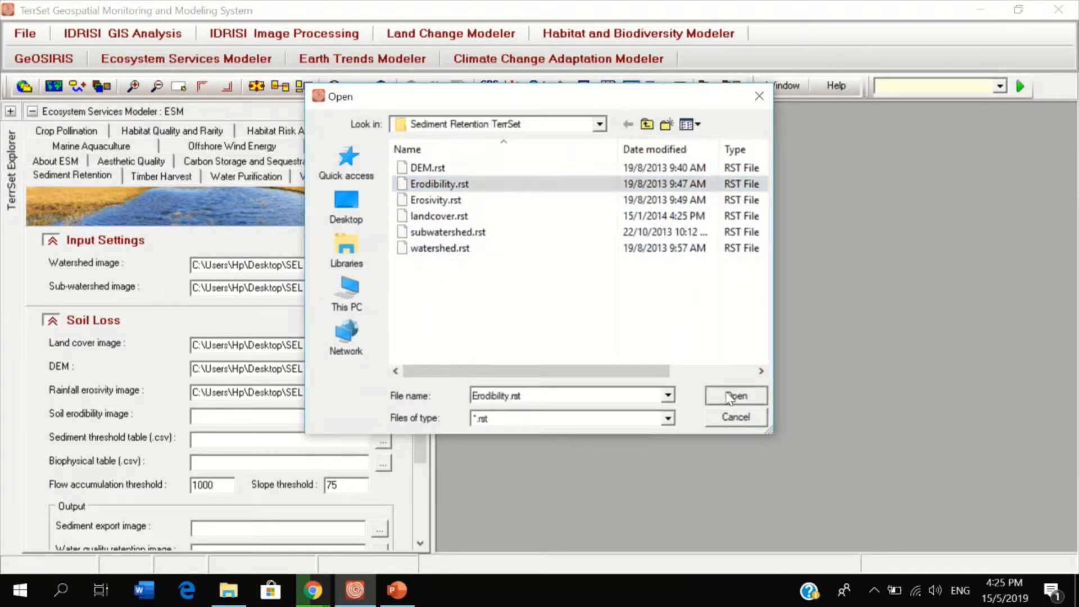
left_click(734, 396)
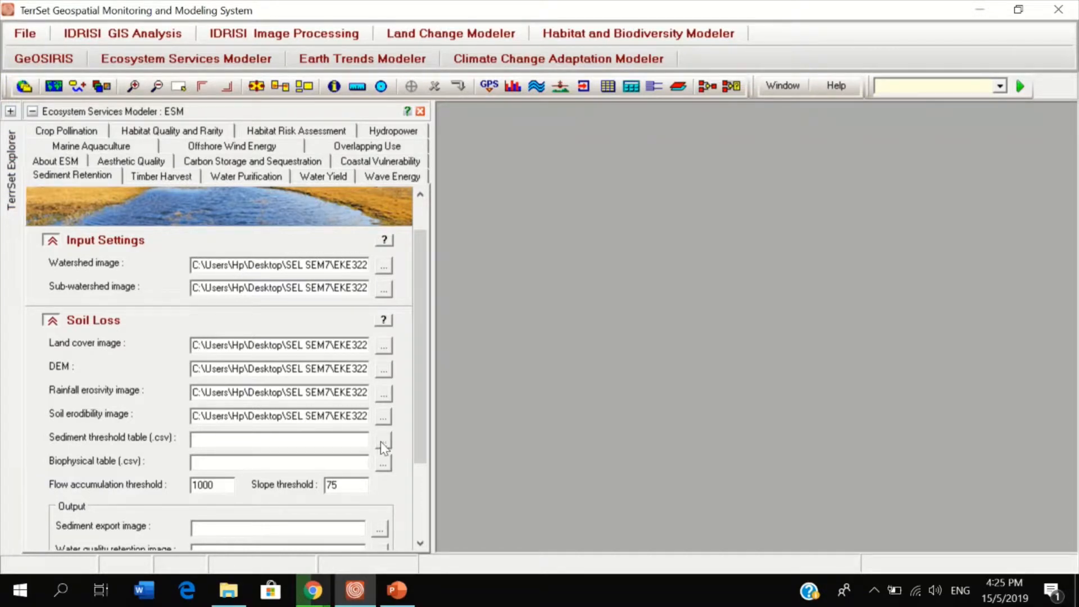
Load Sediment_Threshold.csv as the sediment threshold table.
left_click(277, 437)
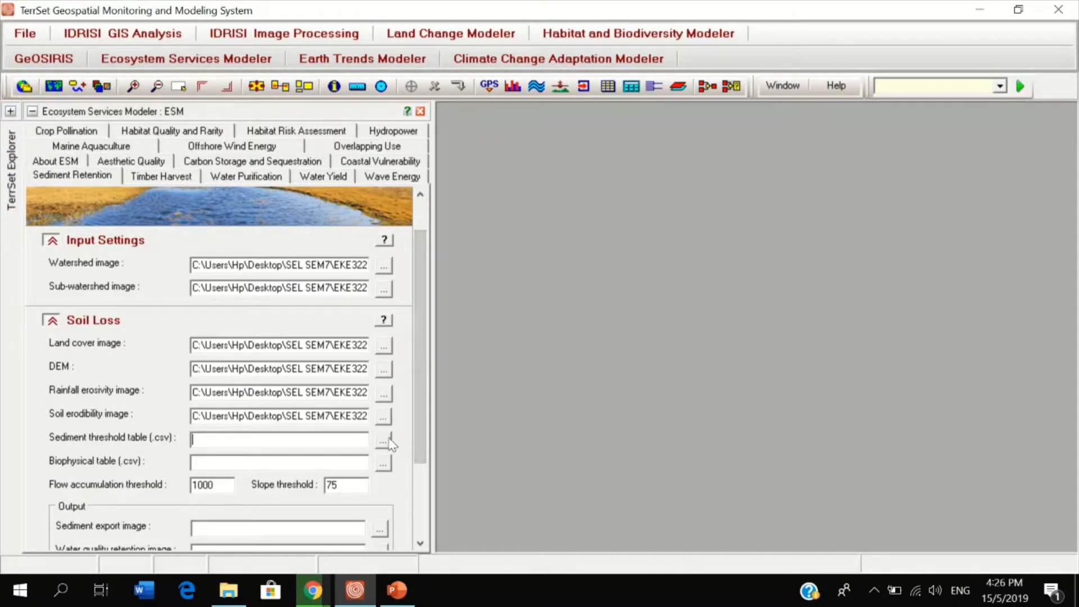
left_click(382, 440)
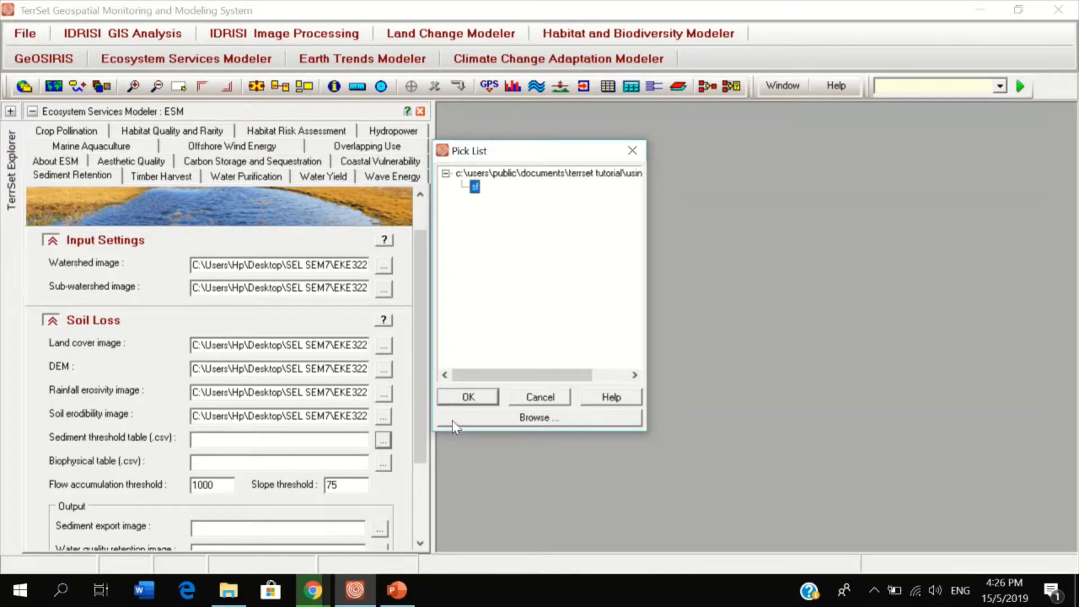
left_click(538, 418)
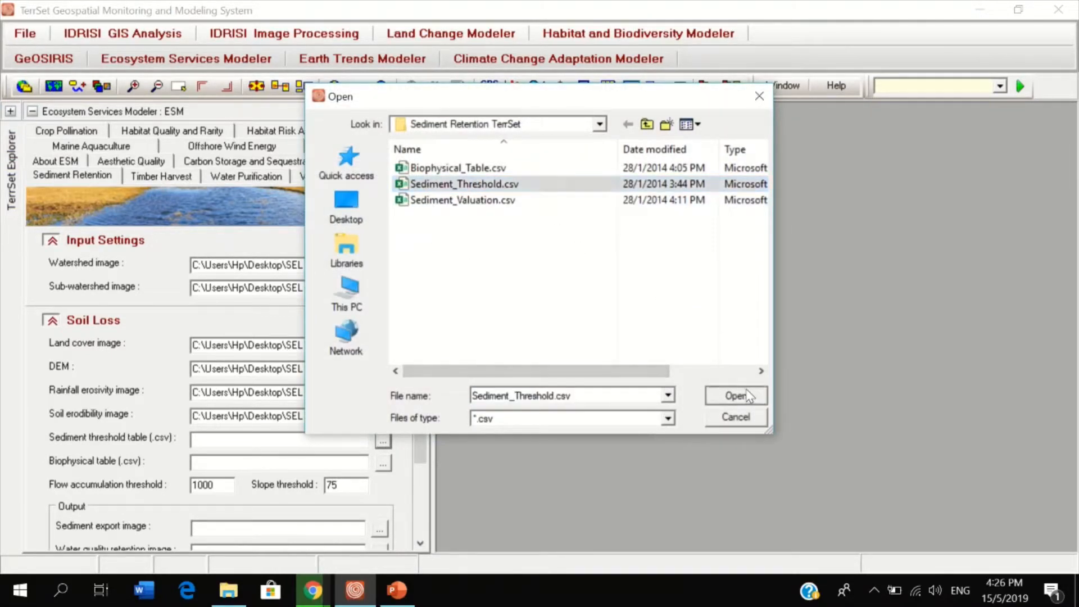
left_click(735, 396)
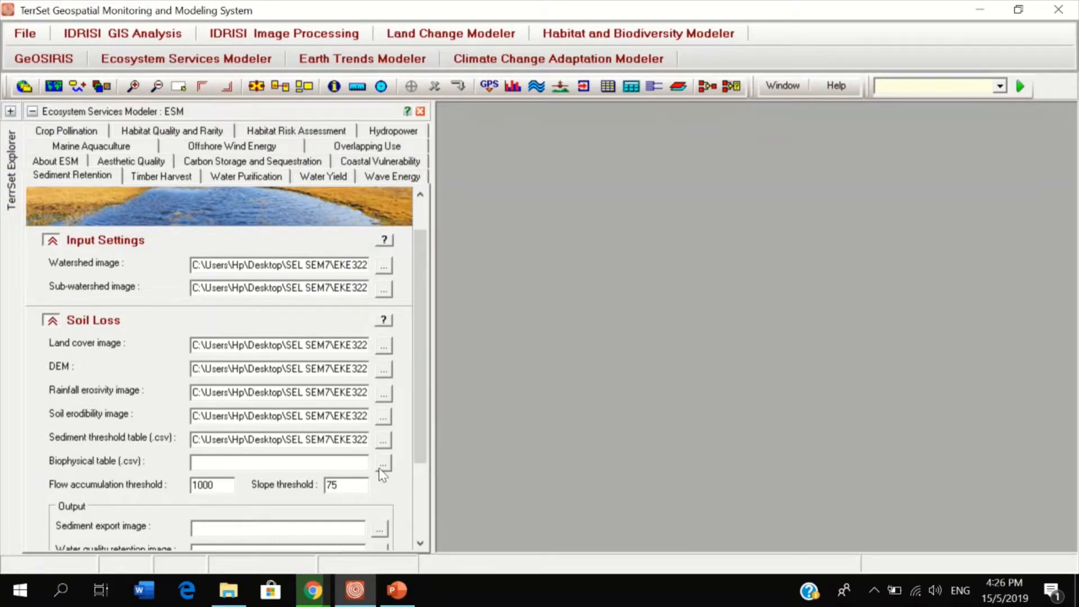
Load Biophysical_Table.csv as the biophysical table.
left_click(382, 462)
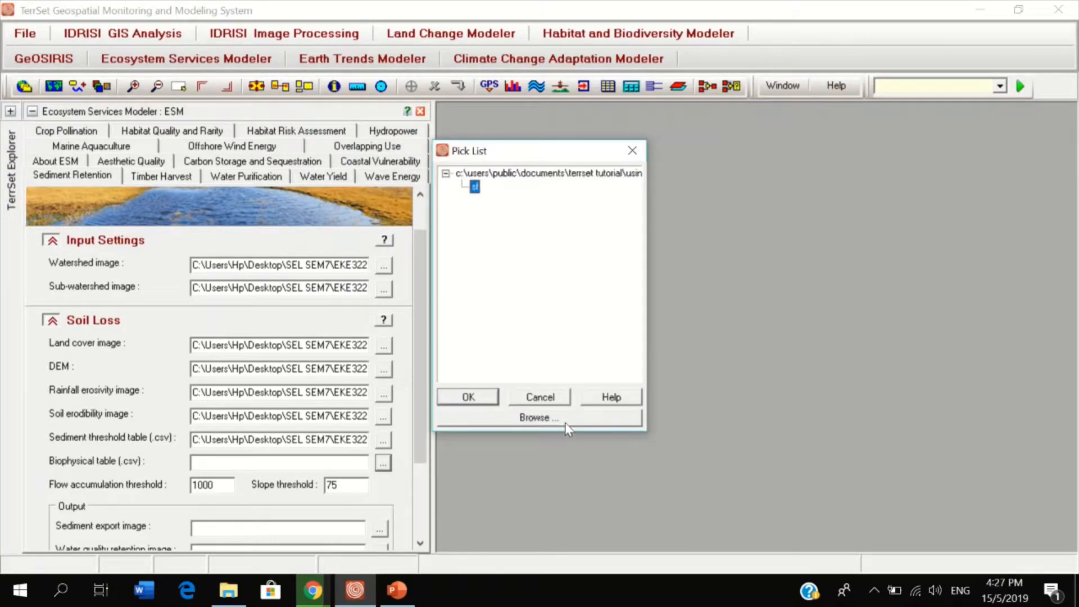
left_click(537, 418)
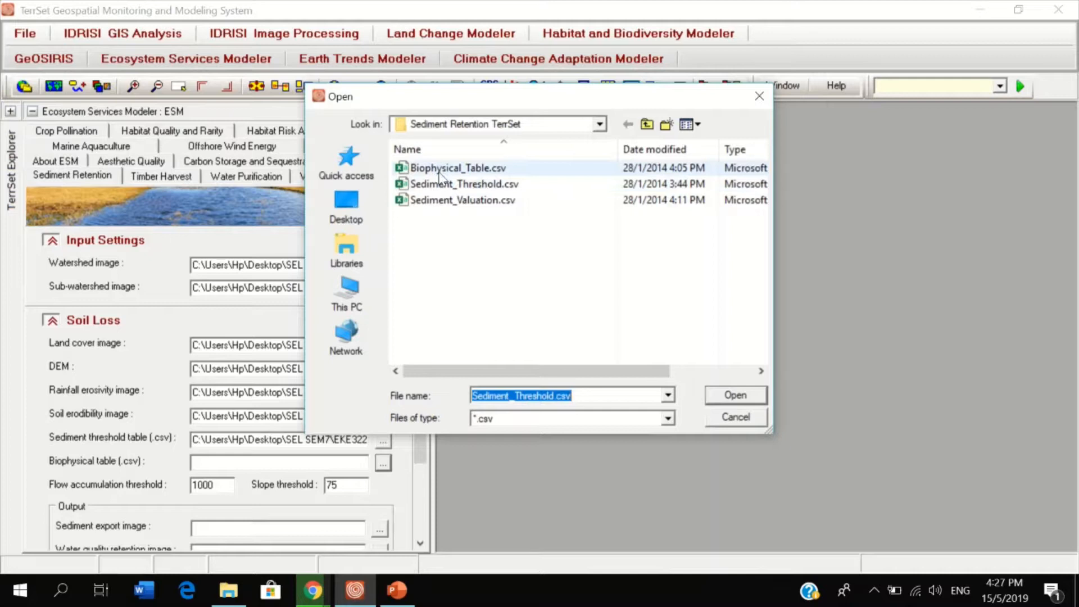
left_click(457, 168)
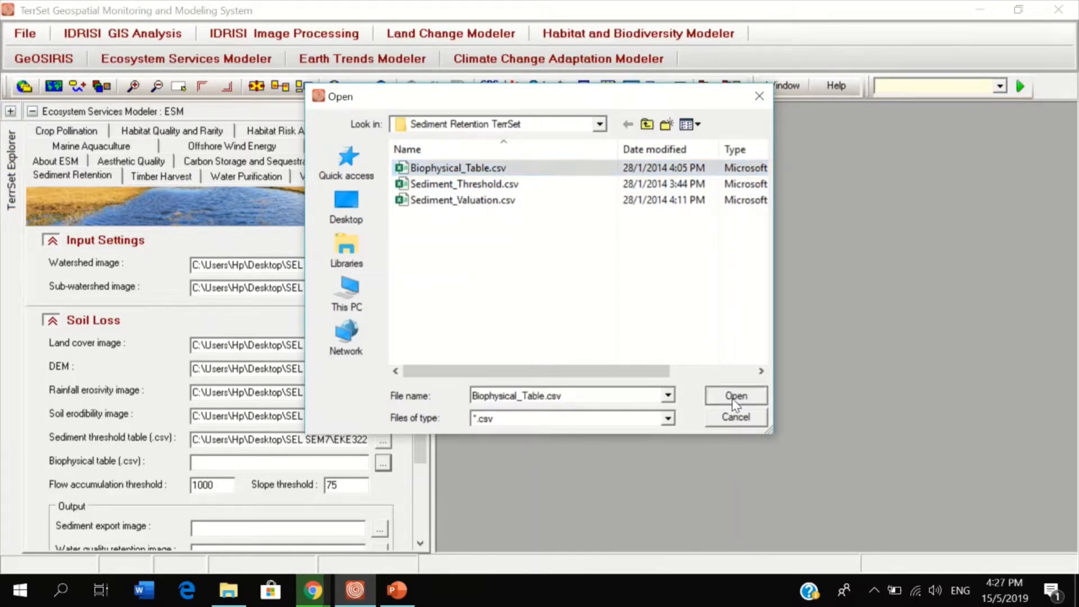
left_click(734, 396)
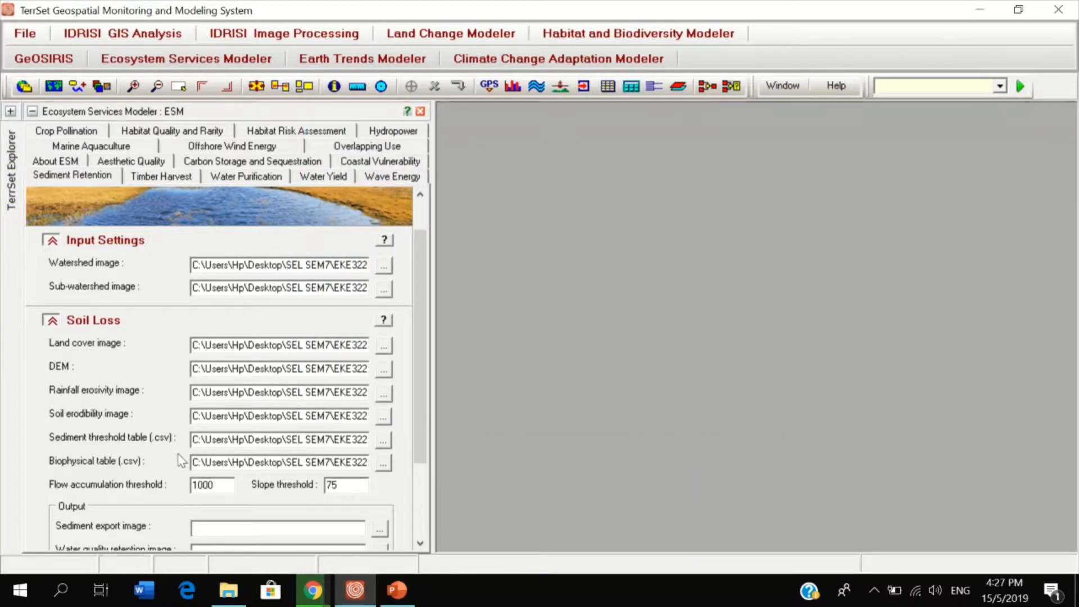
mouse_move(248, 480)
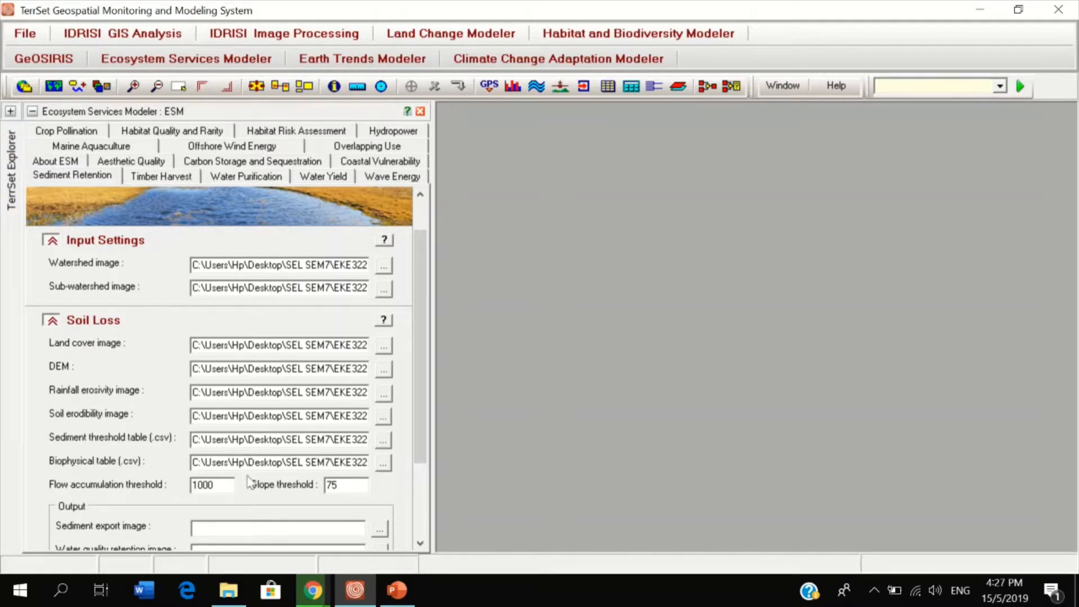
mouse_move(249, 442)
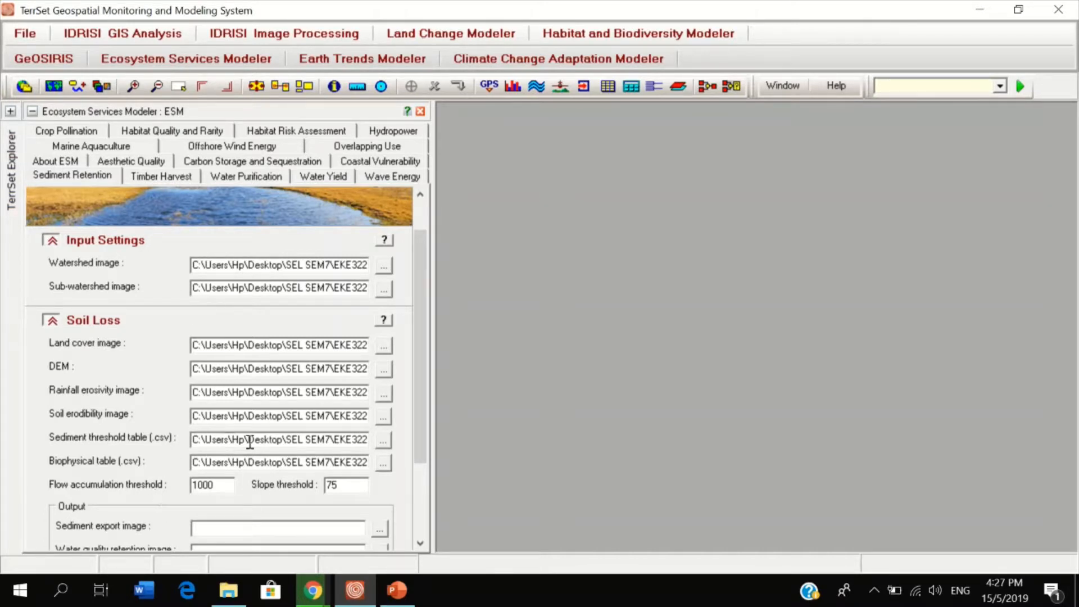
mouse_move(310, 480)
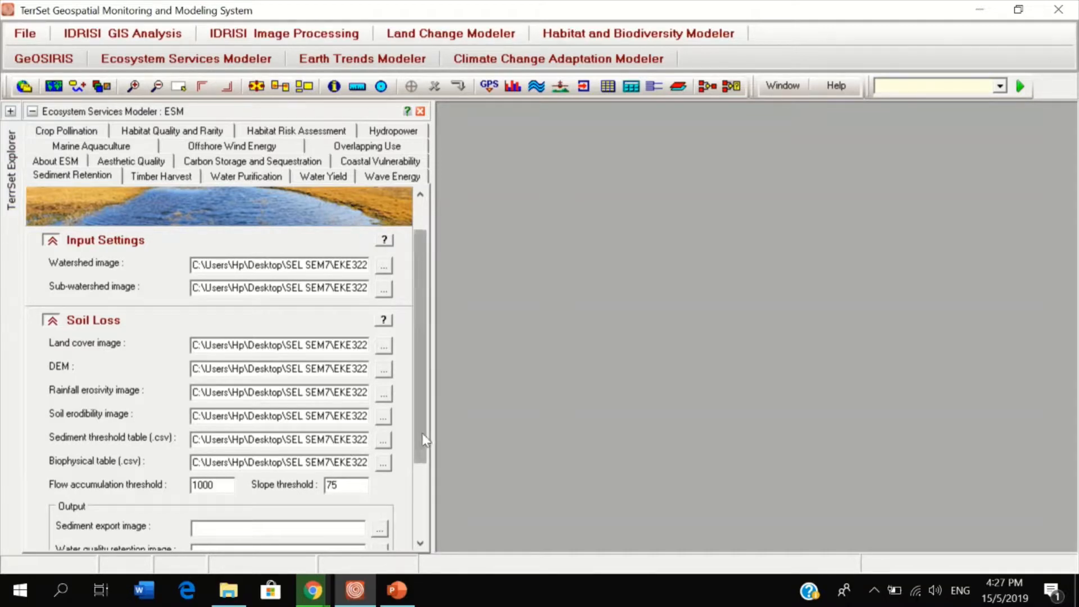
Name the sediment export output image SEDIMENT_EXPORT in the Output section.
scroll("down", 3)
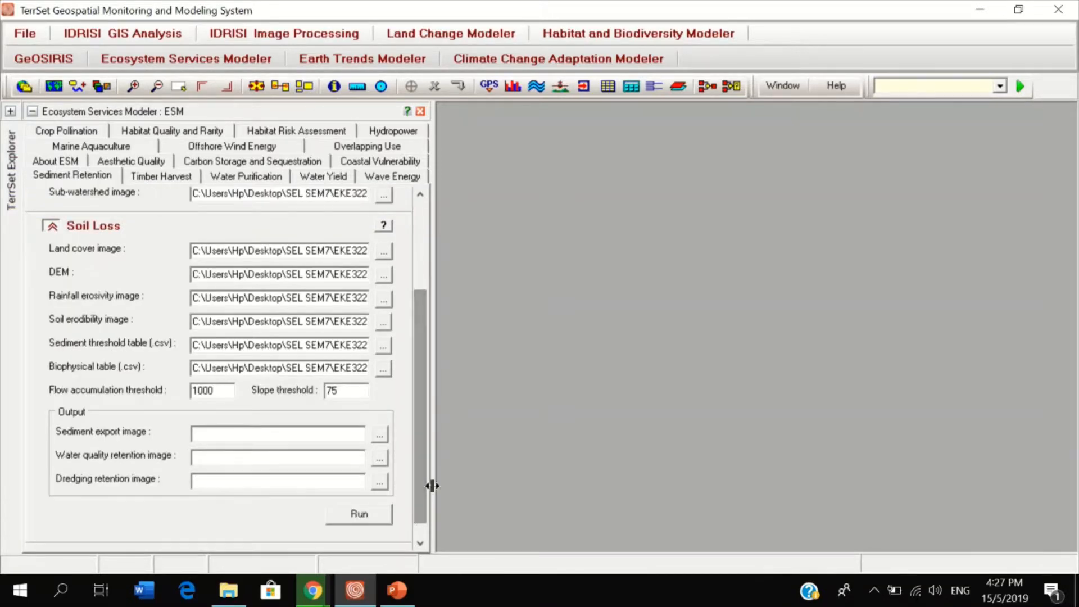
mouse_move(230, 431)
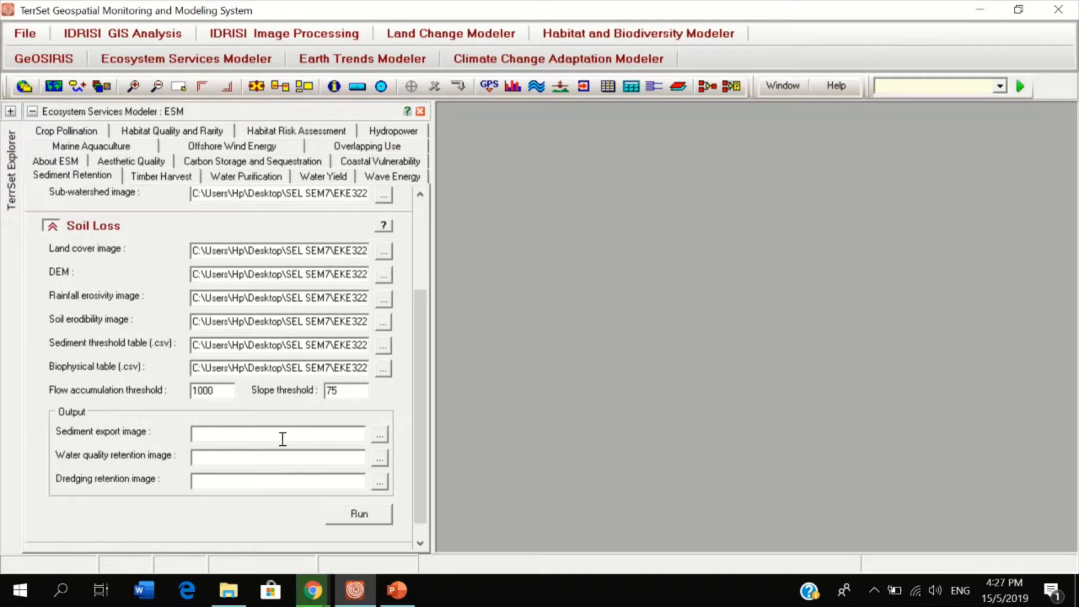
type("SEDIM")
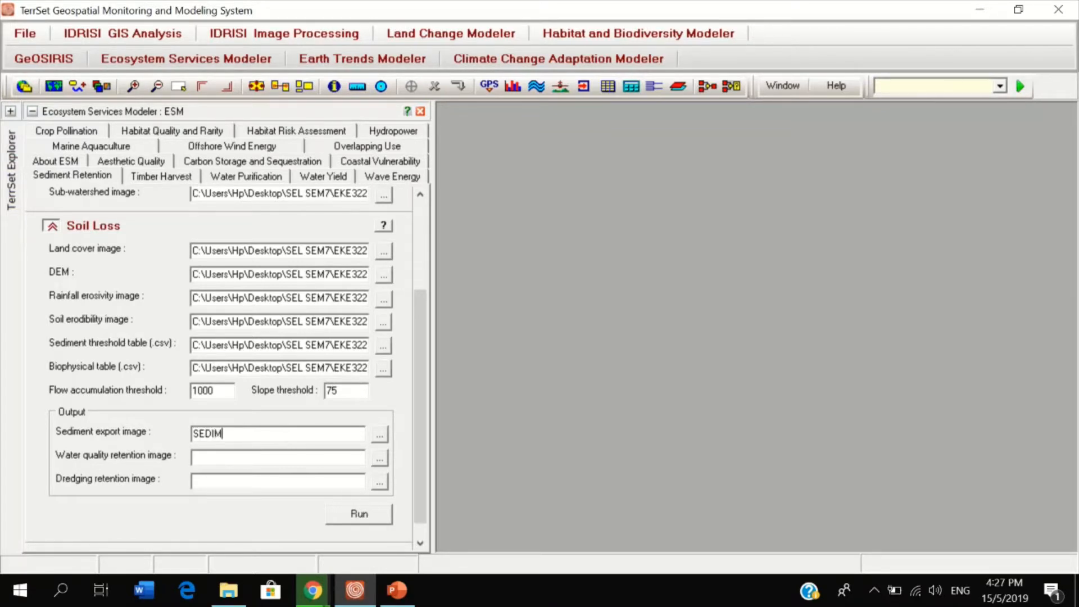
type("ENT_")
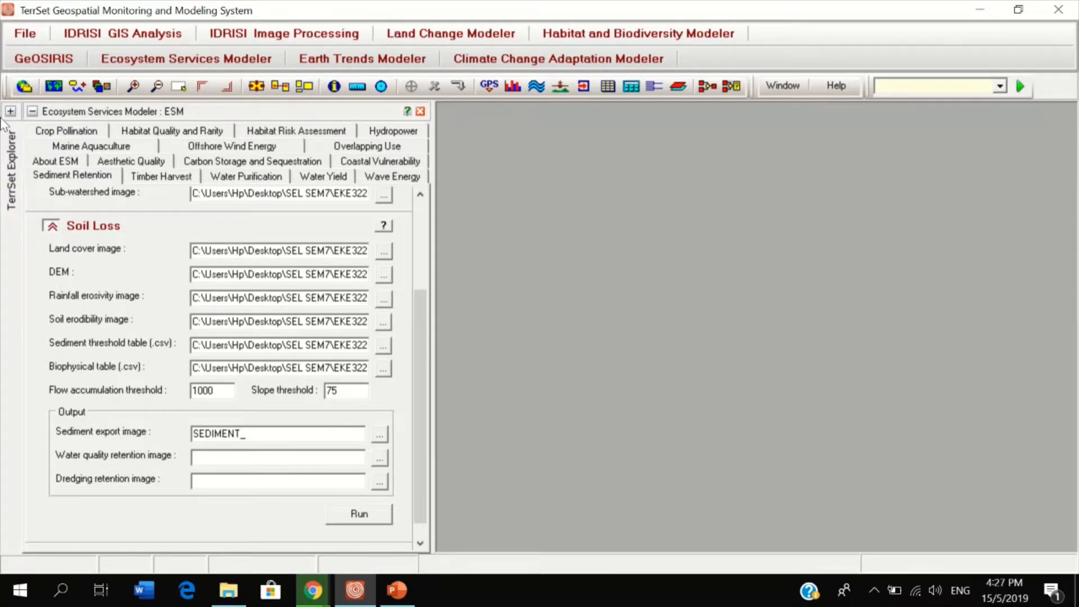
type("E")
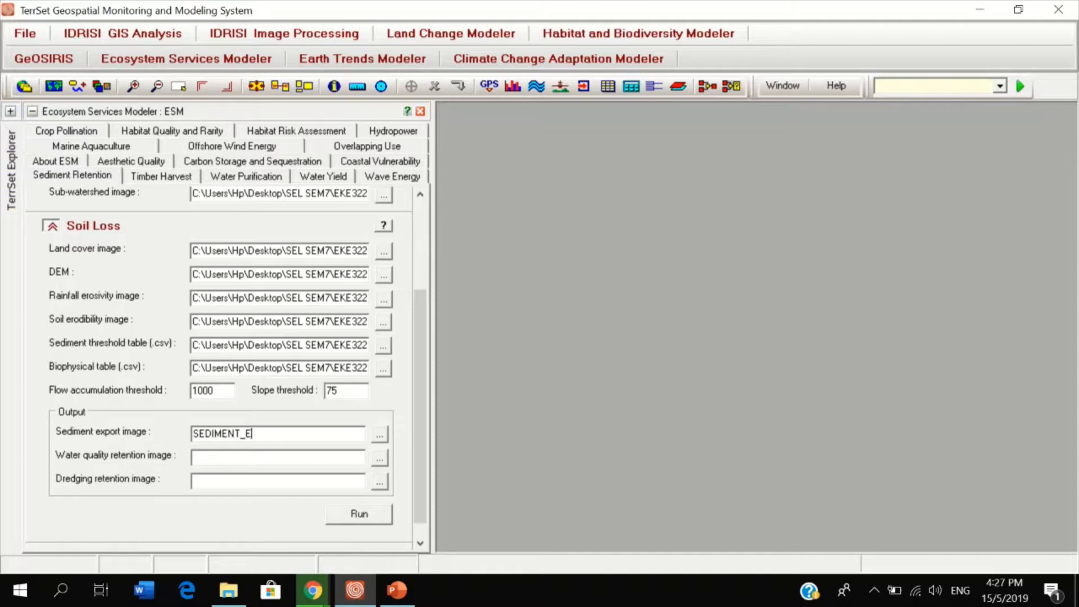
type("X")
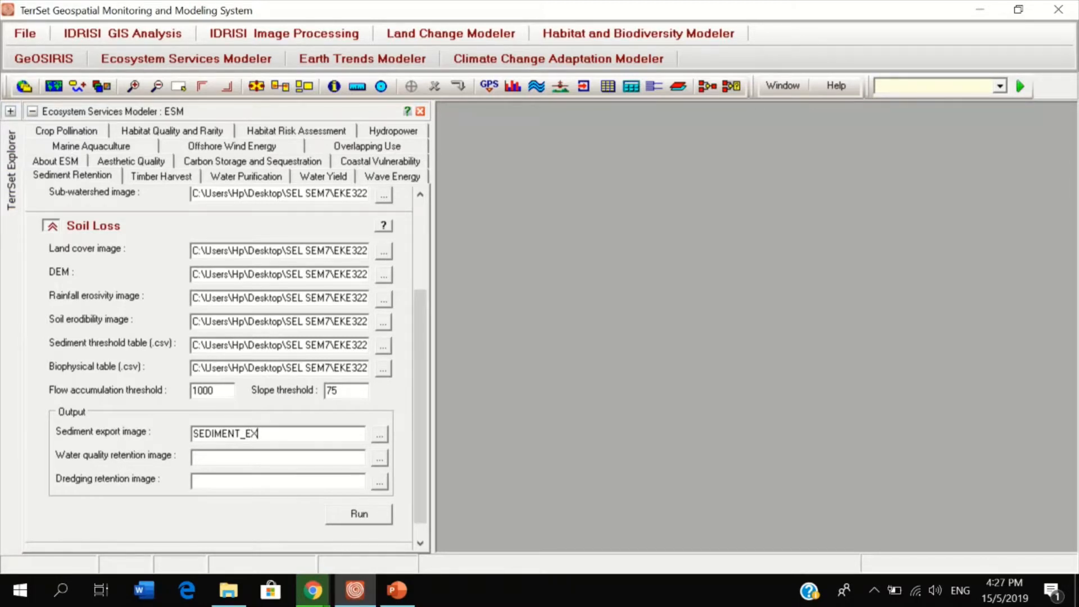
type("PO")
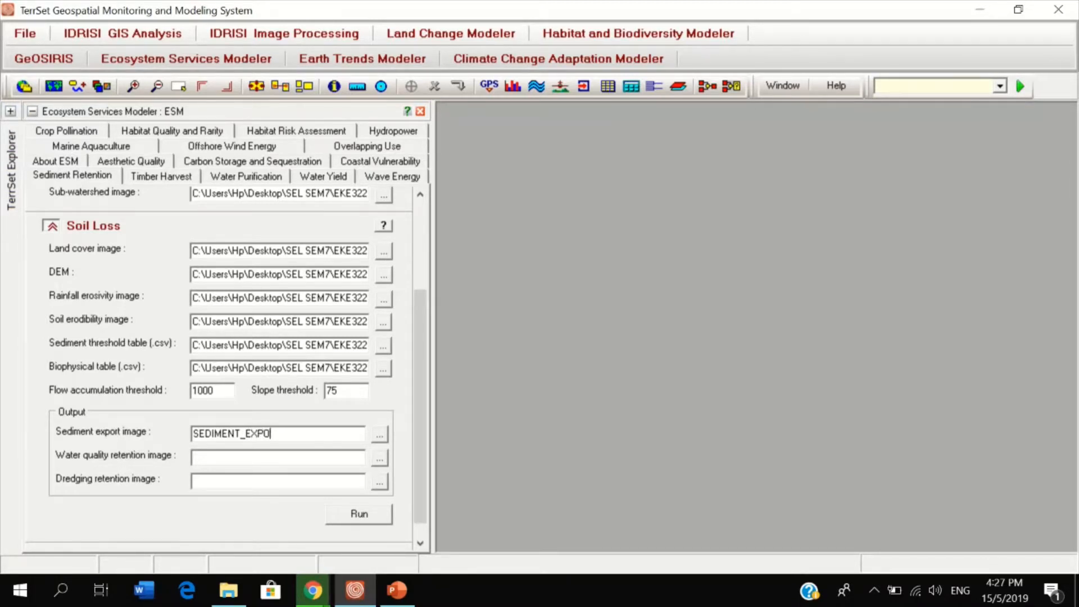
type("RT")
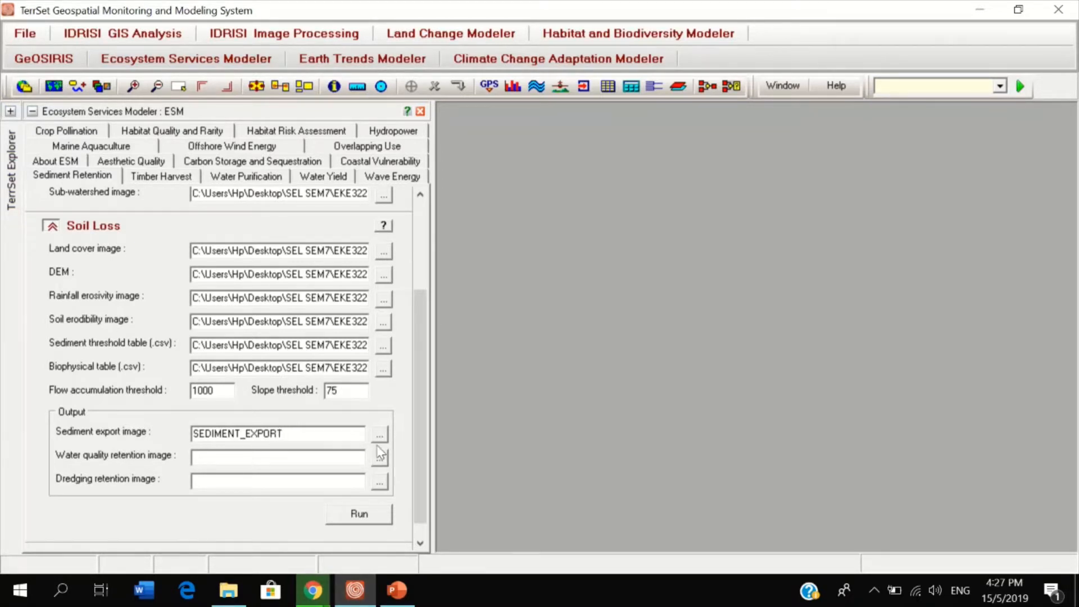
Name the water quality retention output R_WQ2 and the dredging retention output R_DREDGE2.
left_click(378, 458)
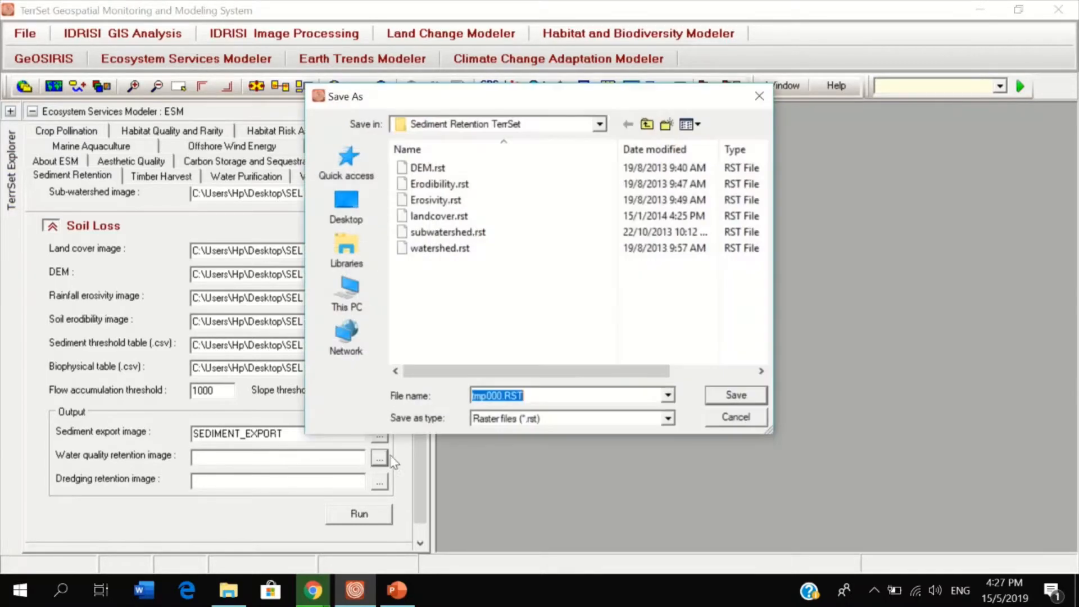
mouse_move(758, 97)
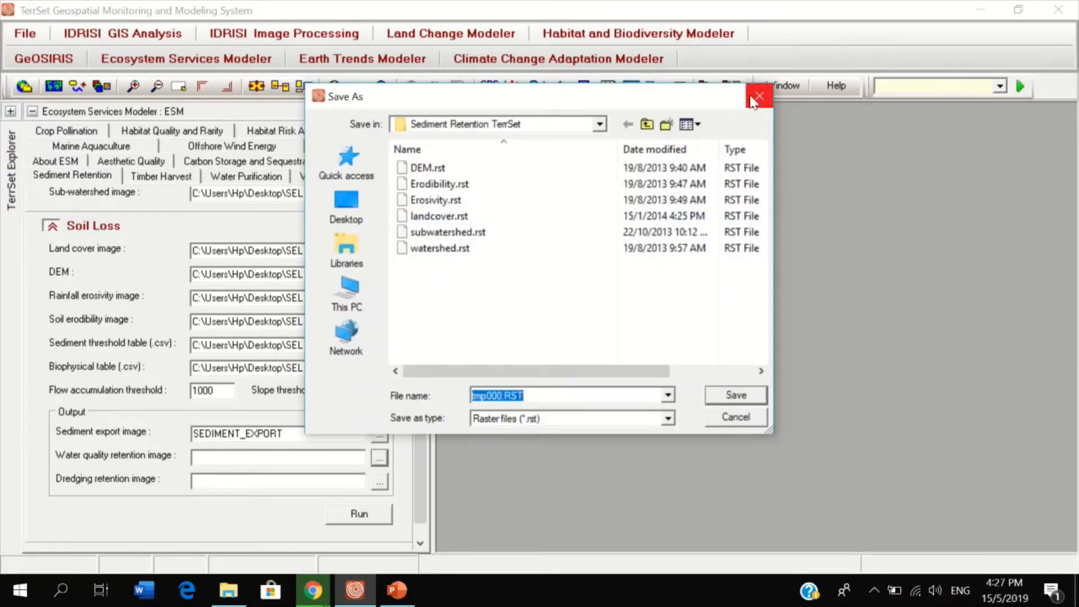
left_click(758, 97)
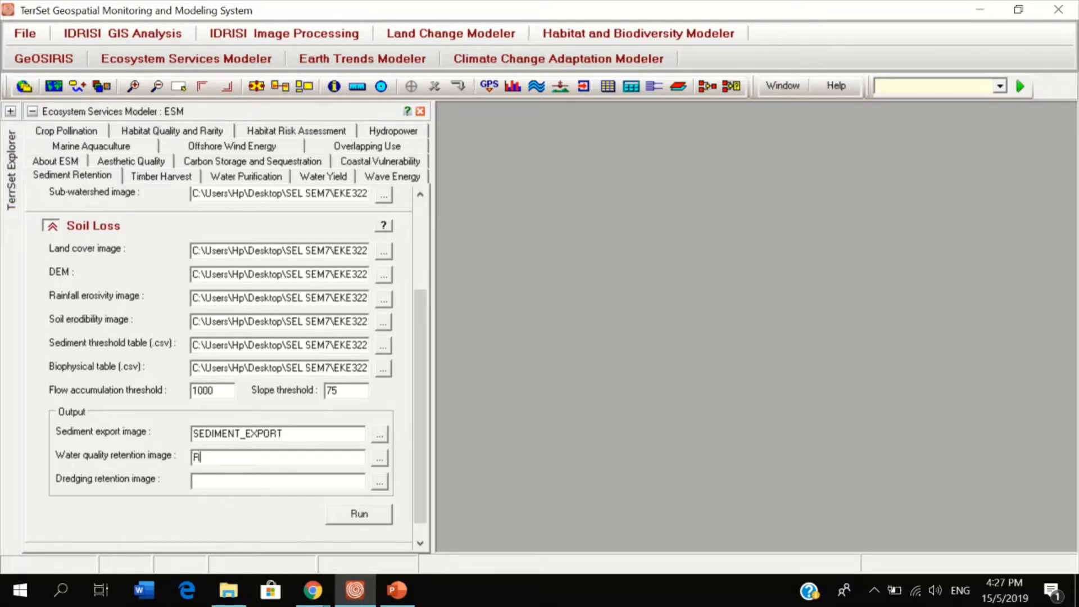
type("R_WQ2")
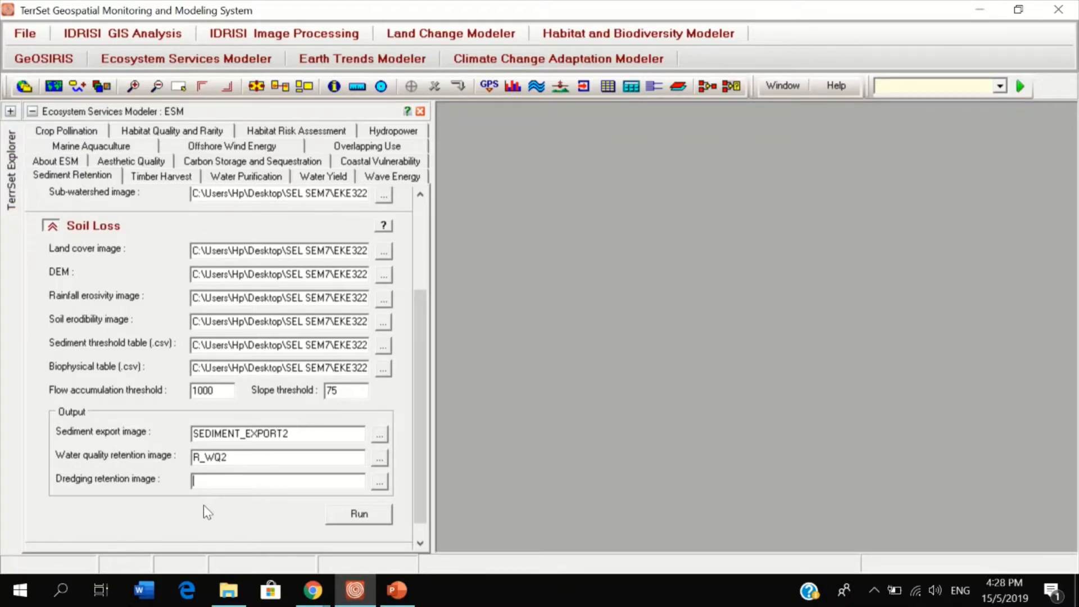
type("R")
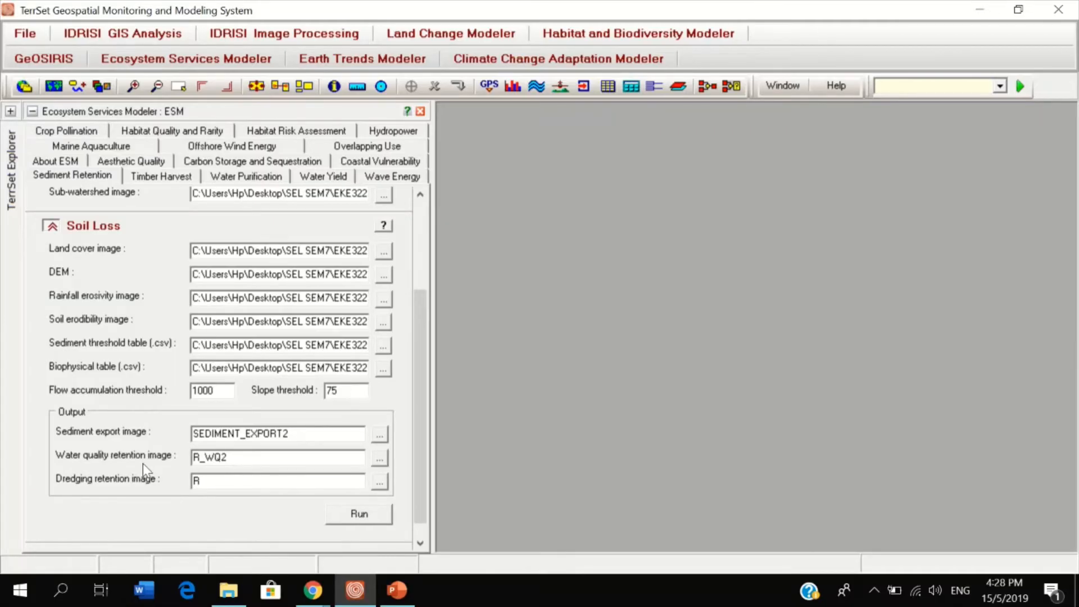
type("_DREDGE2")
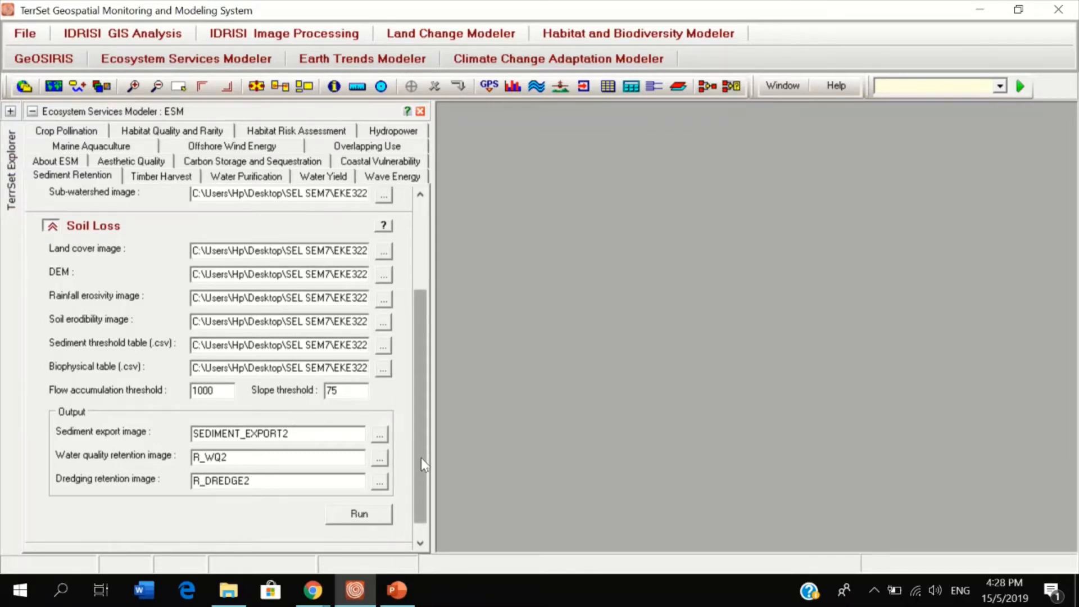
Run the Soil Loss sediment model with the three named outputs.
left_click(358, 495)
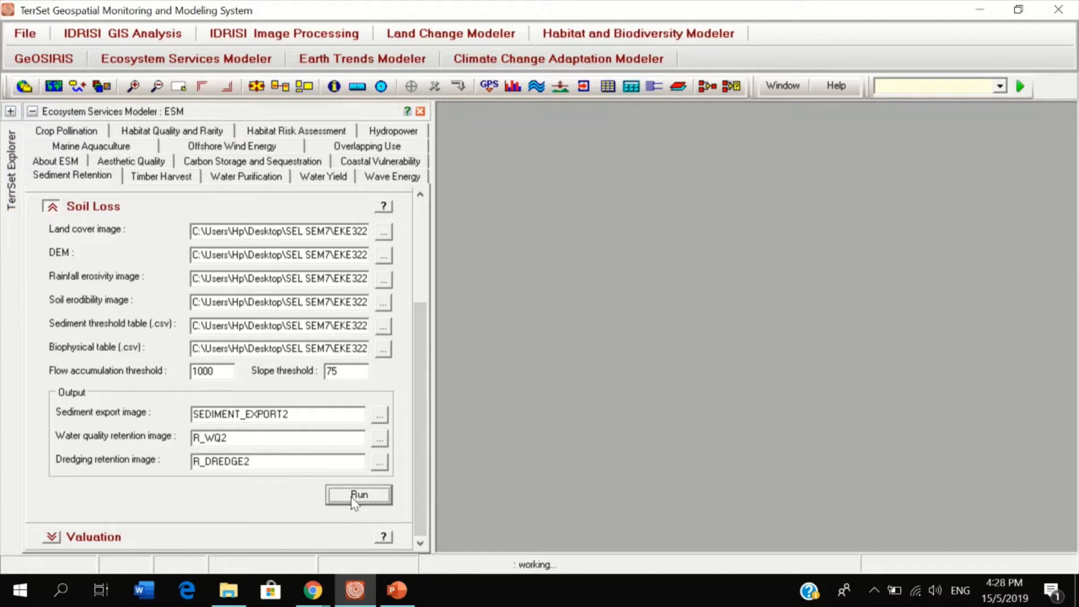
left_click(357, 495)
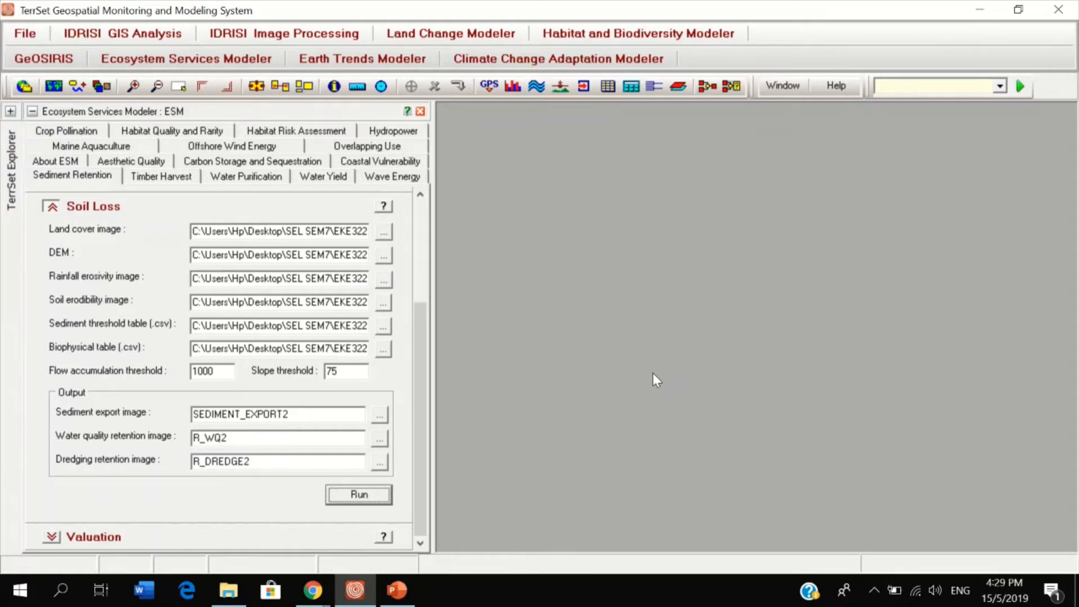
mouse_move(647, 398)
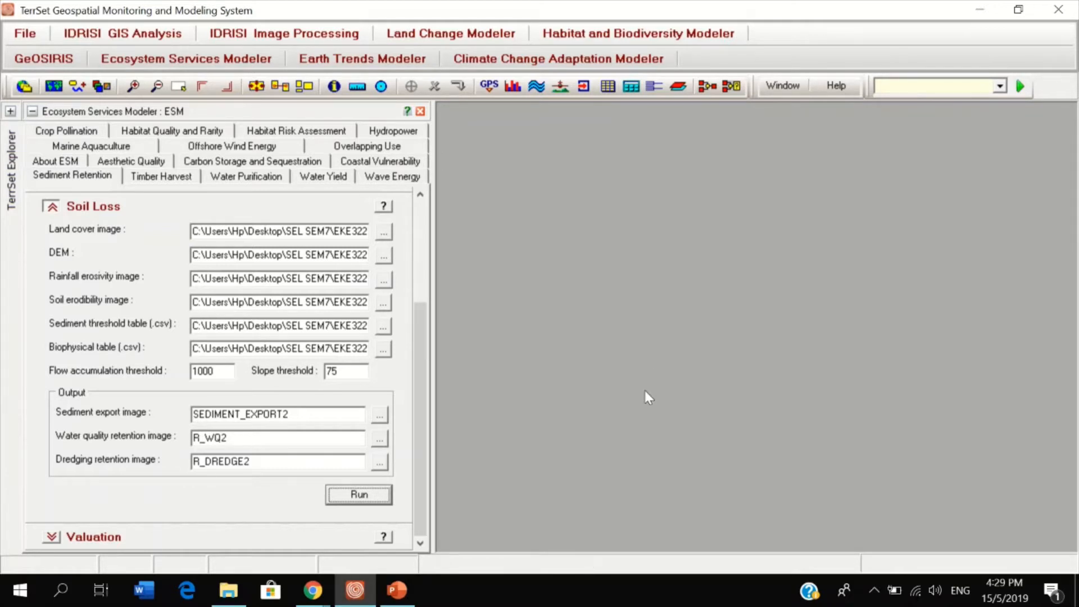
mouse_move(495, 551)
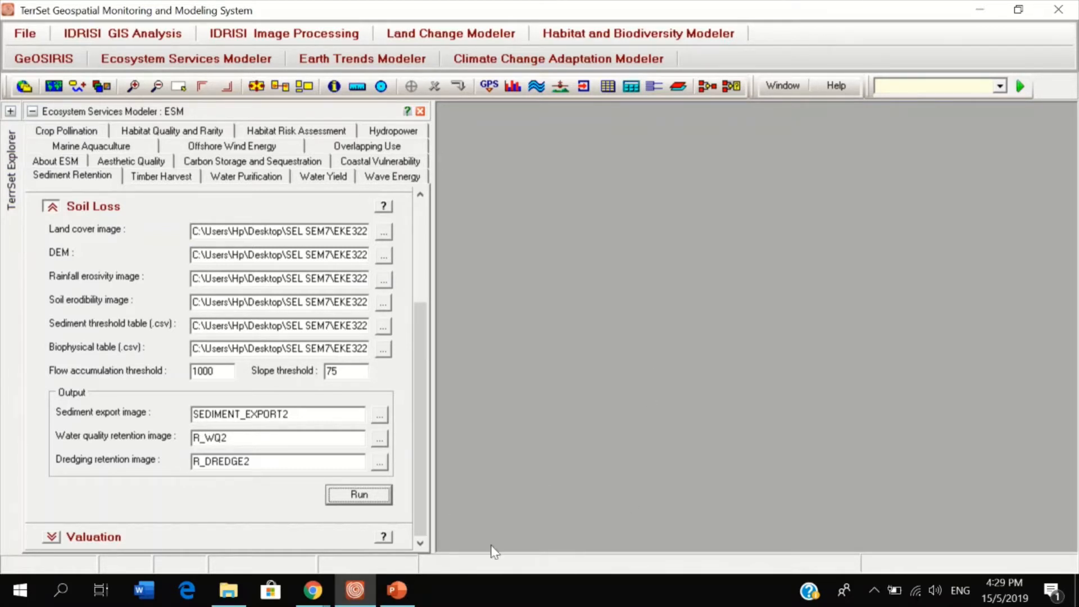
Bring the r_dredge2 result map to the front alongside sediment_export2 and r_wq2.
left_click(357, 494)
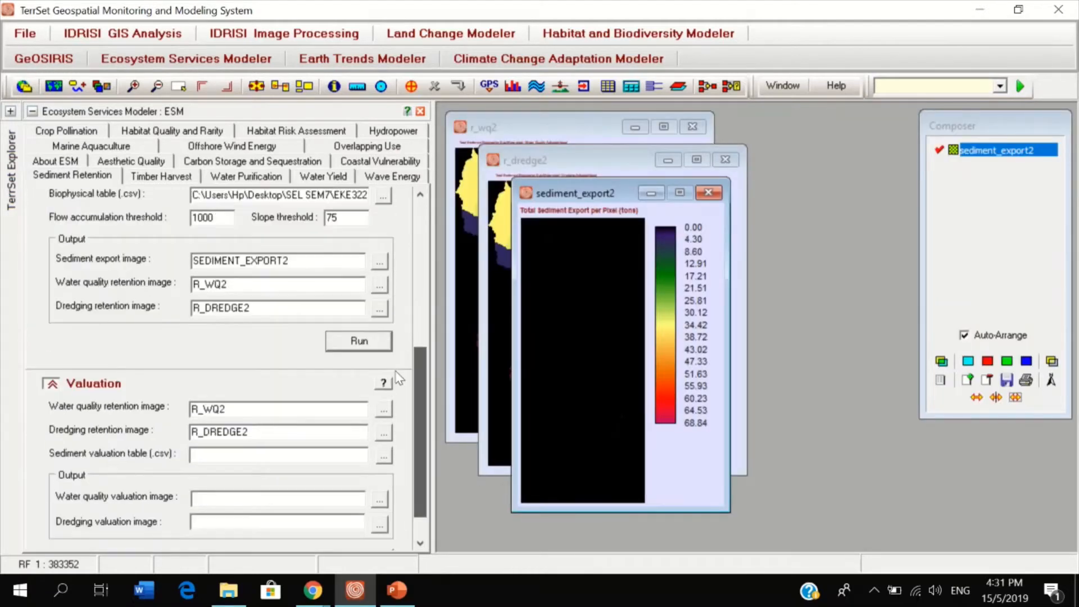
mouse_move(431, 387)
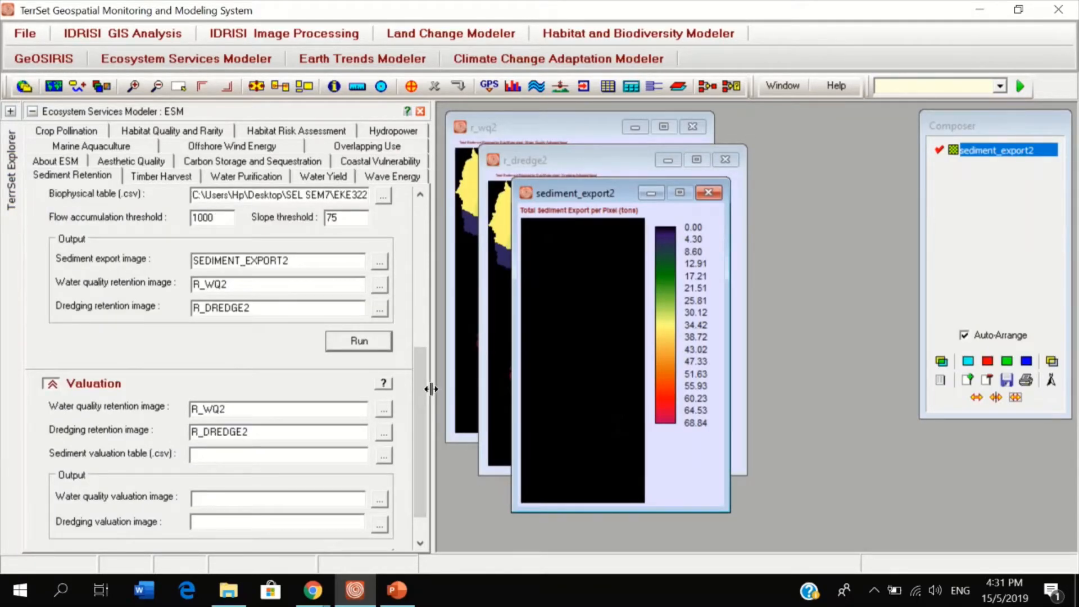
mouse_move(606, 200)
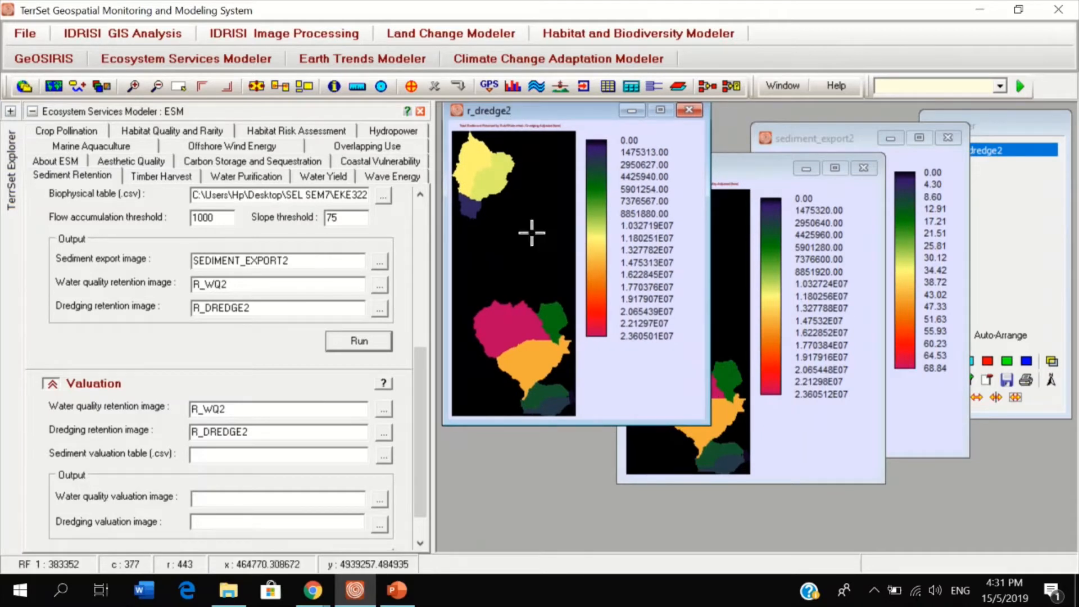
mouse_move(927, 219)
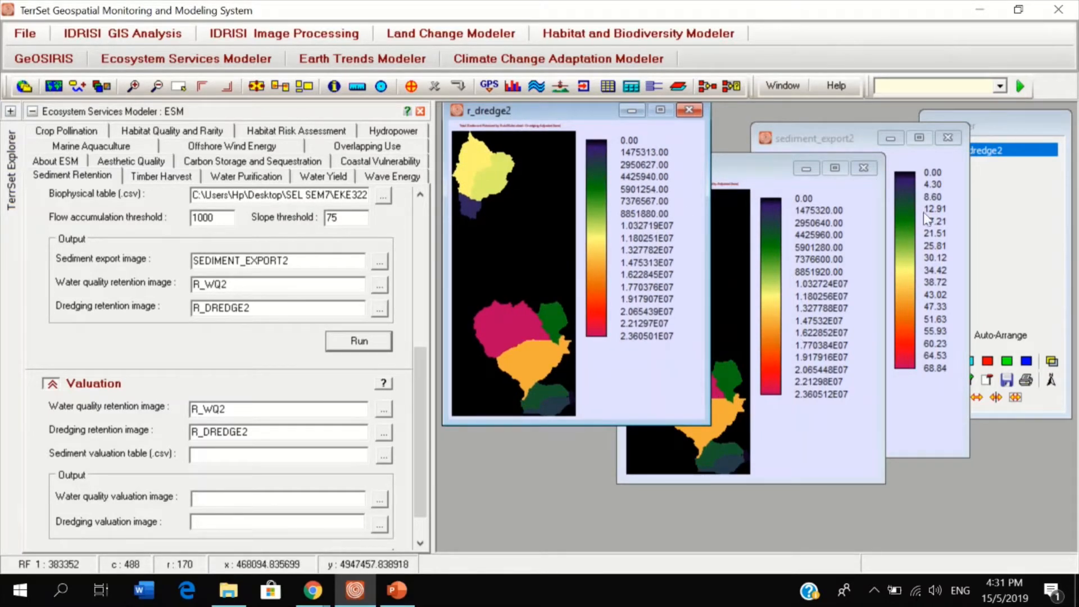
Load Sediment_Valuation.csv as the Valuation section's sediment valuation table.
scroll("down", 3)
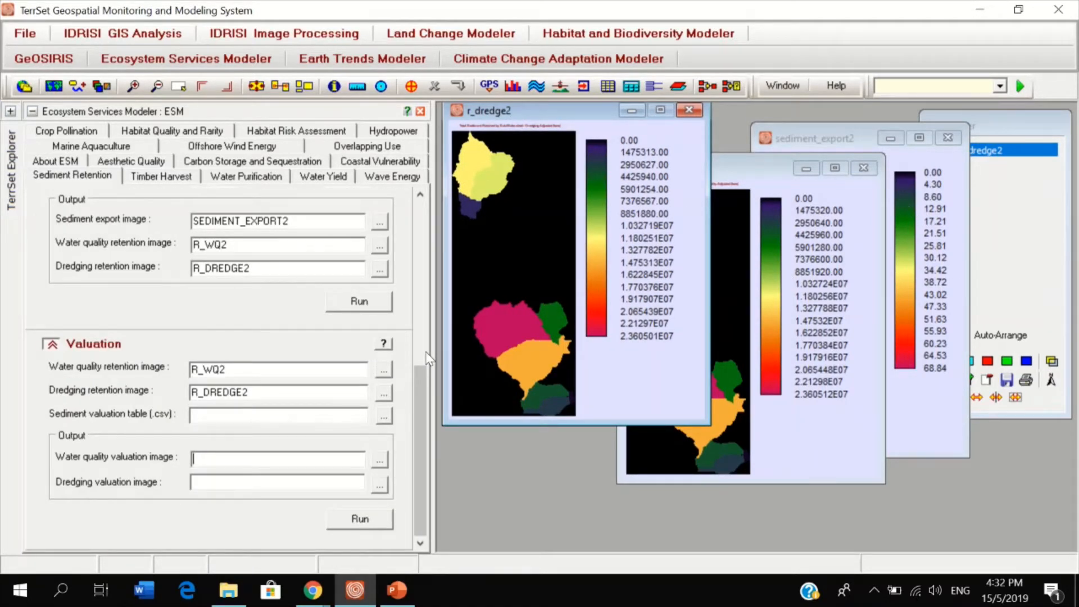
mouse_move(81, 314)
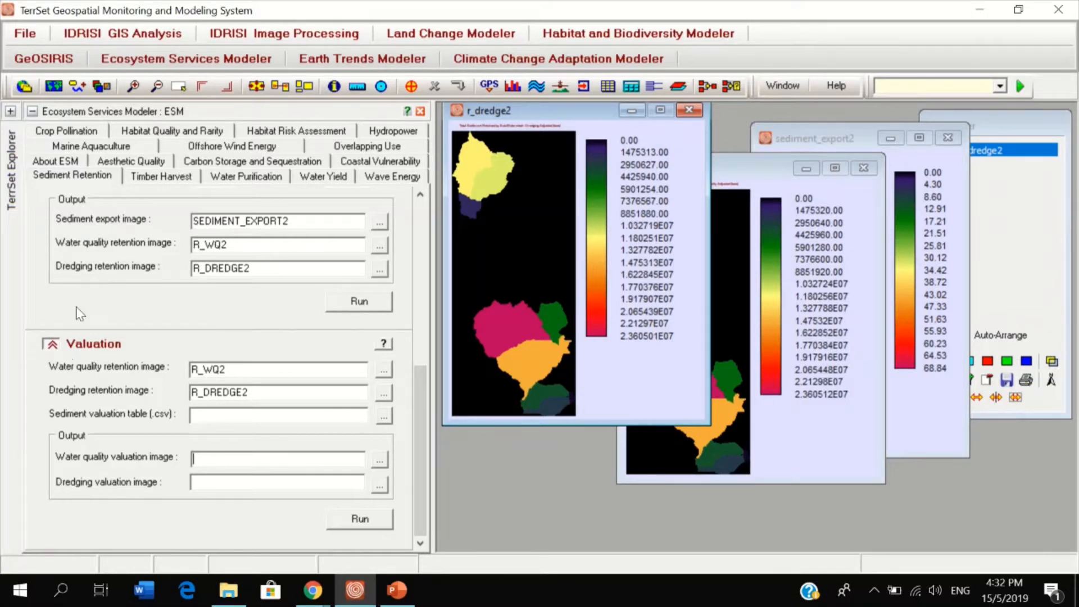
mouse_move(168, 389)
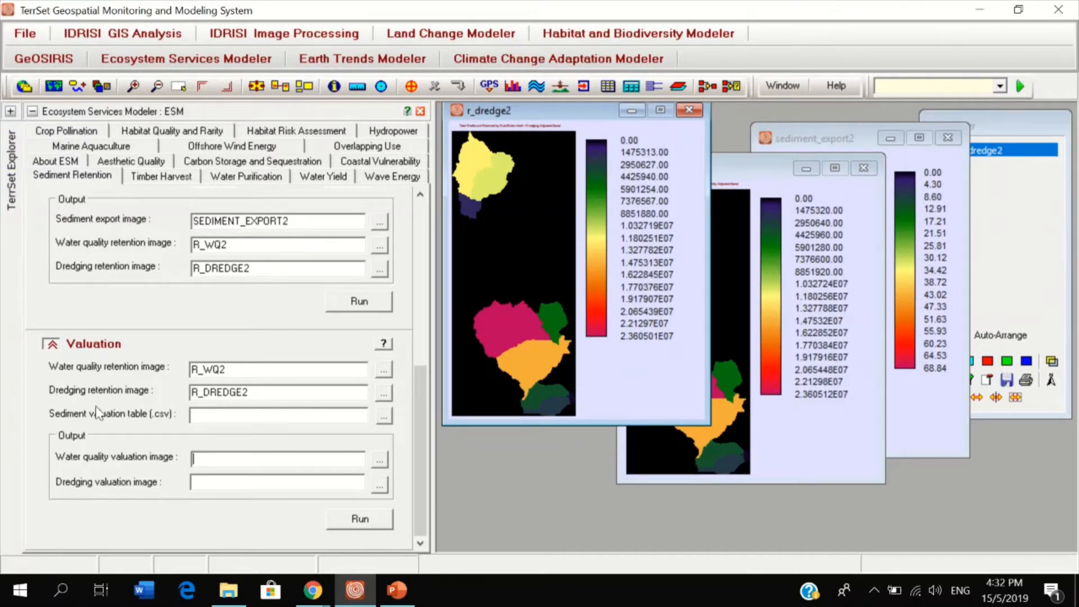
left_click(378, 415)
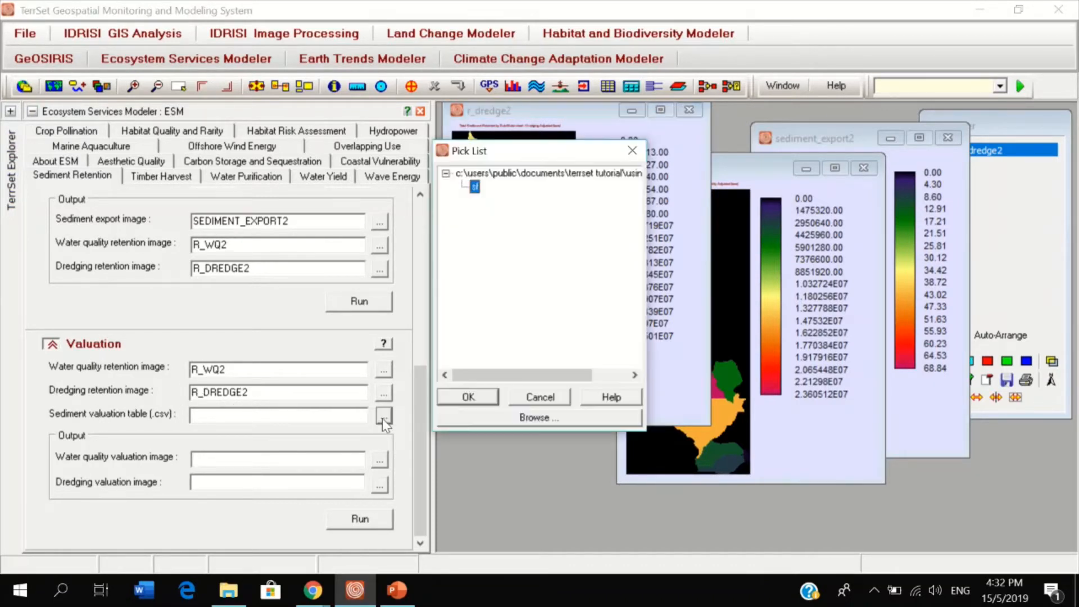
left_click(538, 417)
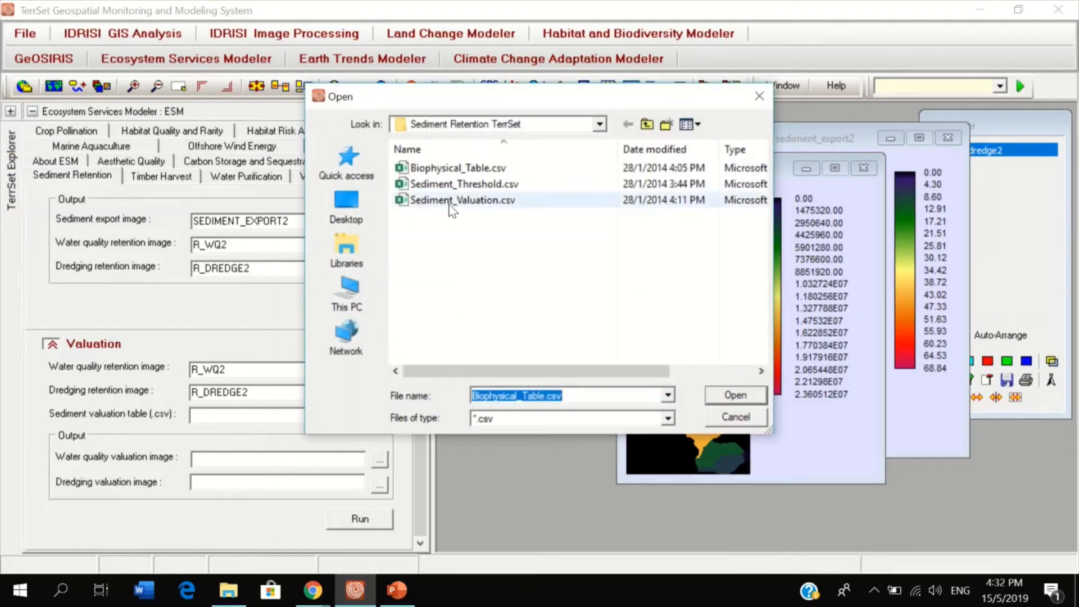
left_click(734, 395)
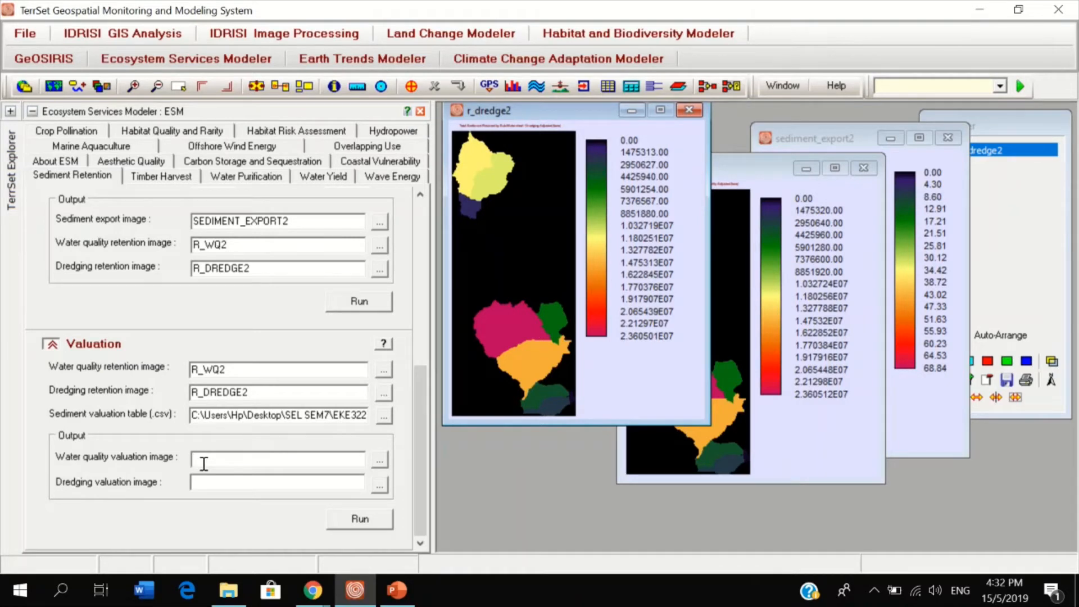
Name the valuation outputs WQ_VAL2 and DREDGE_VAL2.
type("WQ")
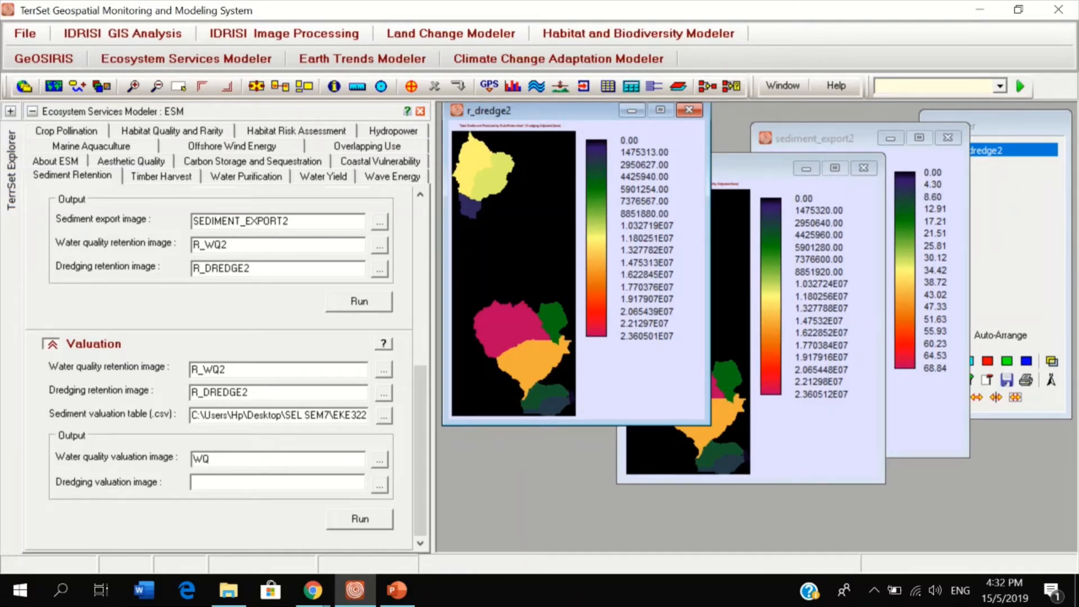
type("_VA")
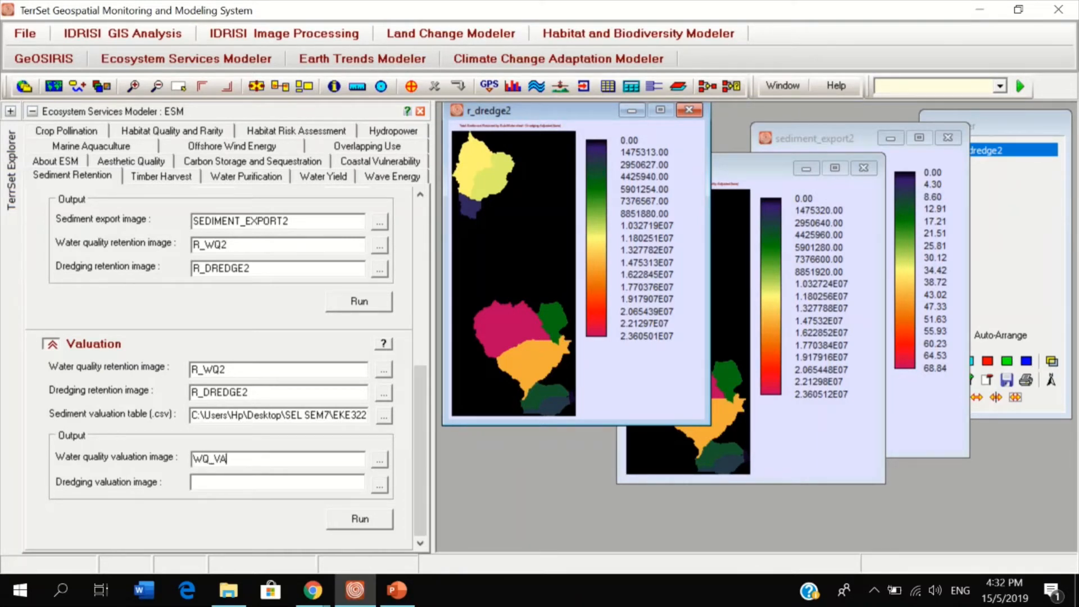
type("L2")
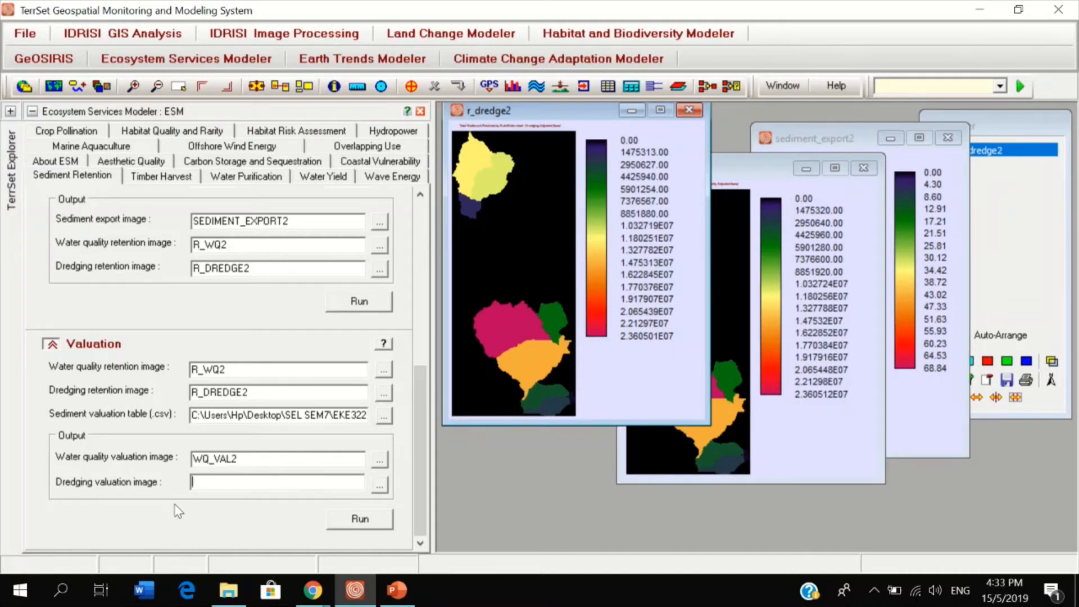
type("DREDGE")
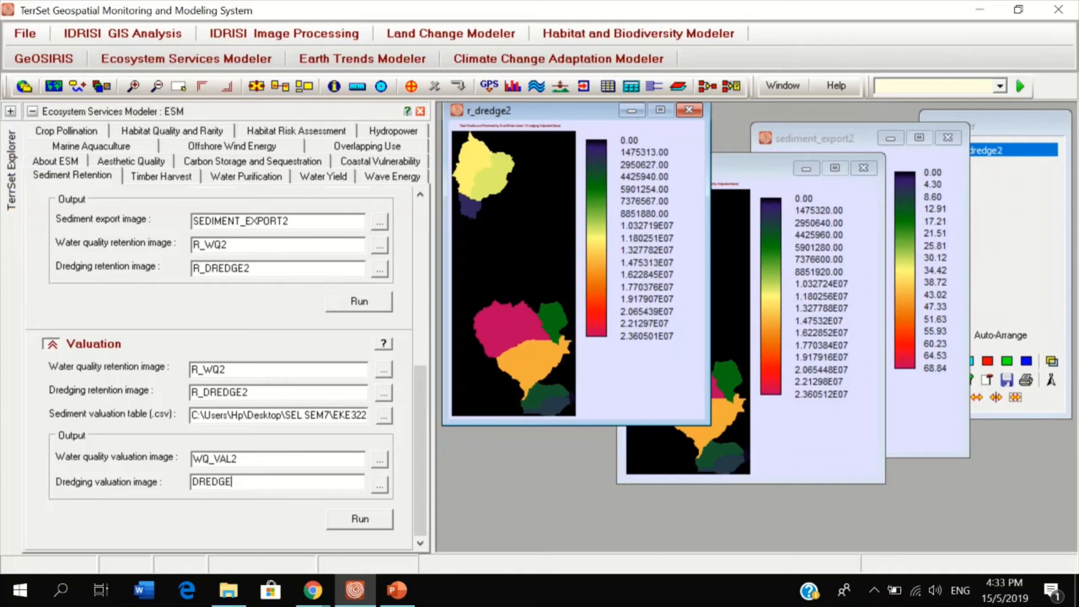
type("_")
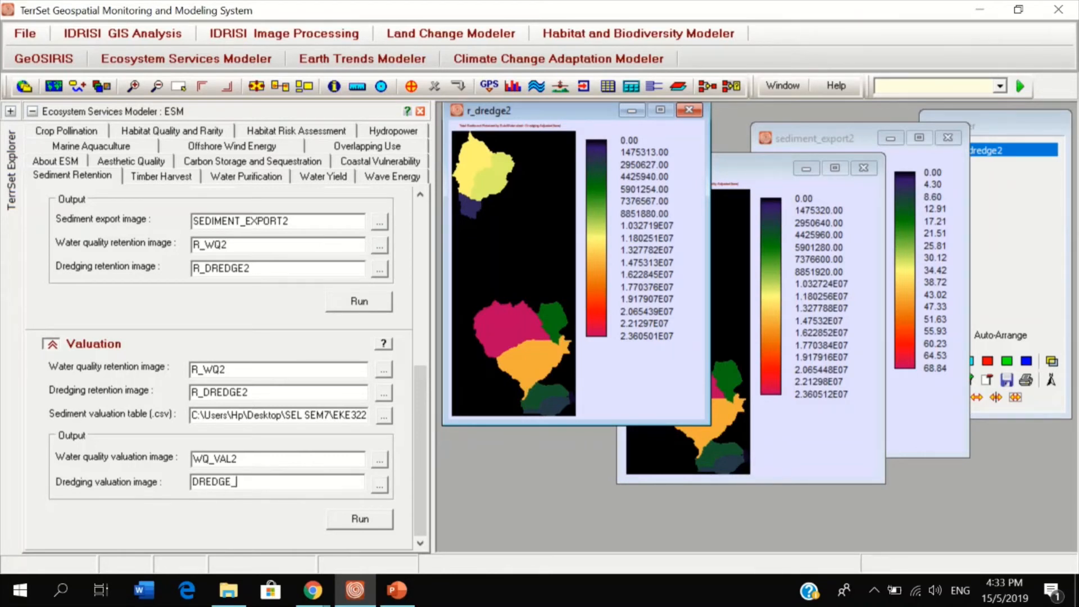
type("VAL2")
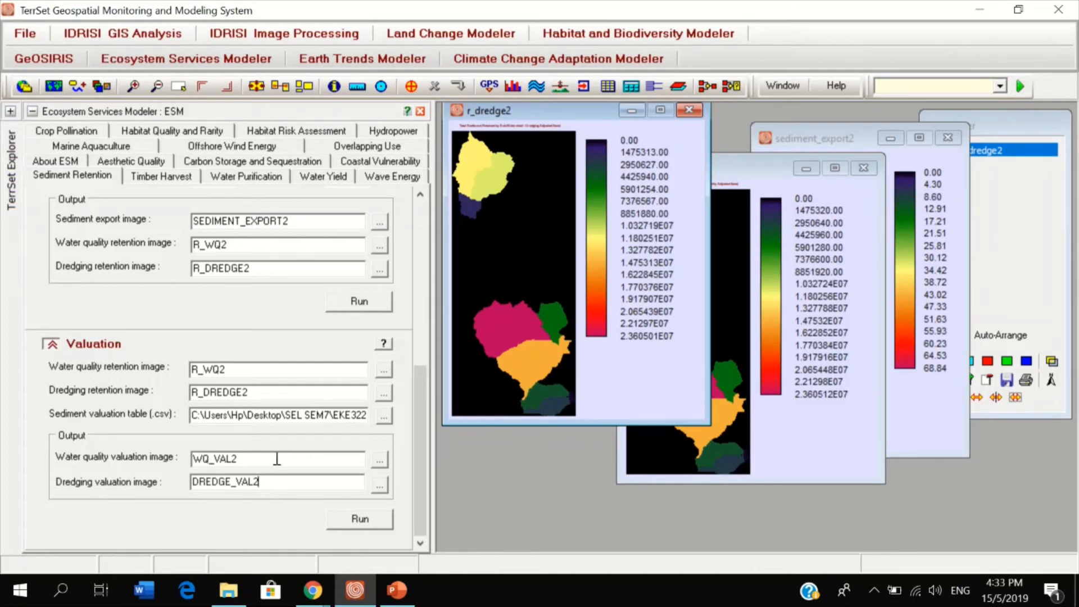
Run the valuation to produce avoided water treatment and dredging cost maps.
left_click(358, 518)
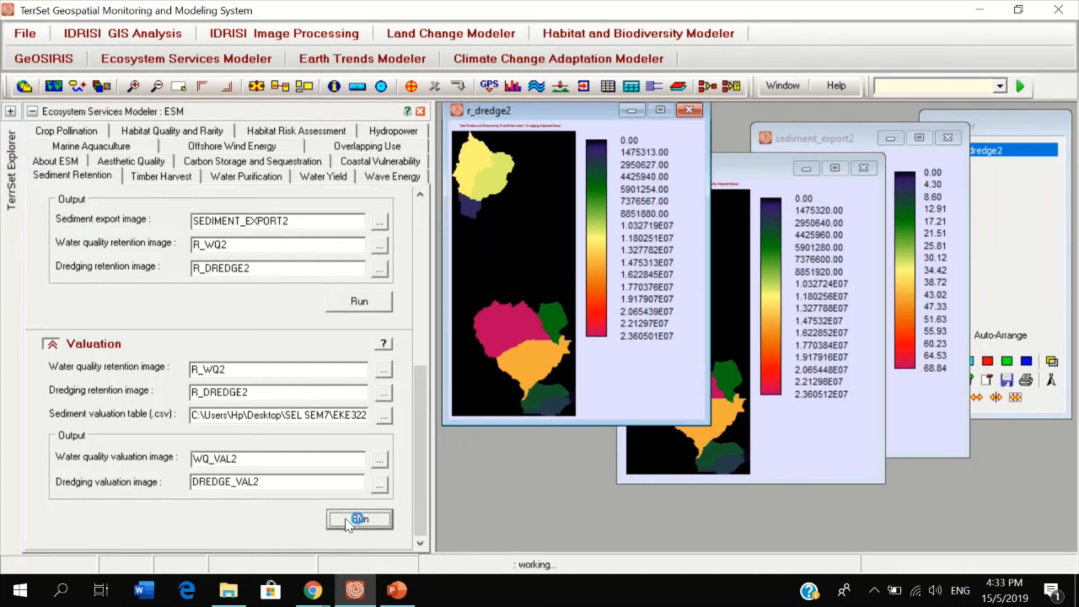
left_click(359, 520)
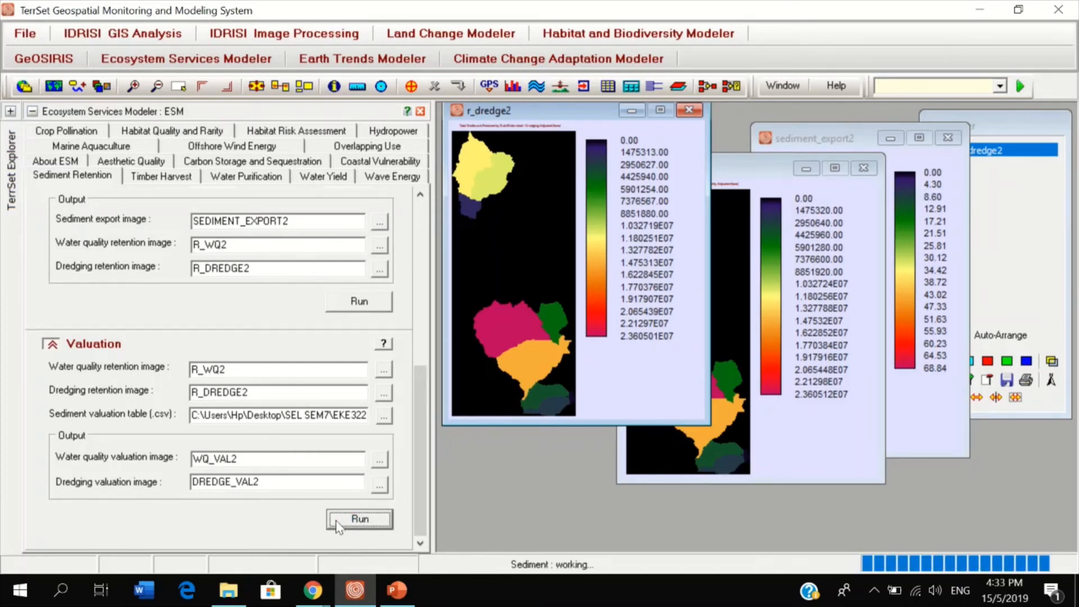
left_click(358, 519)
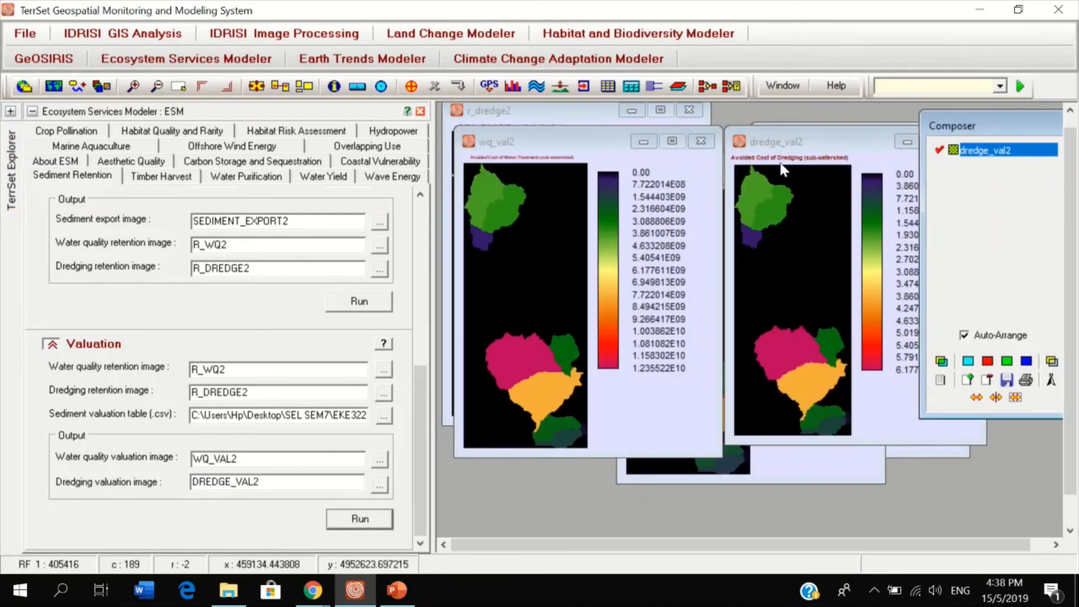